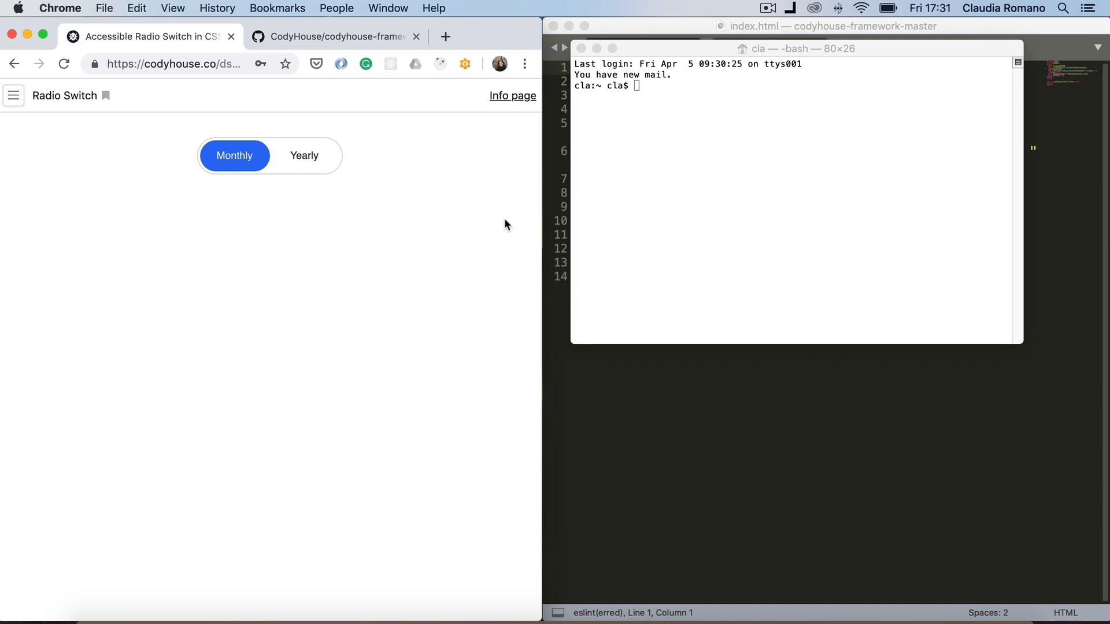
pyautogui.moveTo(276, 199)
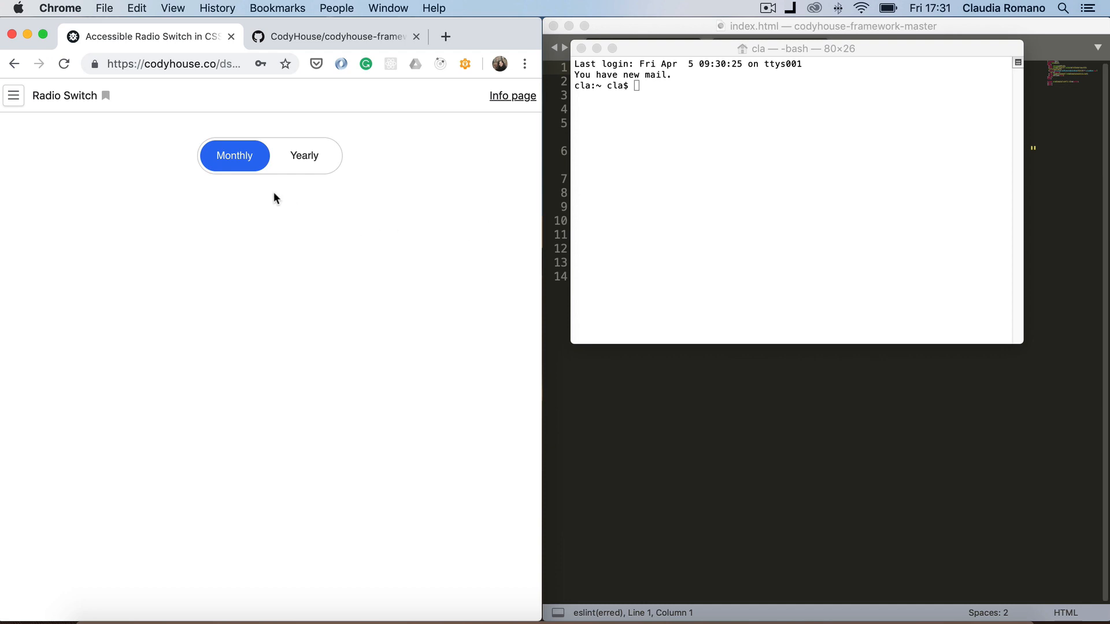
pyautogui.moveTo(304, 167)
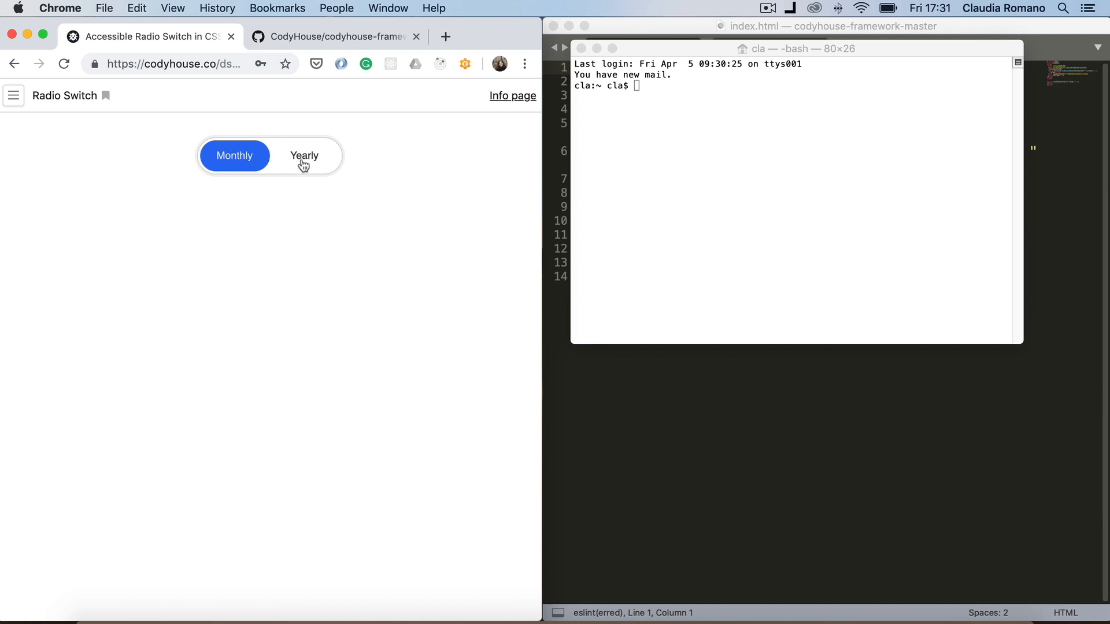
# Select Yearly in the demo switch so the blue marker slides across from Monthly
pyautogui.click(304, 155)
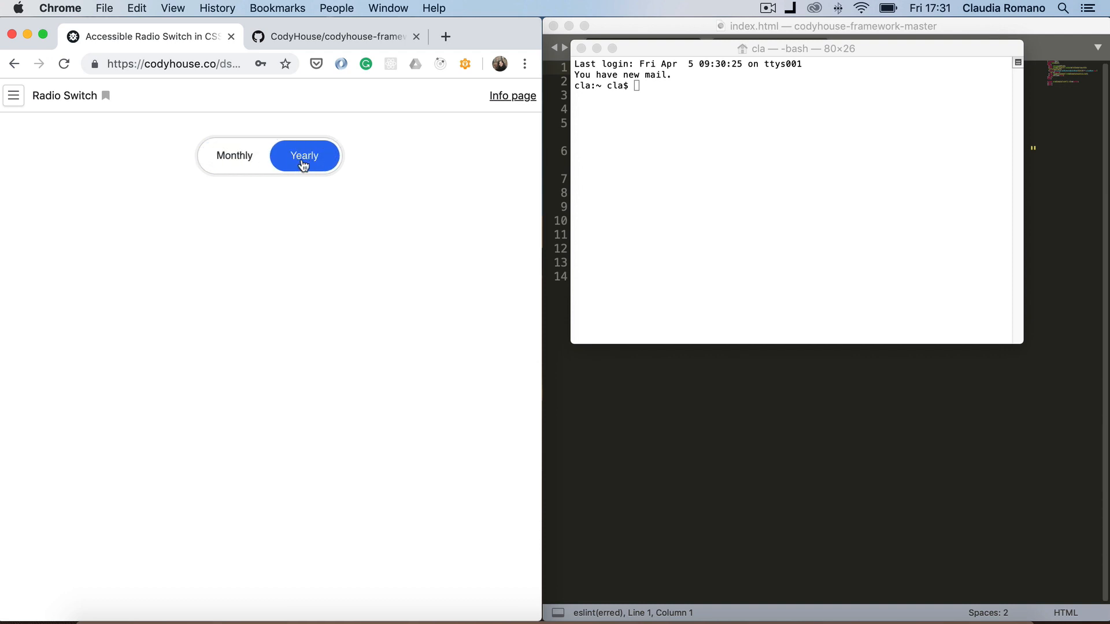
pyautogui.click(333, 35)
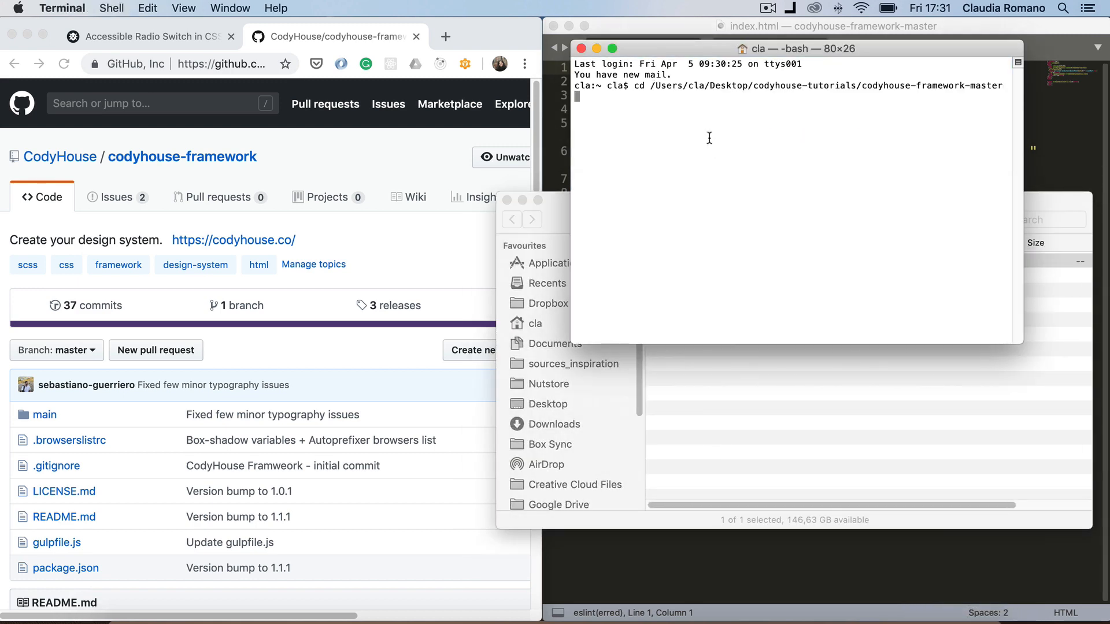
# Run the cd command into the codyhouse-framework-master folder and start the dev server
pyautogui.press('Return')
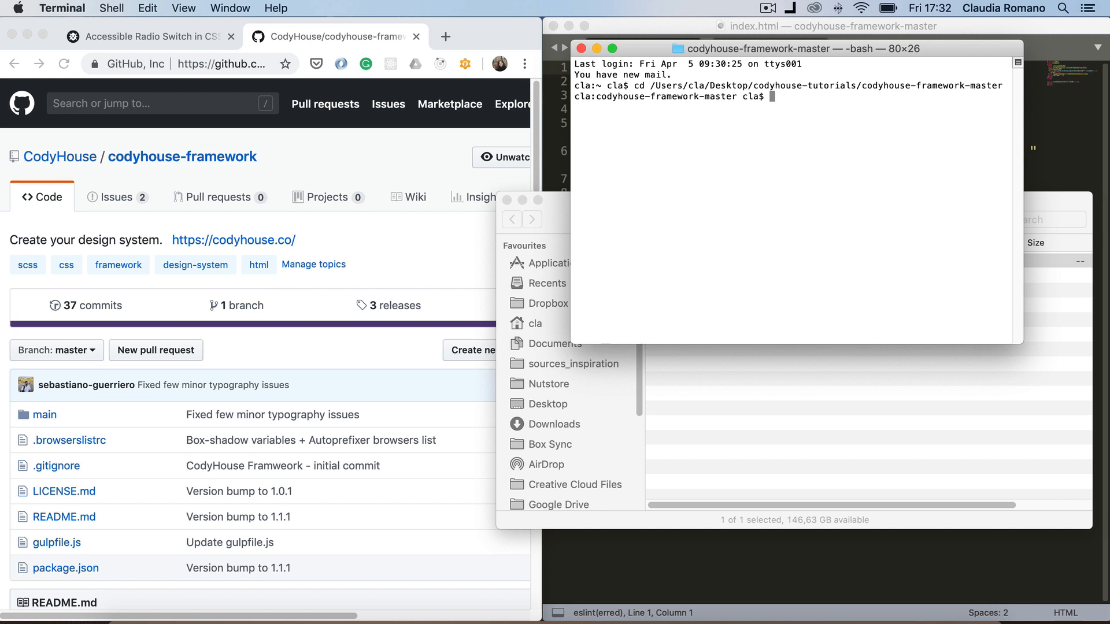
pyautogui.write('n')
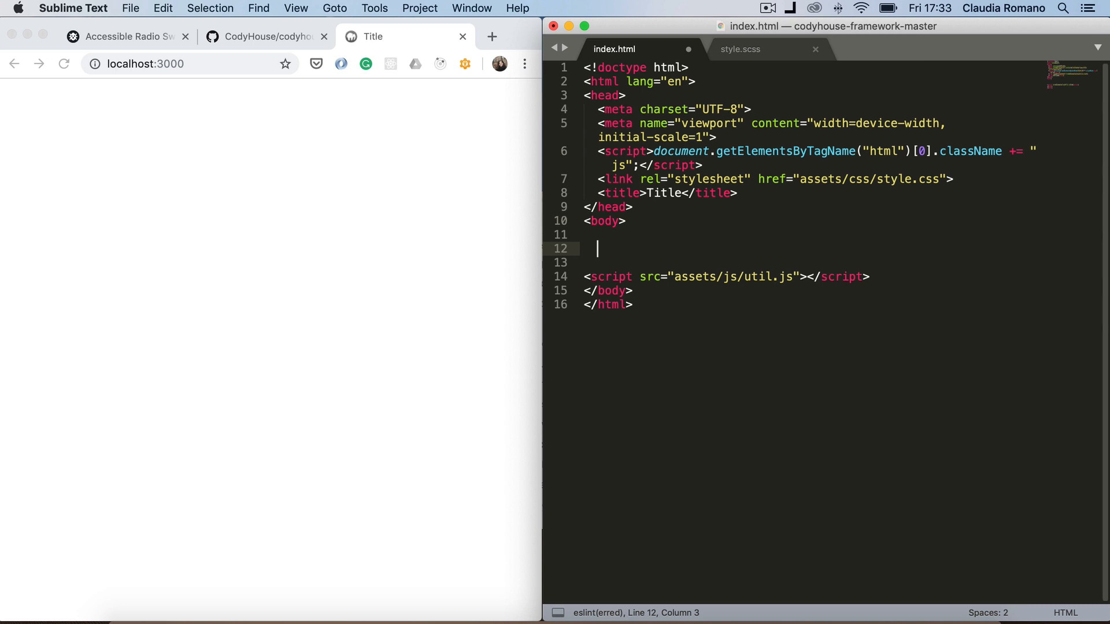
# Add a ul with class radio-switch inside the page body via the ul.radio-switch abbreviation
pyautogui.write('ul.')
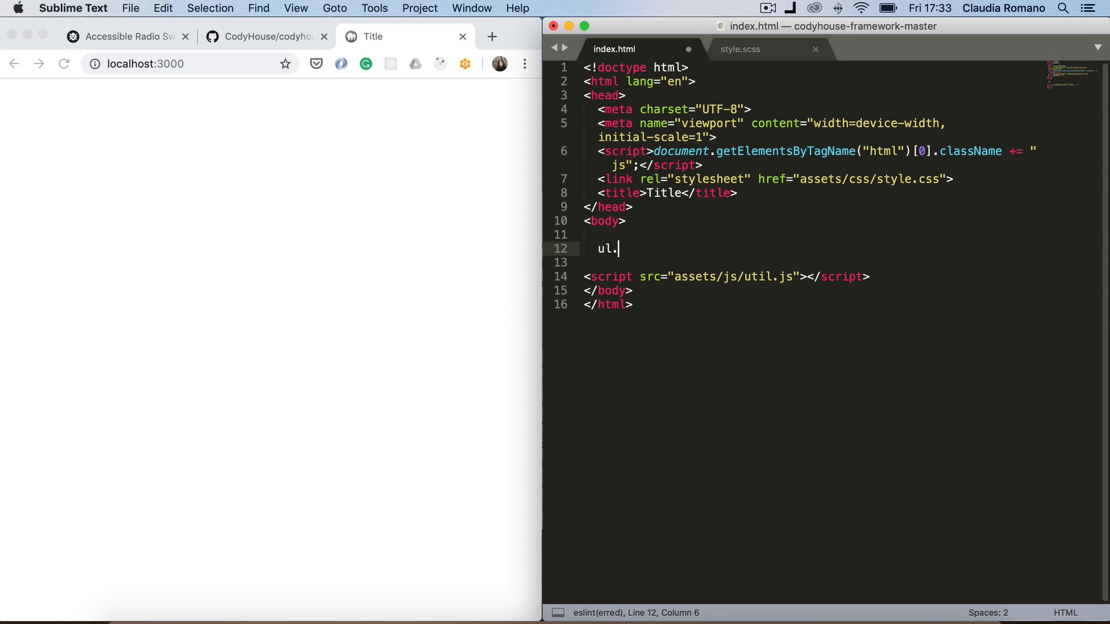
pyautogui.write('radio-switc')
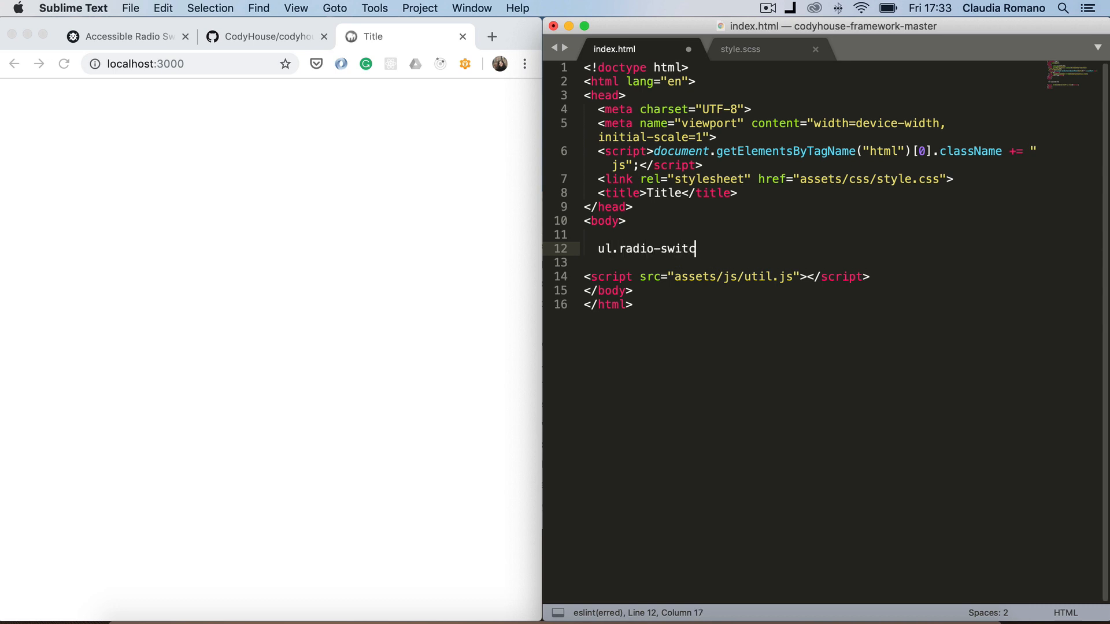
pyautogui.press('tab')
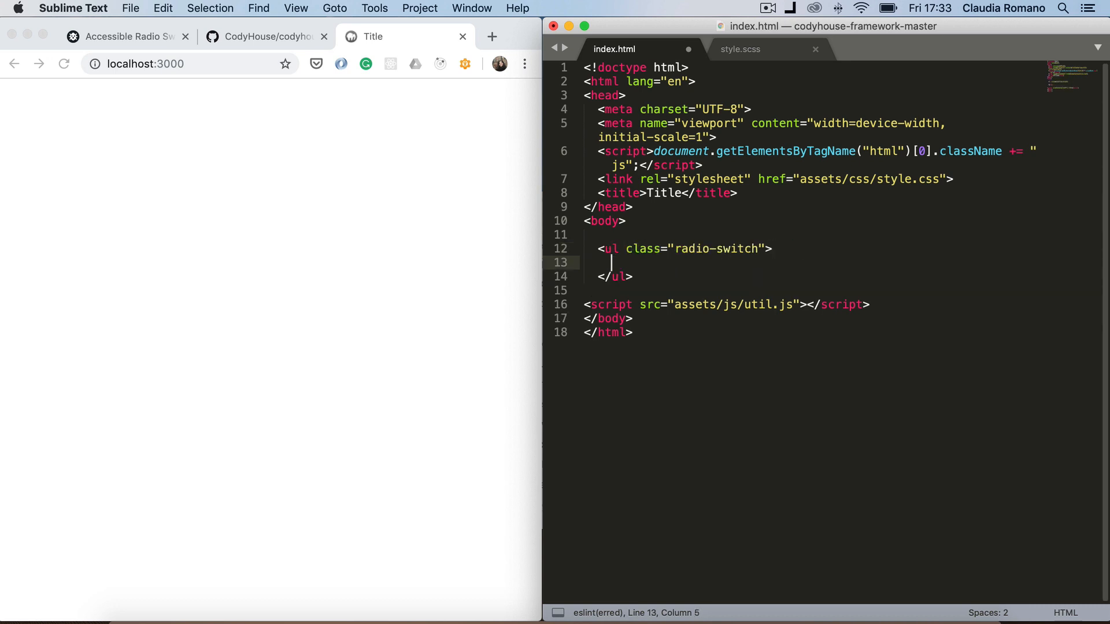
# Begin the first list item abbreviation li.radio-switch__i inside the list
pyautogui.write('li')
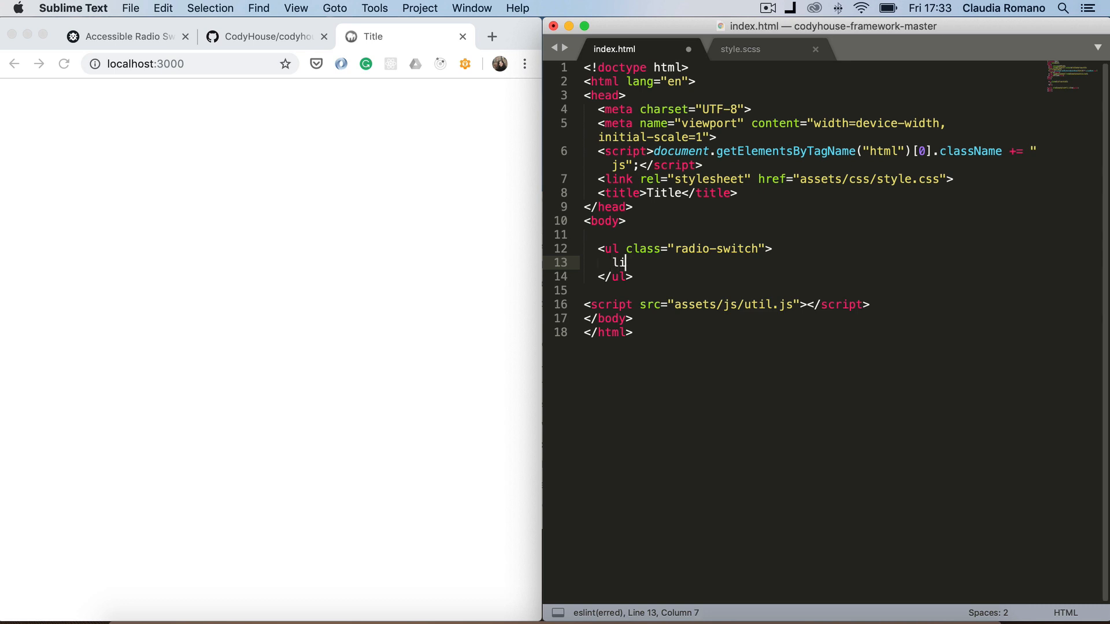
pyautogui.write('.radi')
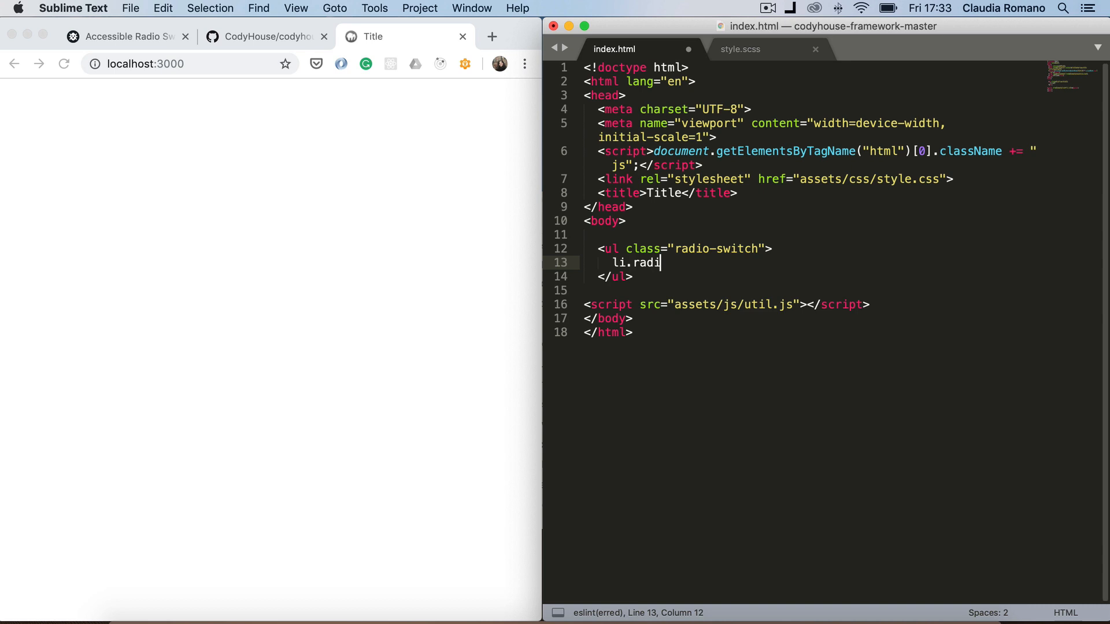
pyautogui.write('o-switch')
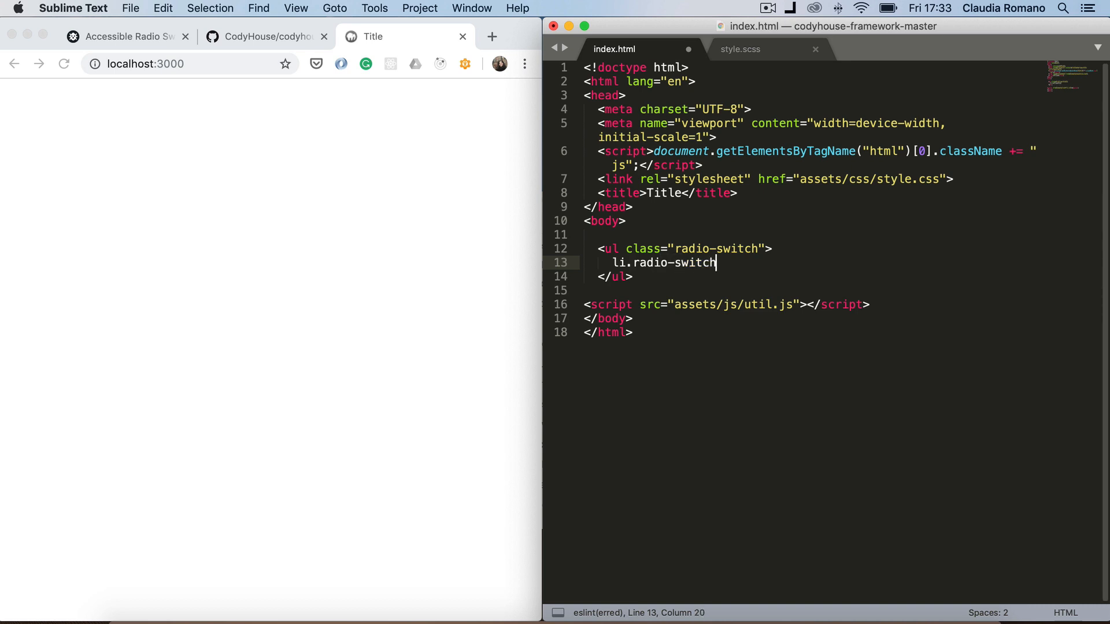
pyautogui.write('__i')
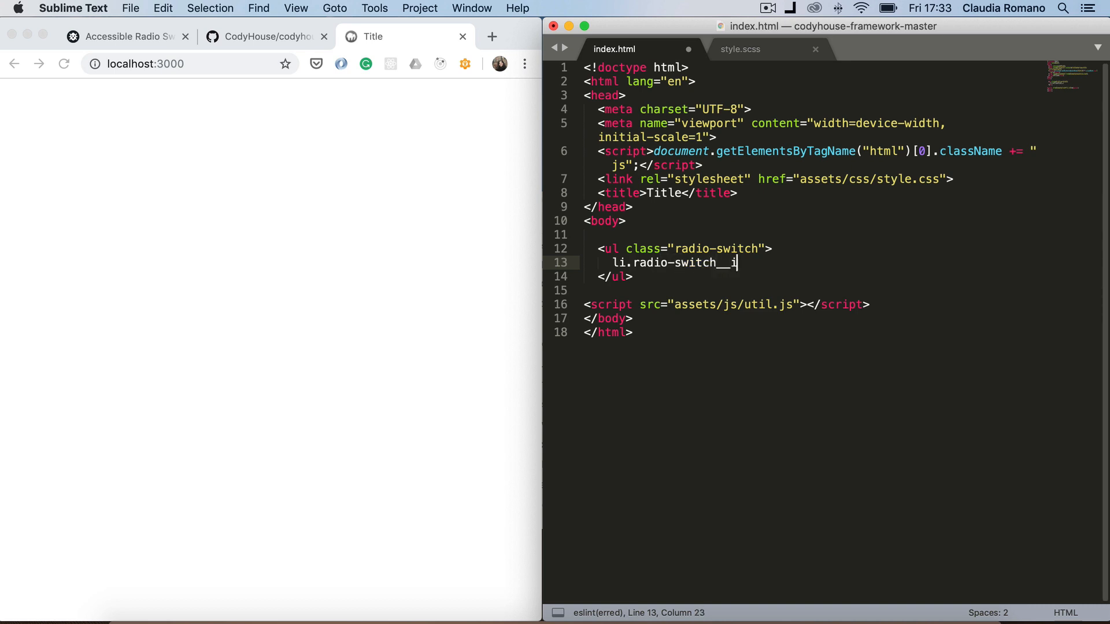
# Expand the list item and add a radio input .radio-switch__input with id radio1 and name radioSwitch
pyautogui.press('Tab')
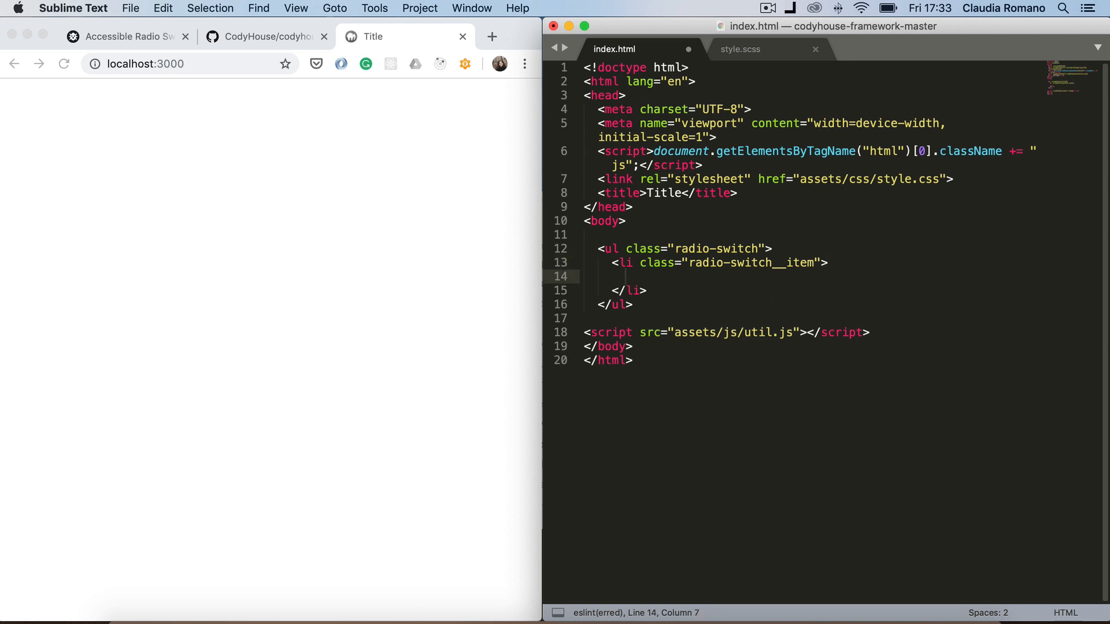
pyautogui.write('input')
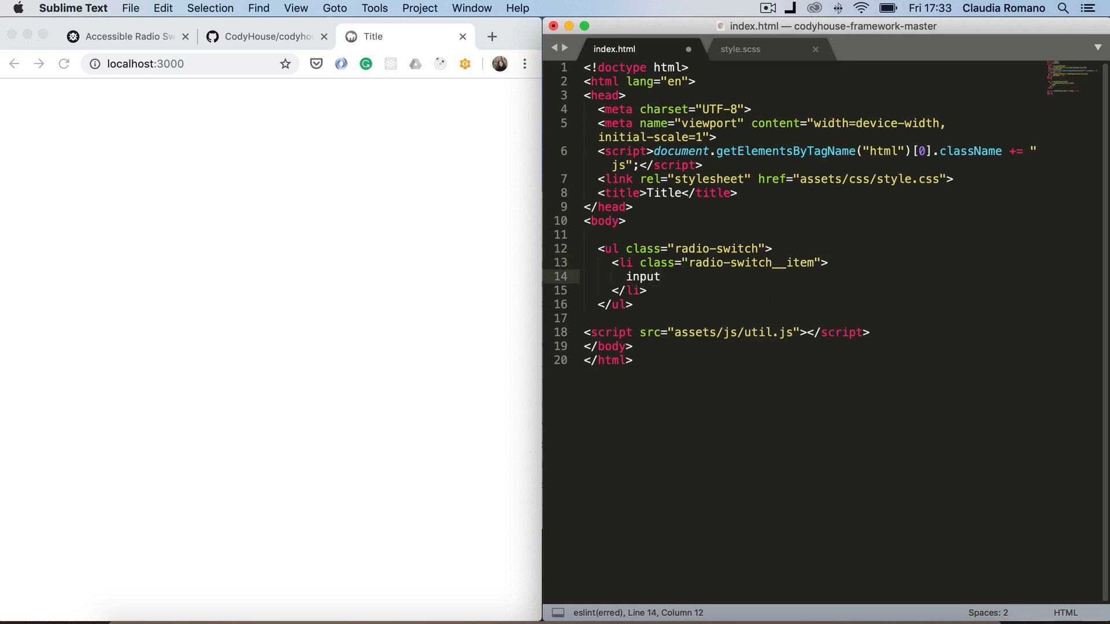
pyautogui.write('.r')
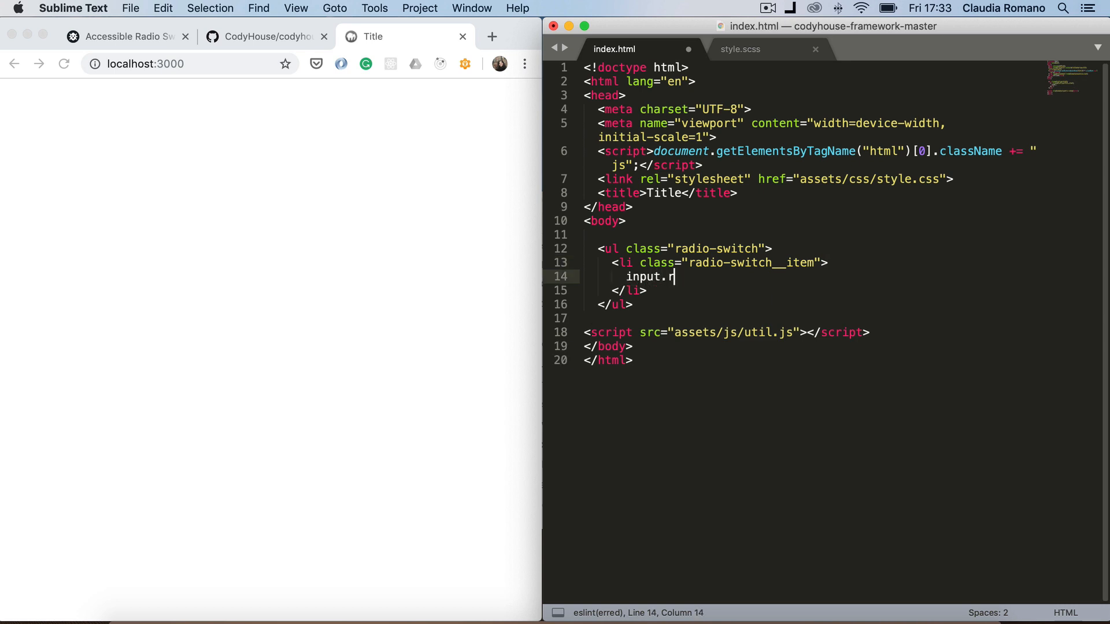
pyautogui.write('adio-sq')
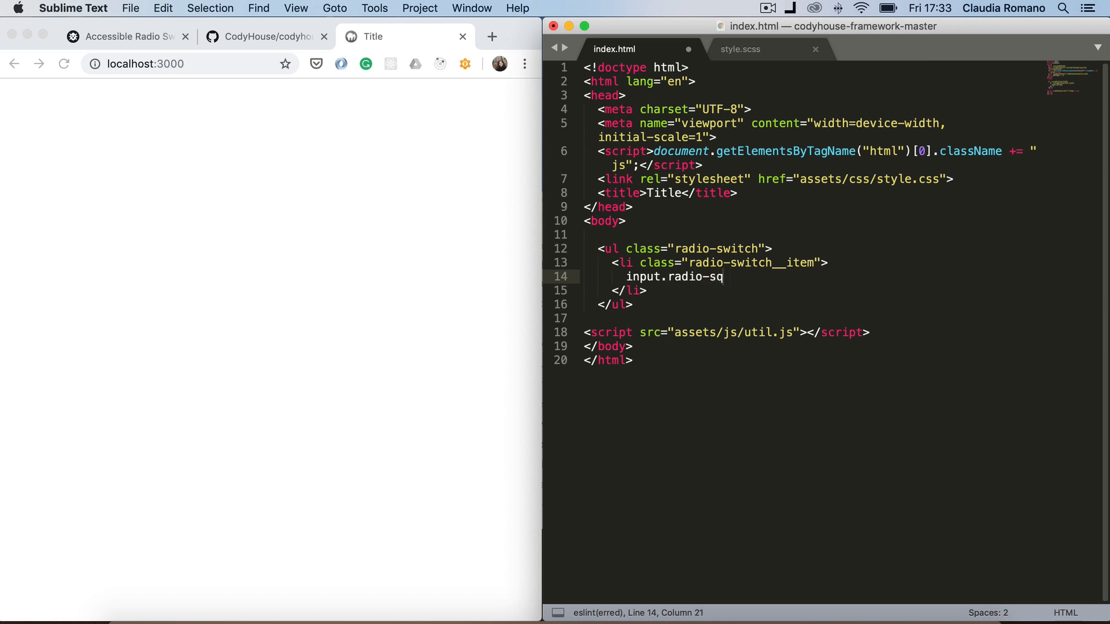
pyautogui.write('witch')
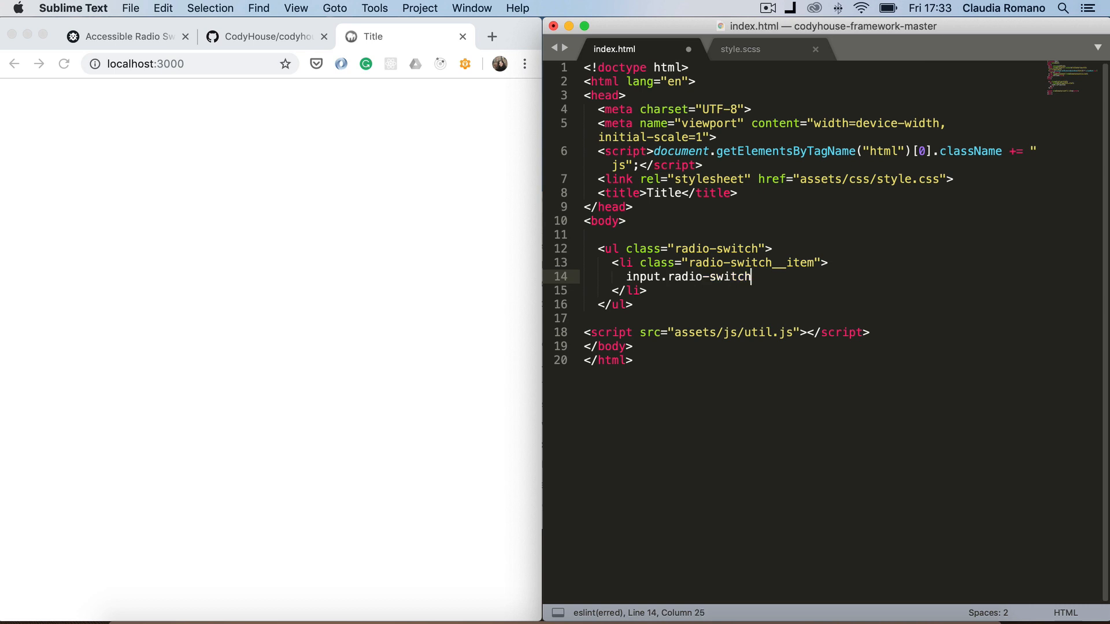
pyautogui.write('__input" i>')
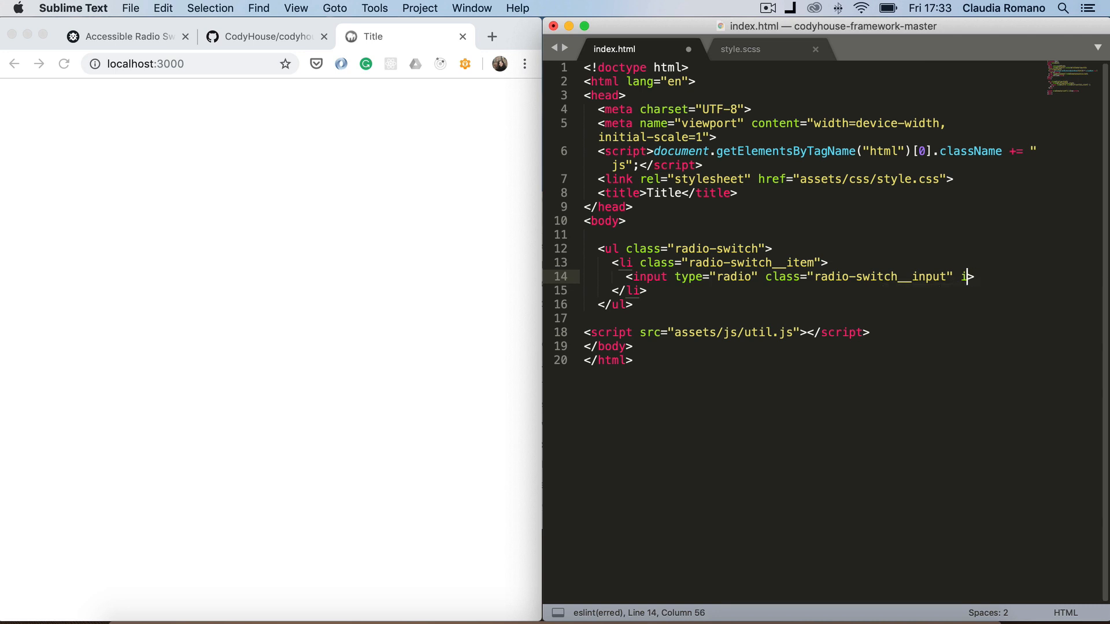
pyautogui.write('id="r"')
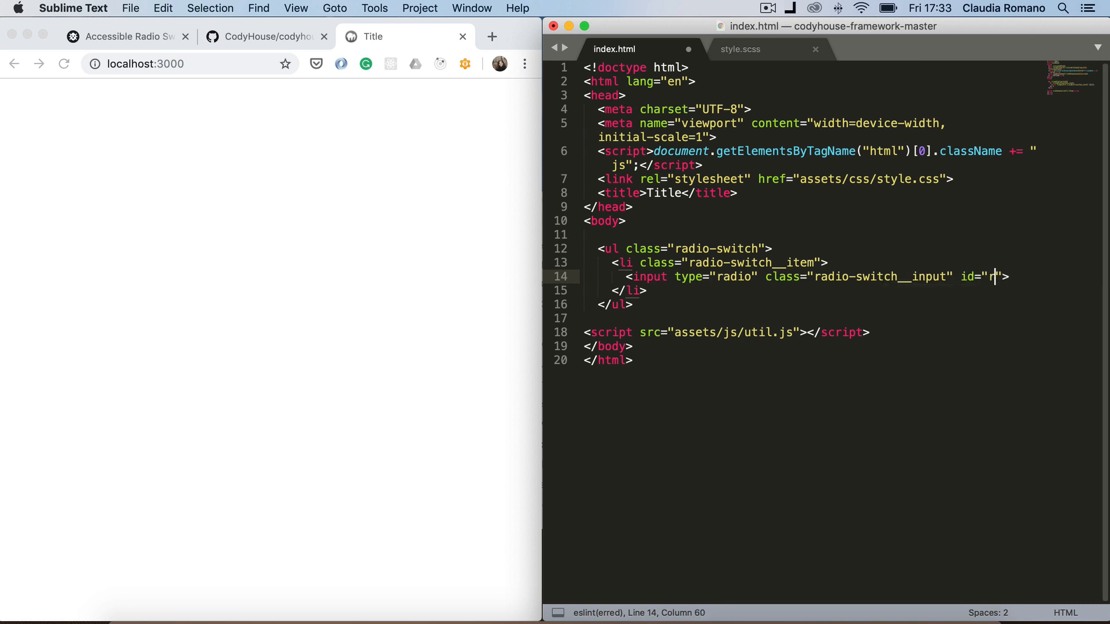
pyautogui.write('adio1')
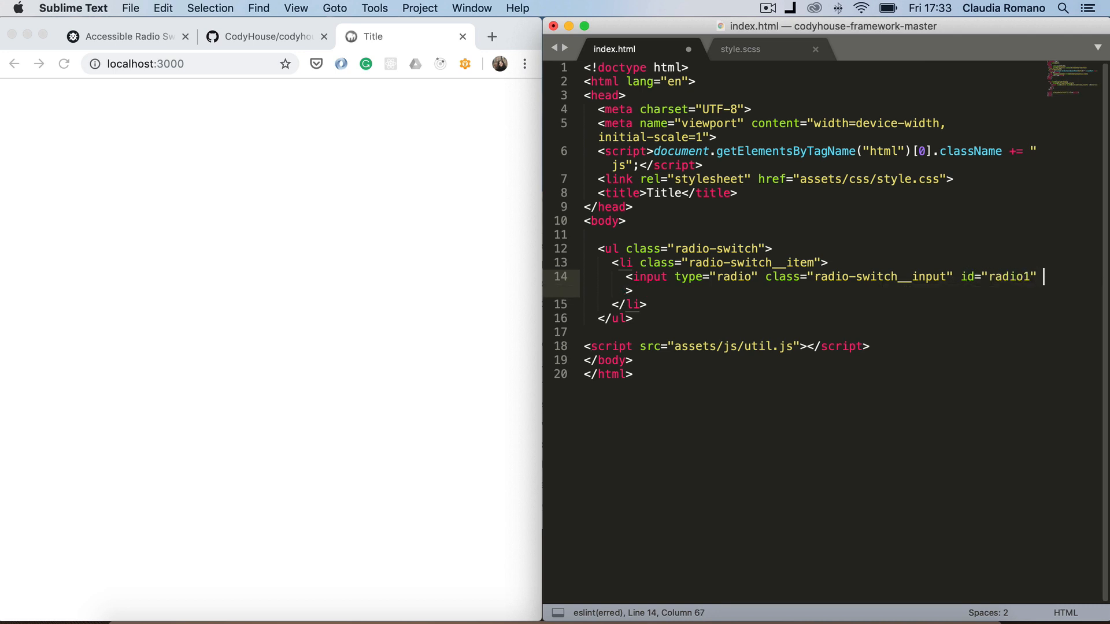
pyautogui.write('name="r"')
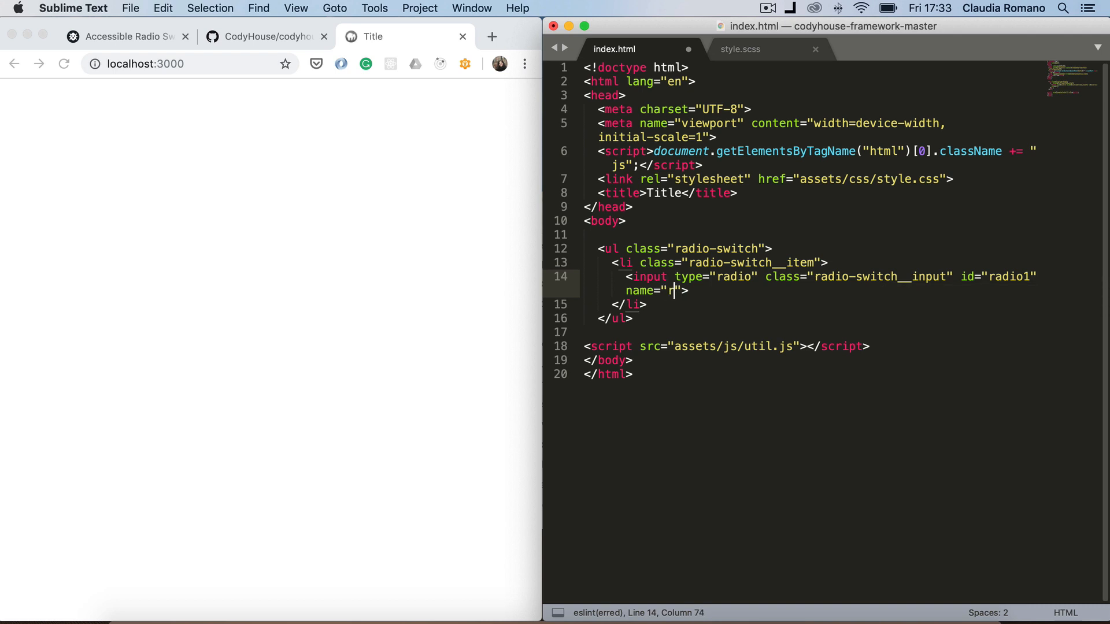
pyautogui.write('radioSwit')
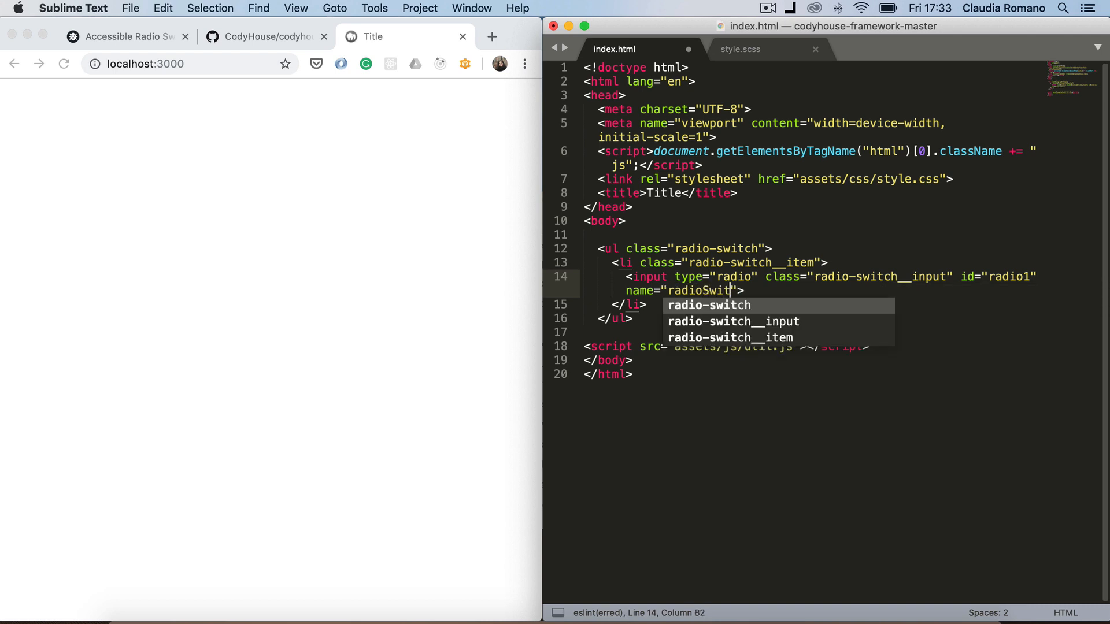
# Add a label .radio-switch__label for radio1 reading Monthly
pyautogui.write('lab')
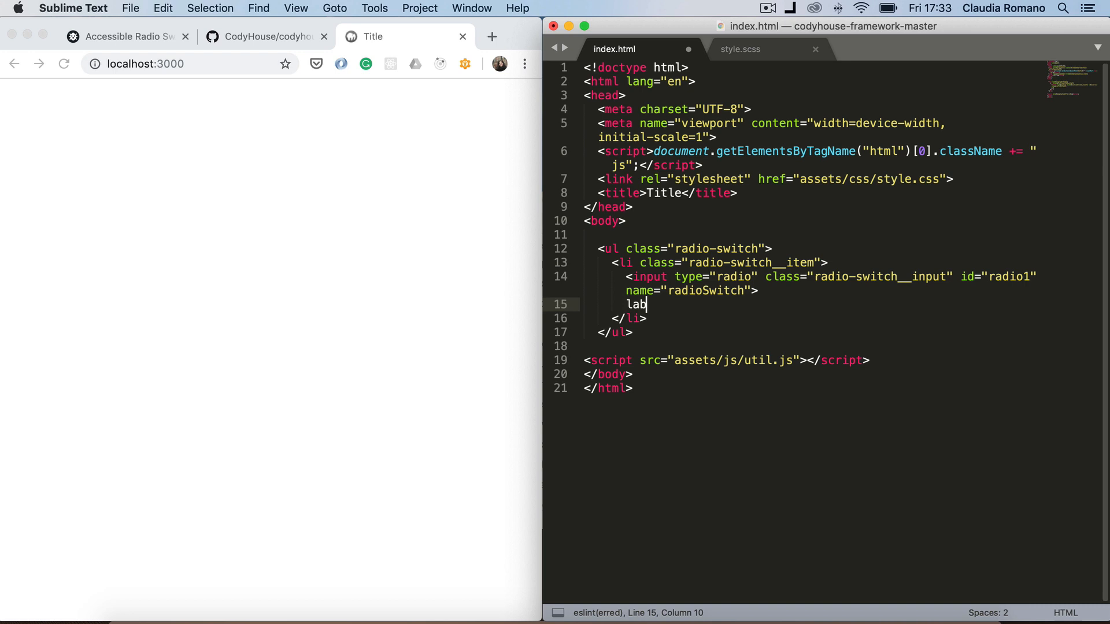
pyautogui.write('el')
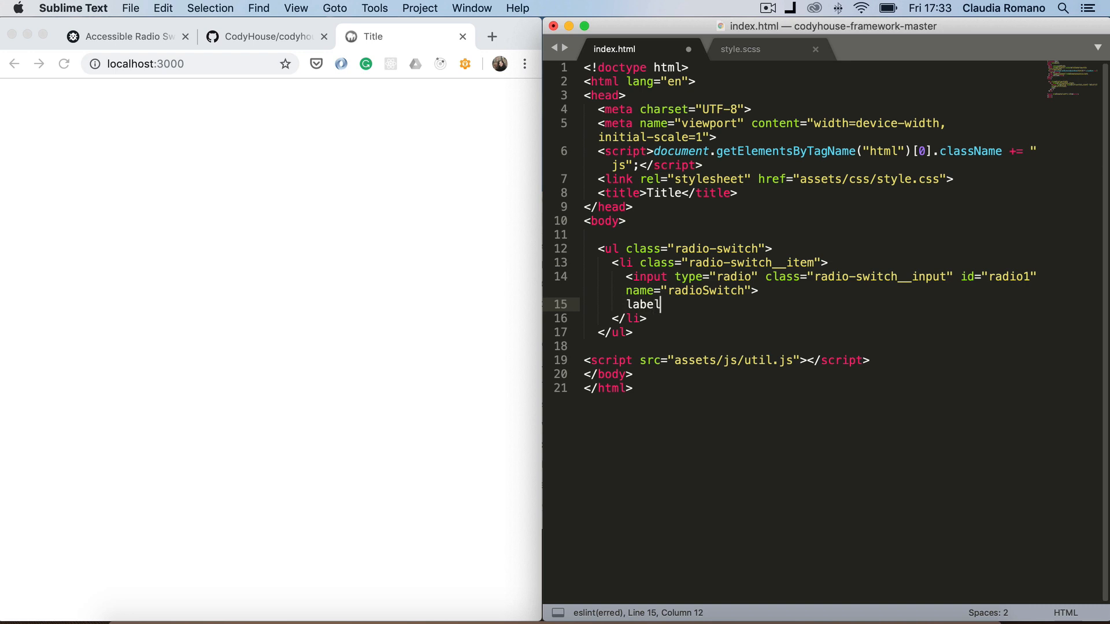
pyautogui.write('.radio-switch')
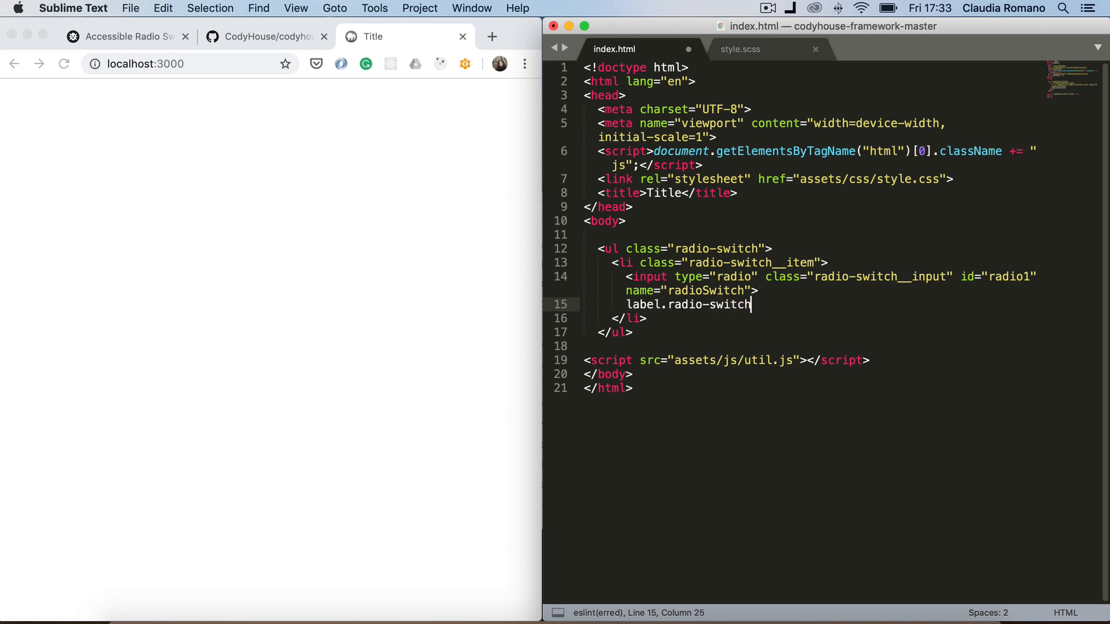
pyautogui.write('__label"></label>')
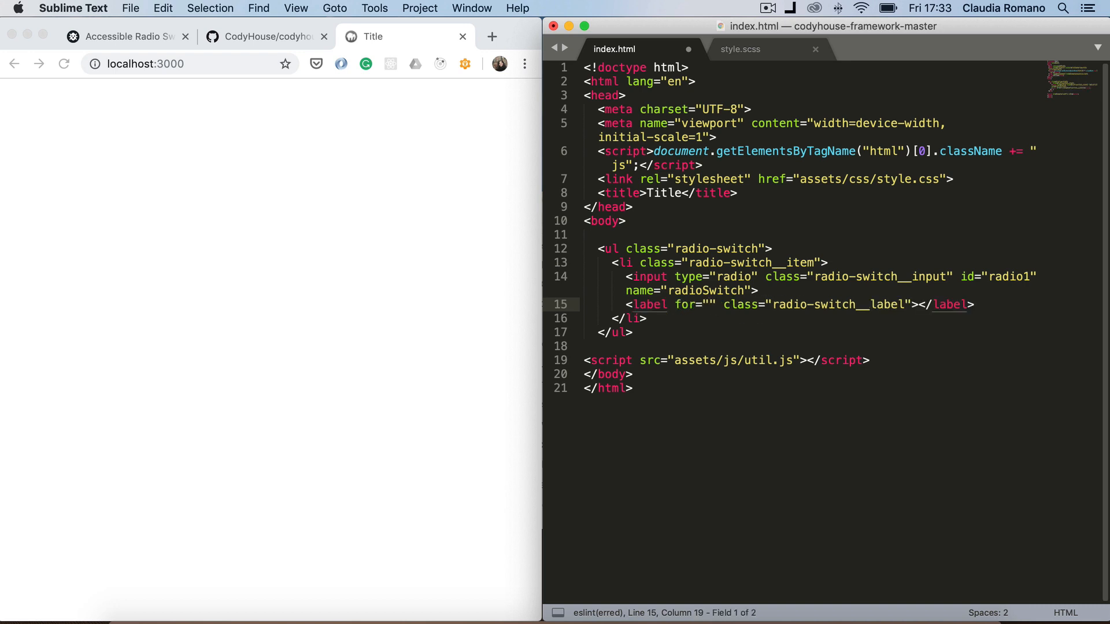
pyautogui.write('radio1')
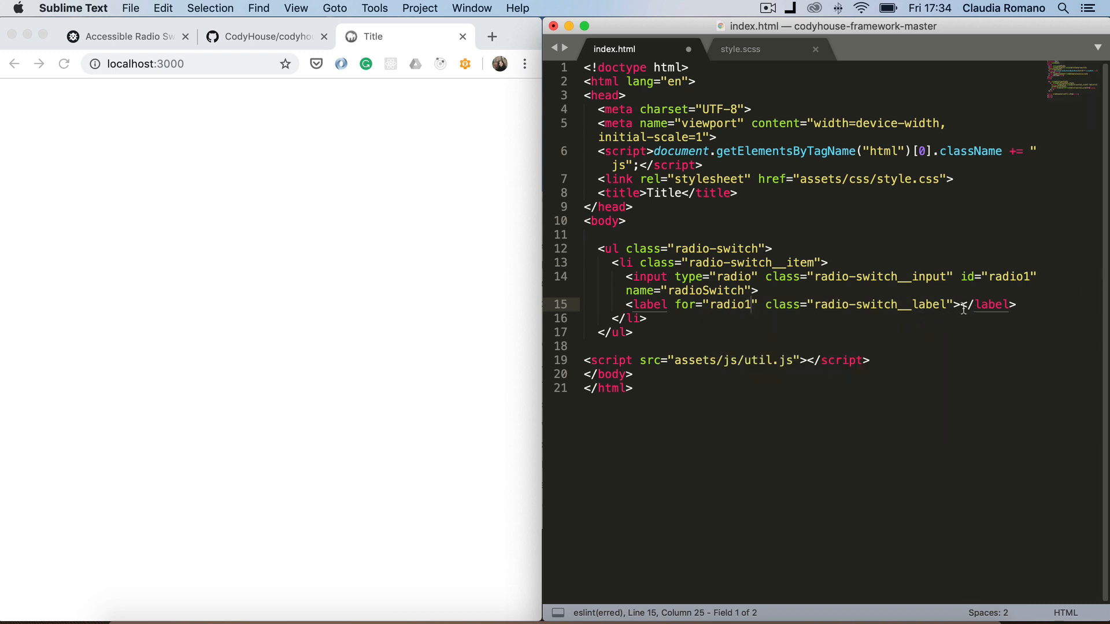
pyautogui.write('Month')
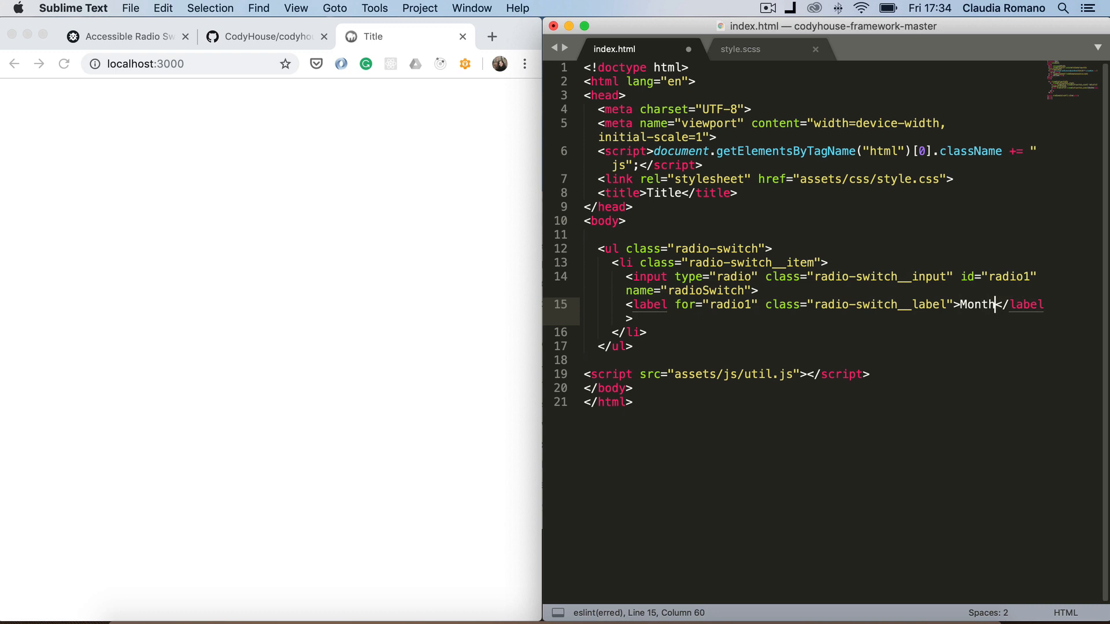
pyautogui.write('ly')
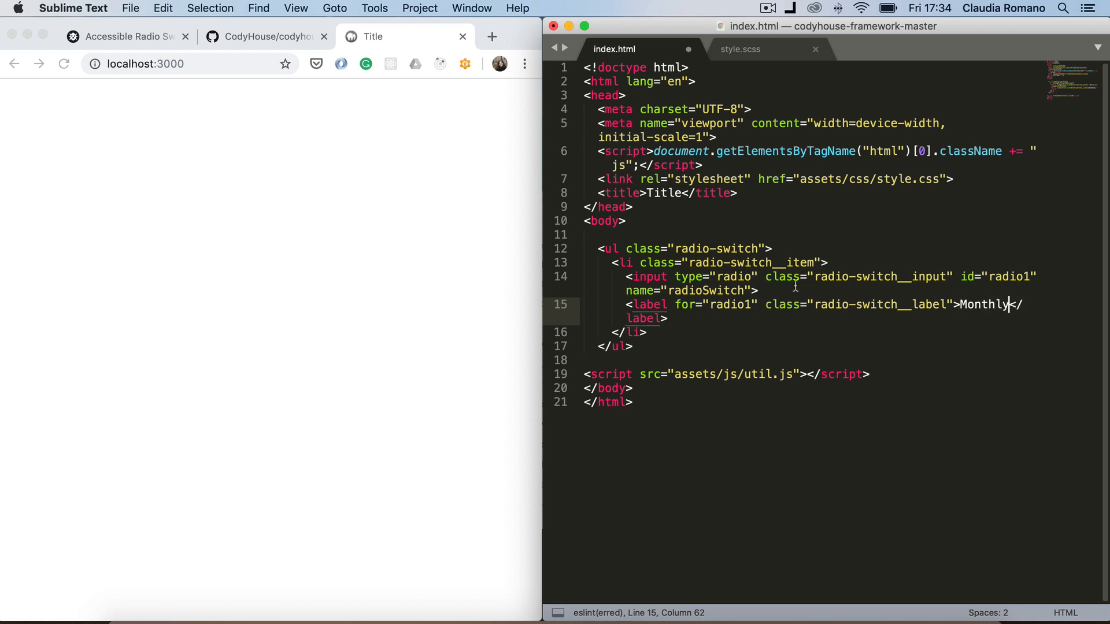
# Duplicate the Monthly item below it as radio2 labelled Yearly
pyautogui.moveTo(617, 262); pyautogui.dragTo(644, 333)
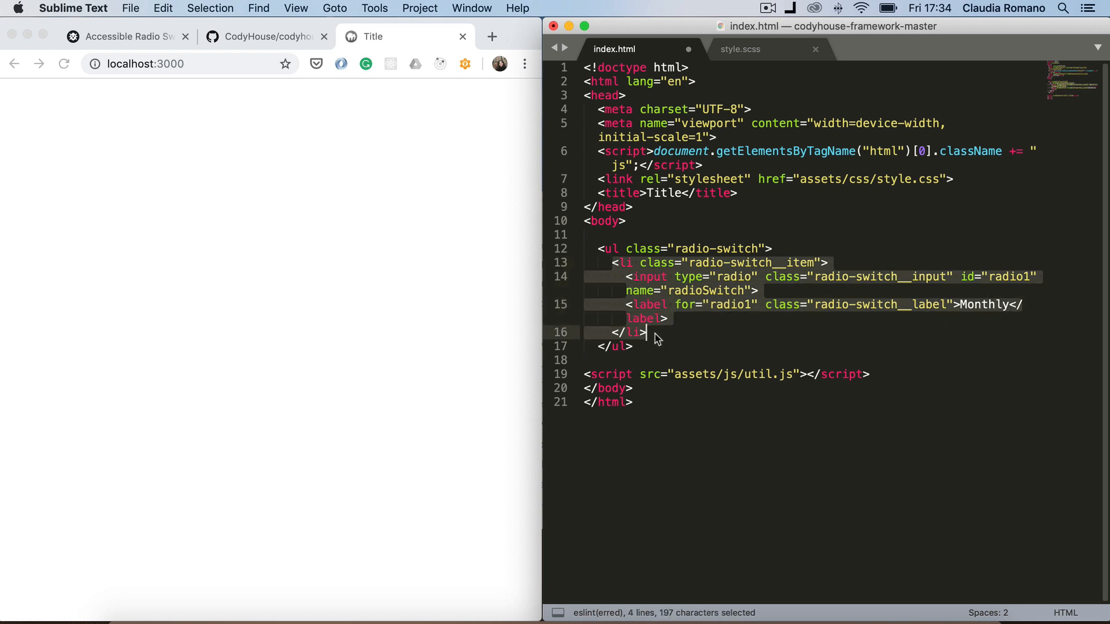
pyautogui.press('cmd+v')
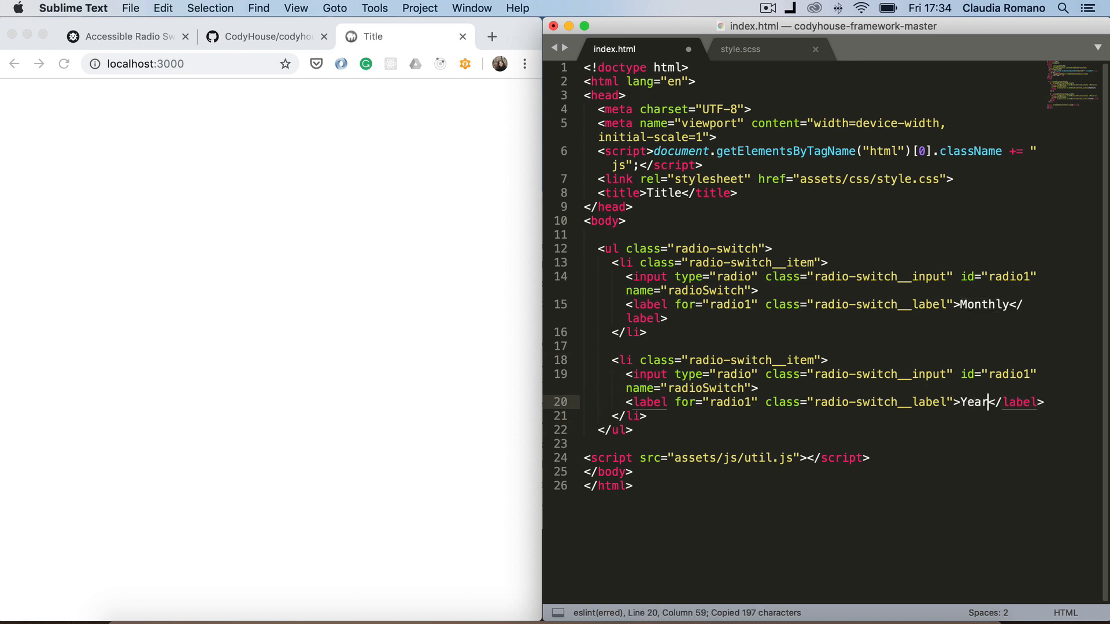
pyautogui.write('ly')
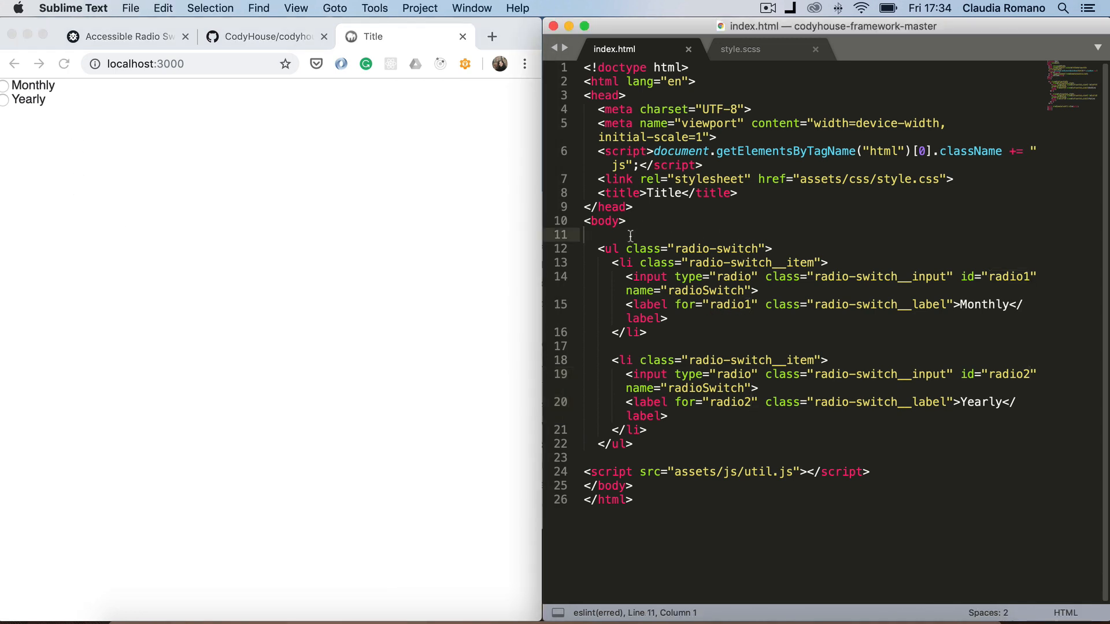
# Wrap the list in a div with class margin-top--md flex flex--center and save
pyautogui.write('<div></div>')
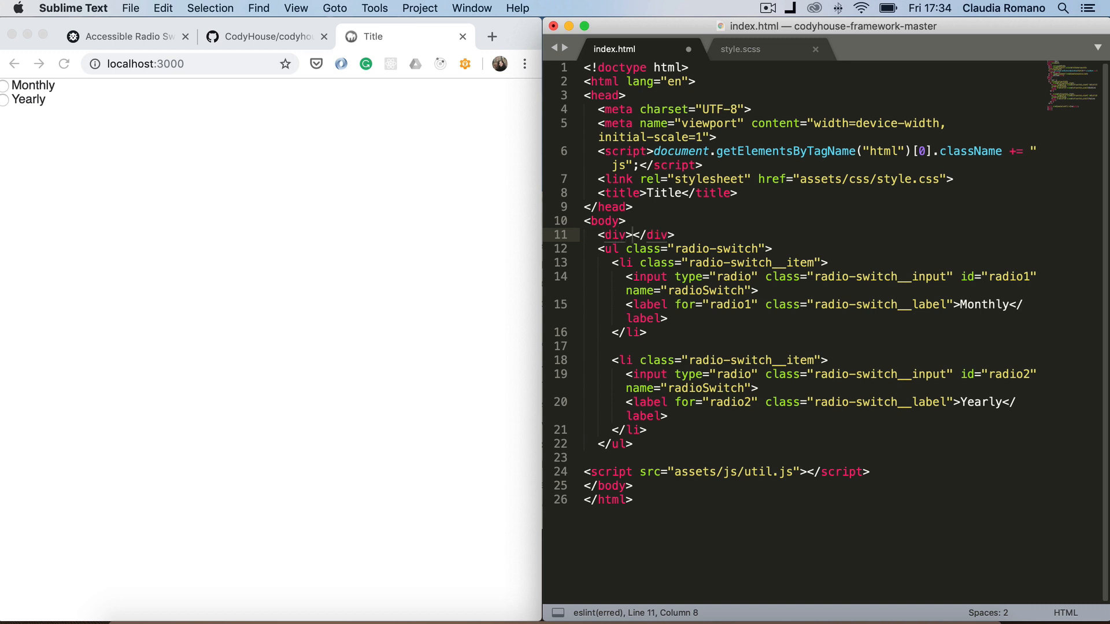
pyautogui.press('cmd+x')
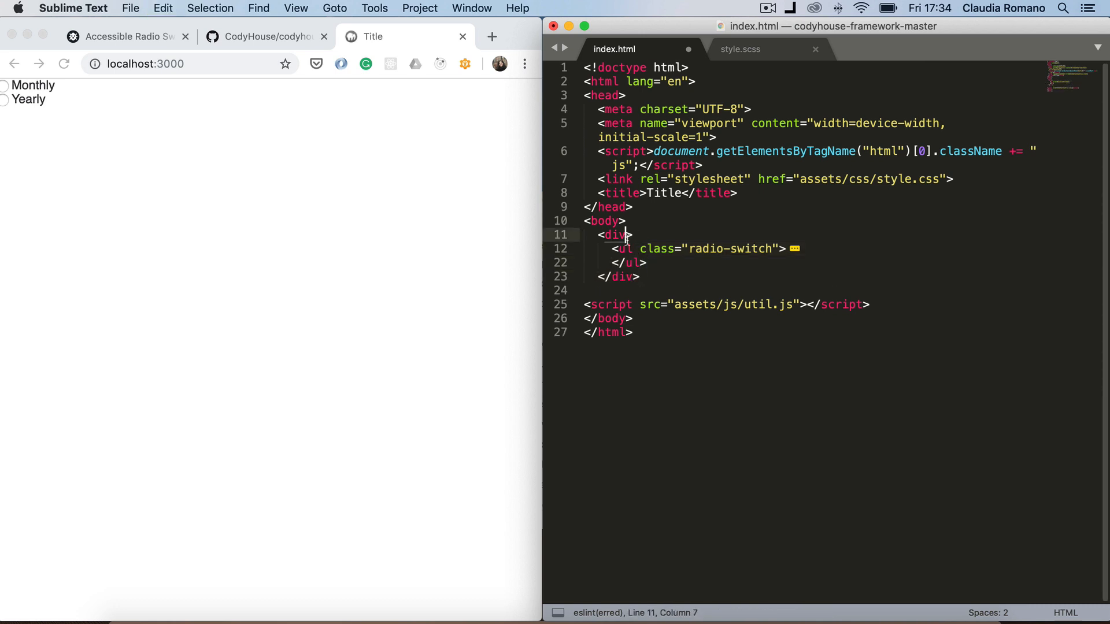
pyautogui.write('class=""')
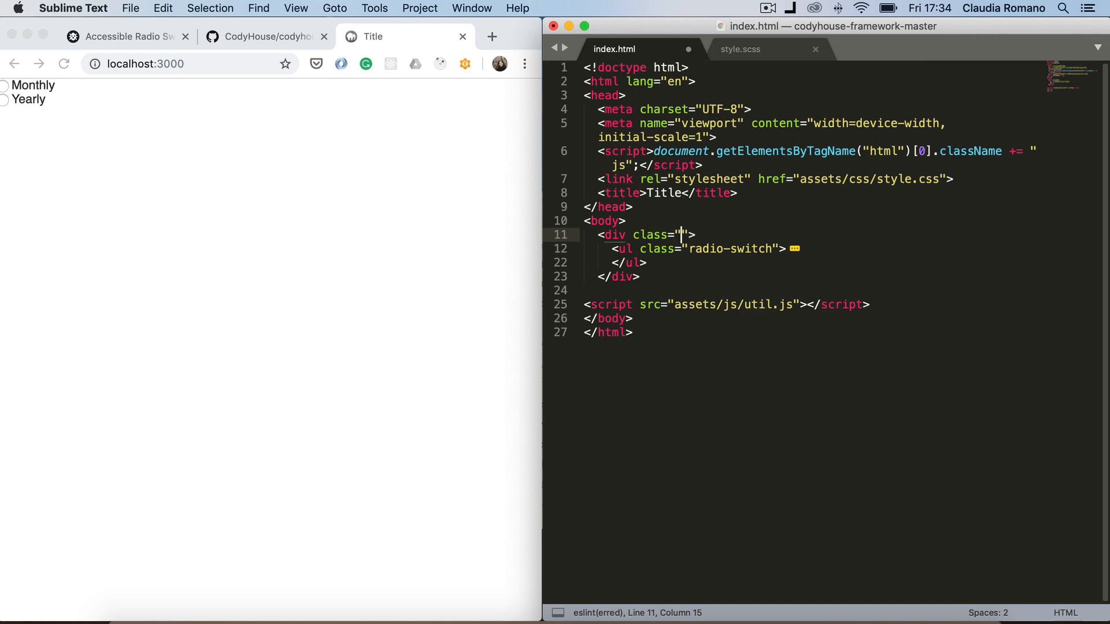
pyautogui.write('margin-top--')
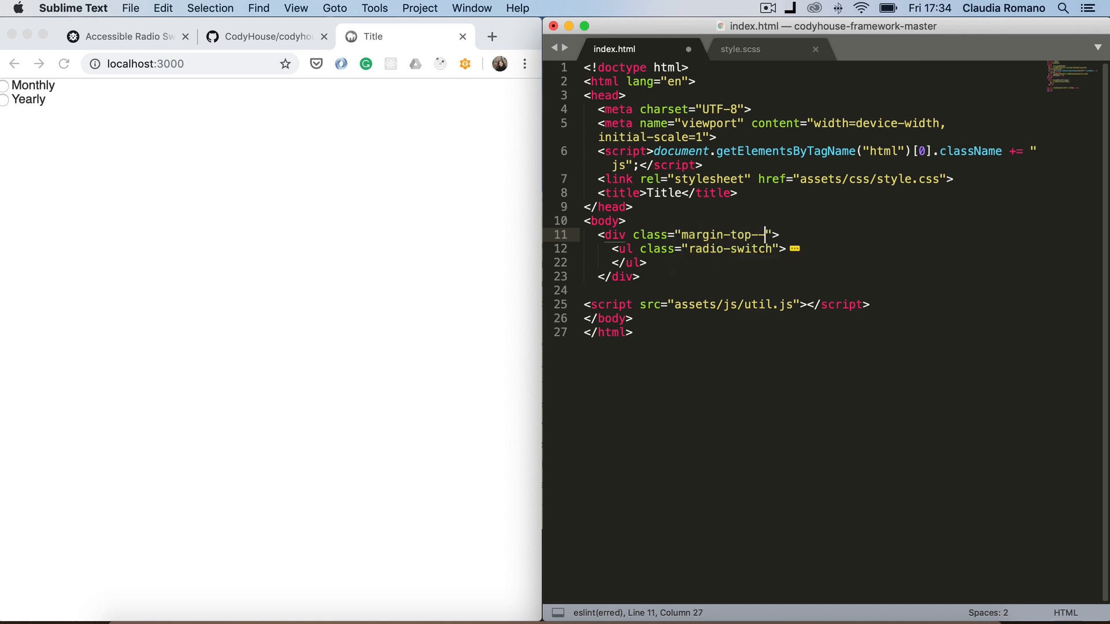
pyautogui.write('md')
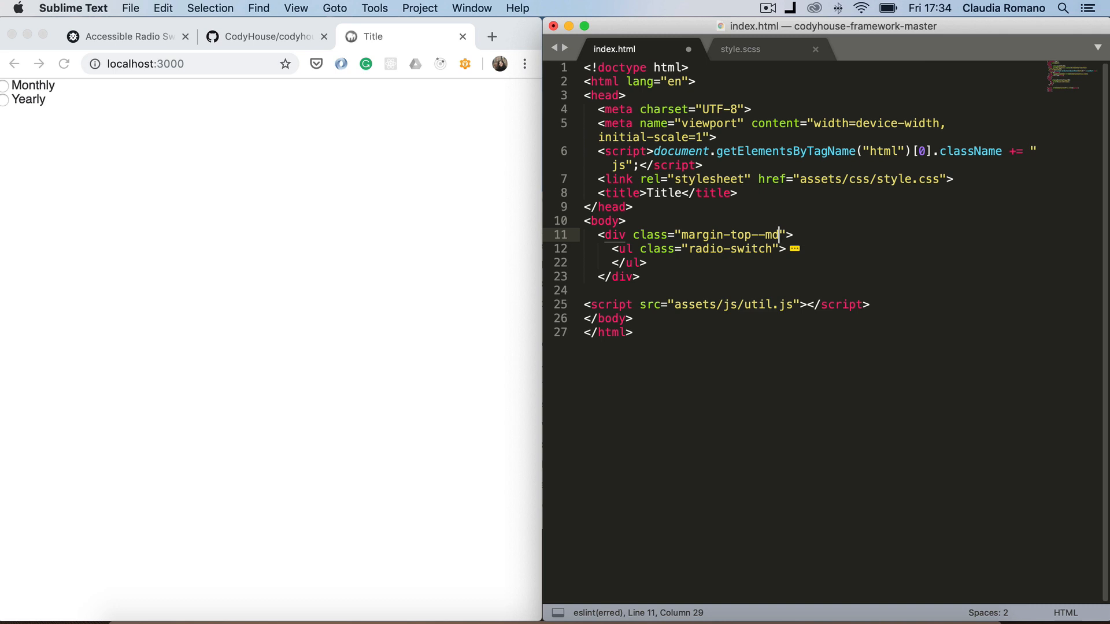
pyautogui.press('cmd+s')
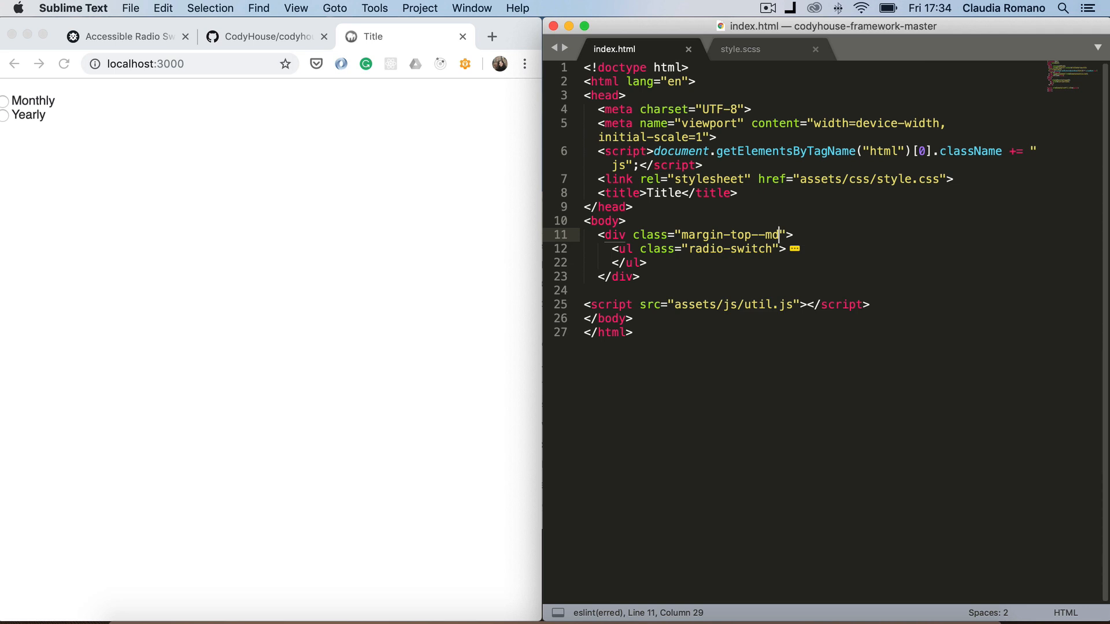
pyautogui.write('flex')
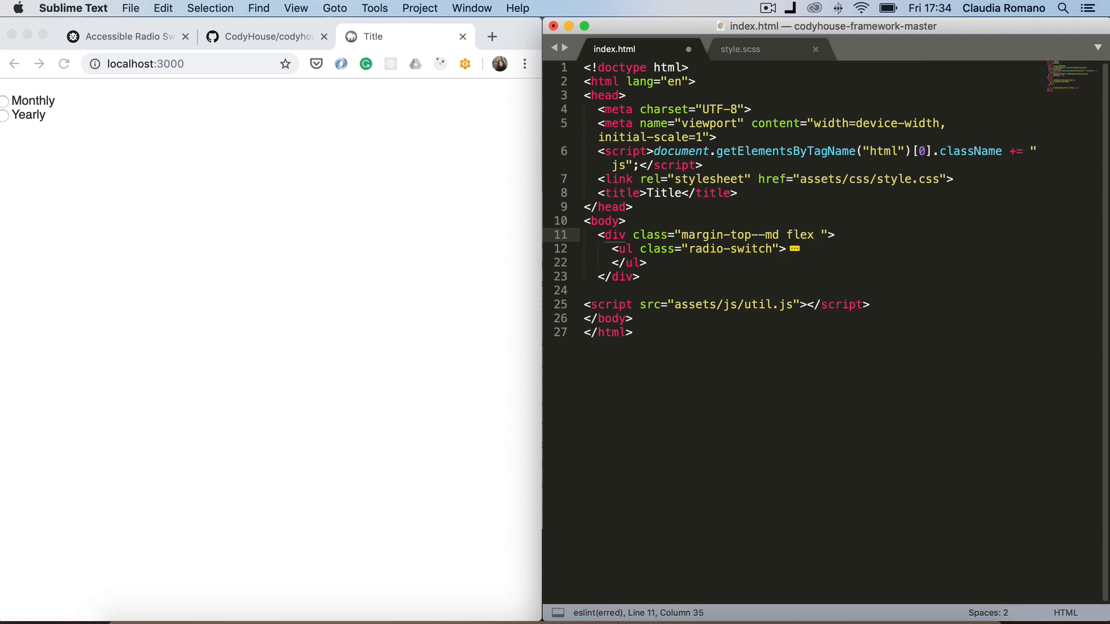
pyautogui.write('flex--center')
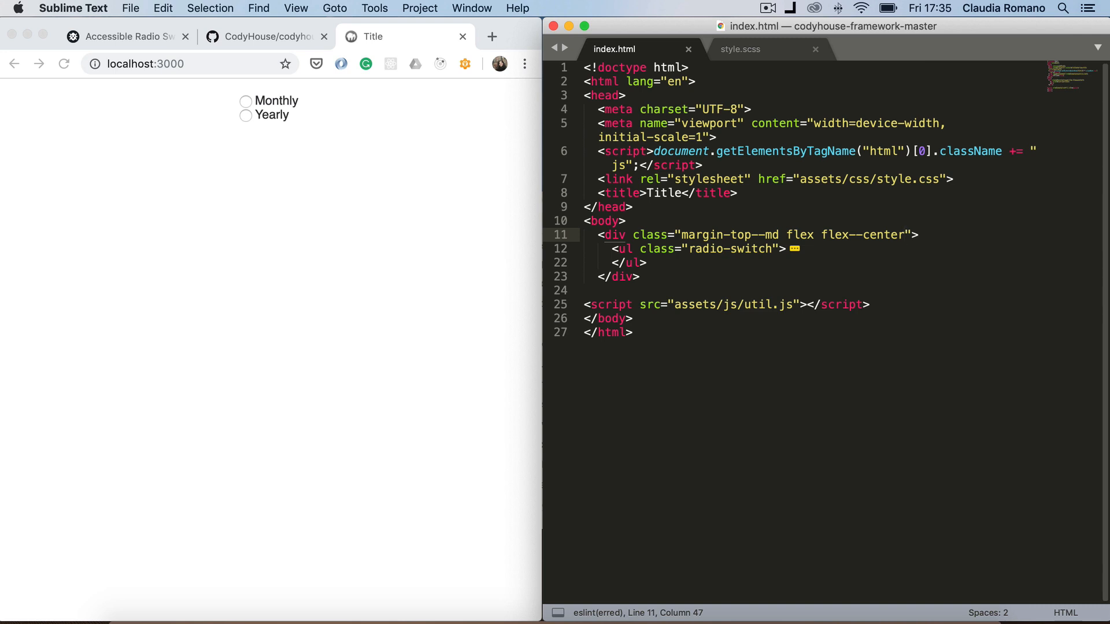
pyautogui.moveTo(500, 273)
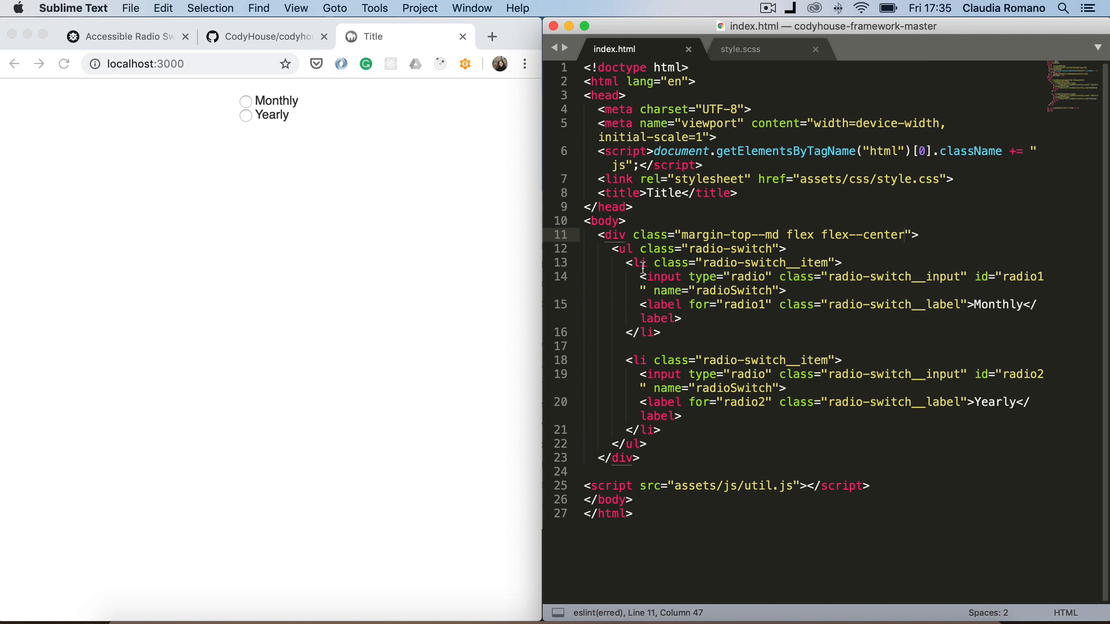
pyautogui.moveTo(934, 276)
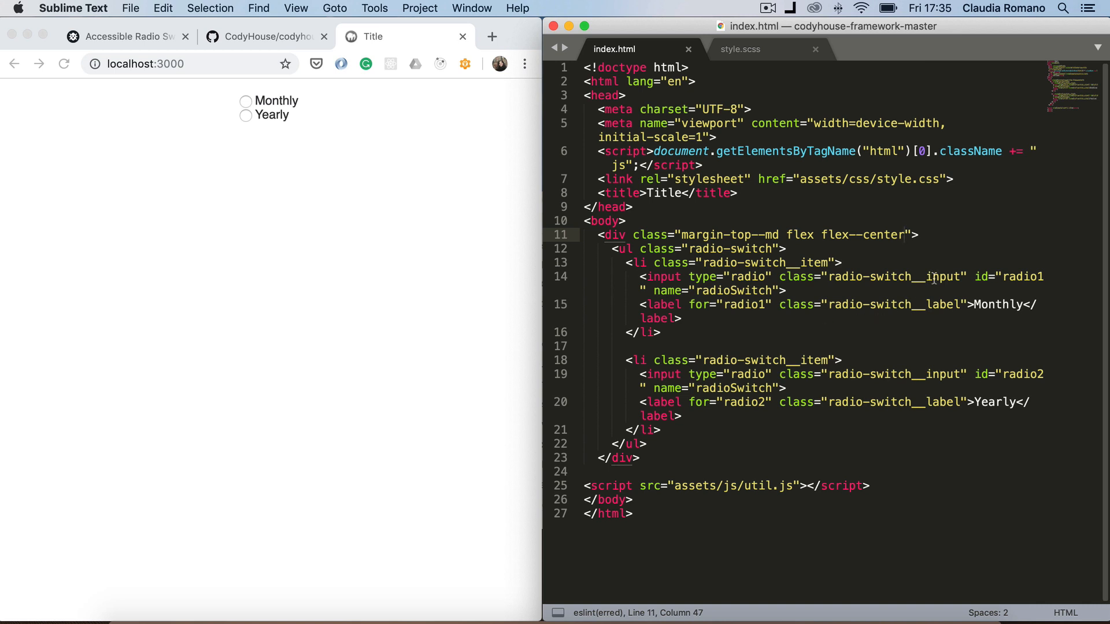
# Add the sr-only class to both radio inputs so only the labels remain visible
pyautogui.write('sr-only')
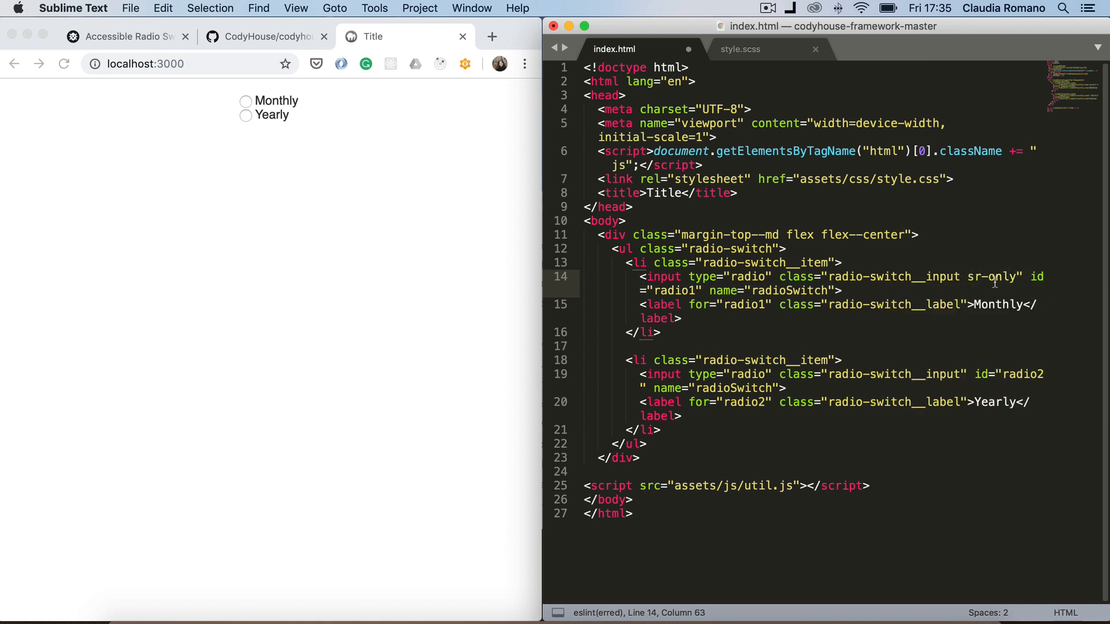
pyautogui.doubleClick(992, 277)
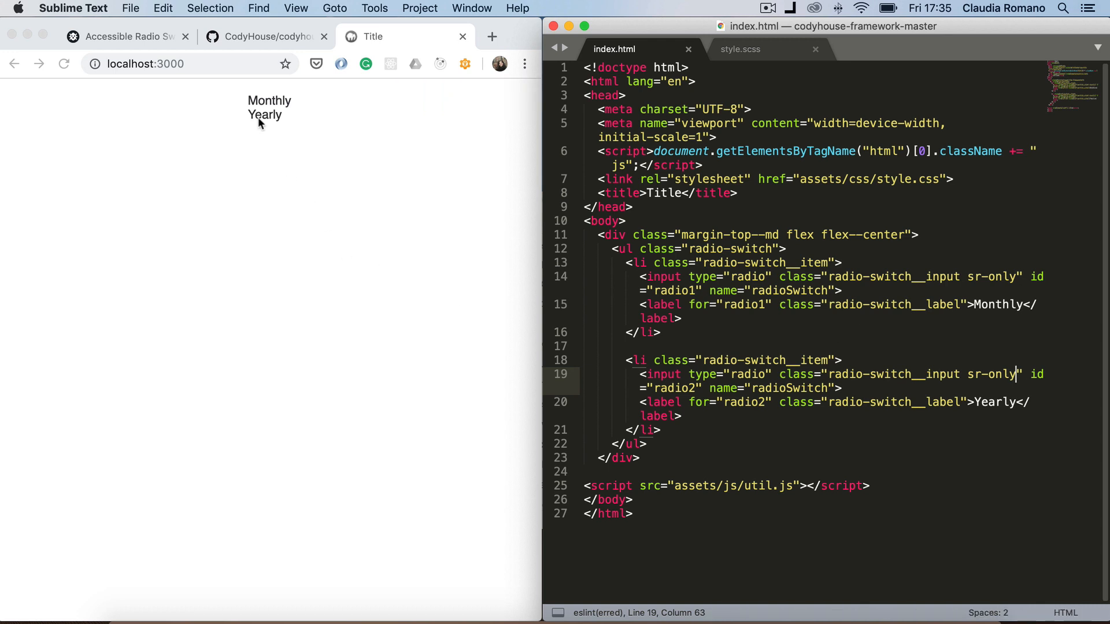
pyautogui.moveTo(247, 117)
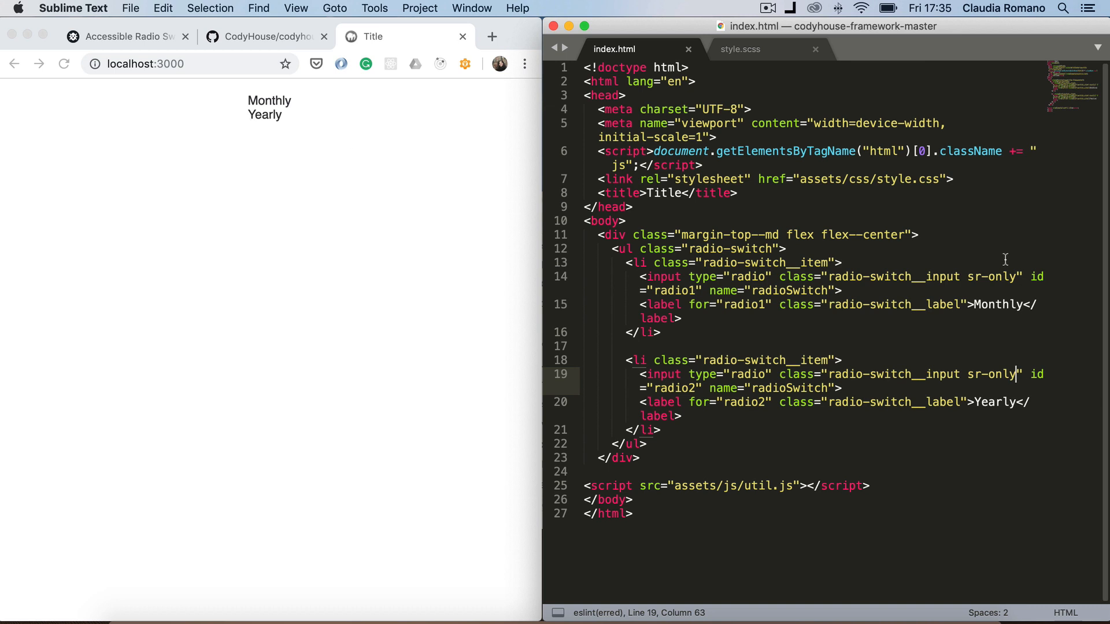
# Switch to style.scss and start a new class selector below the :root variables block
pyautogui.click(740, 49)
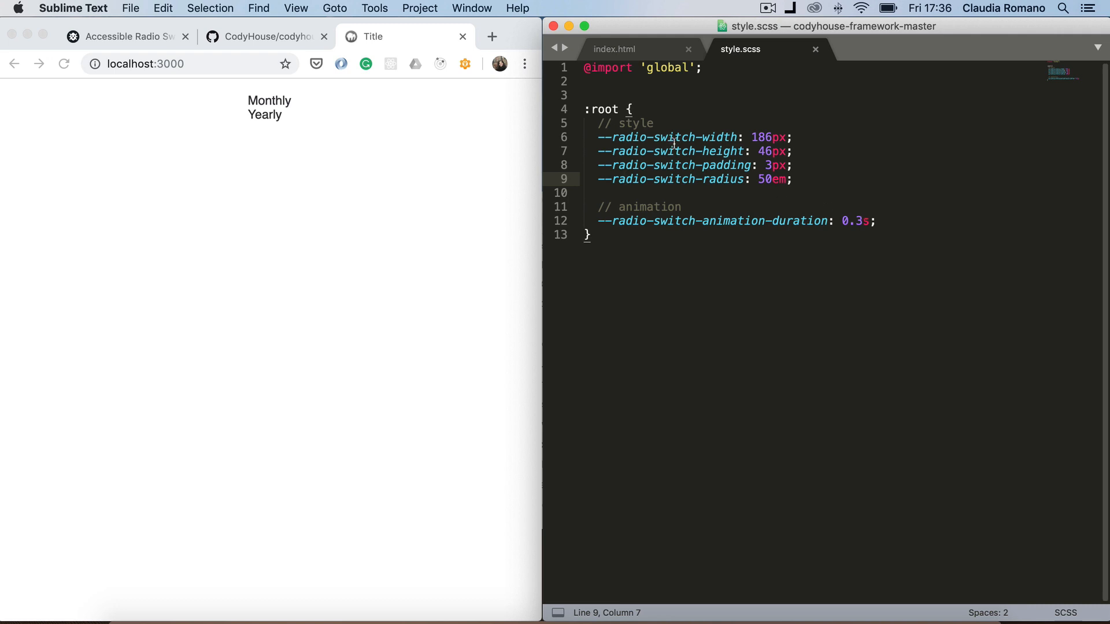
pyautogui.doubleClick(667, 138)
pyautogui.write('.')
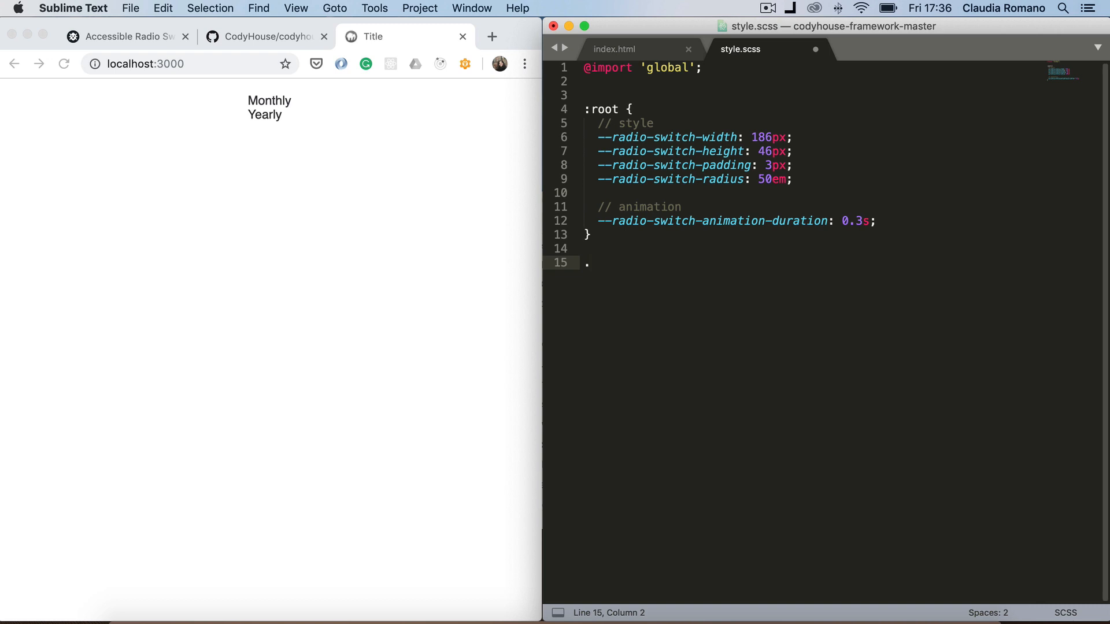
# Create the .radio-switch rule with display inline-flex
pyautogui.write('radio-')
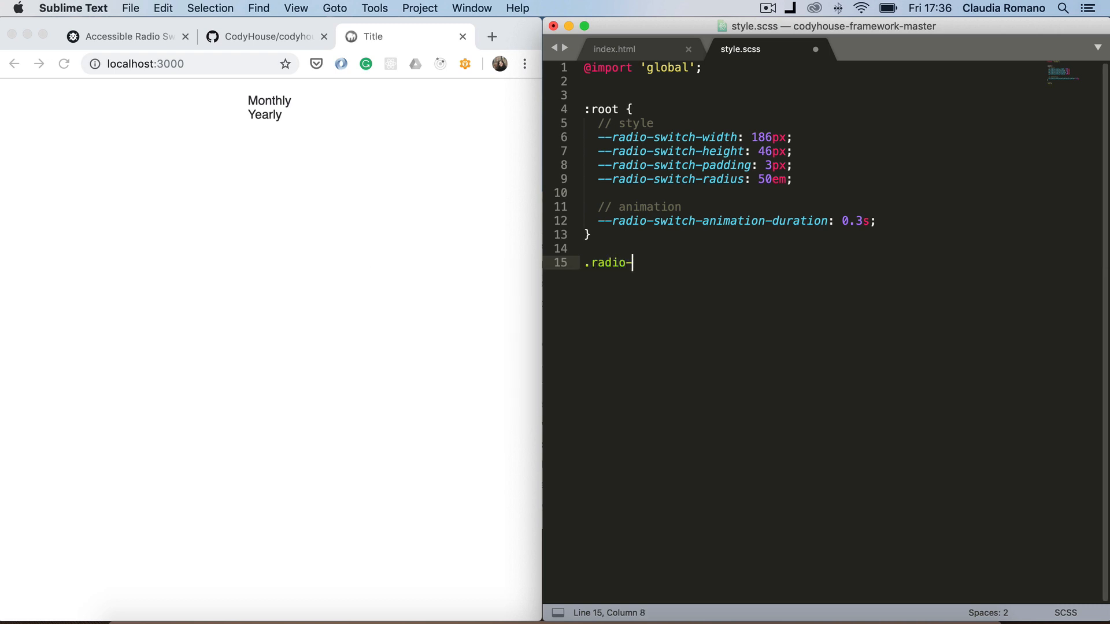
pyautogui.write('switch')
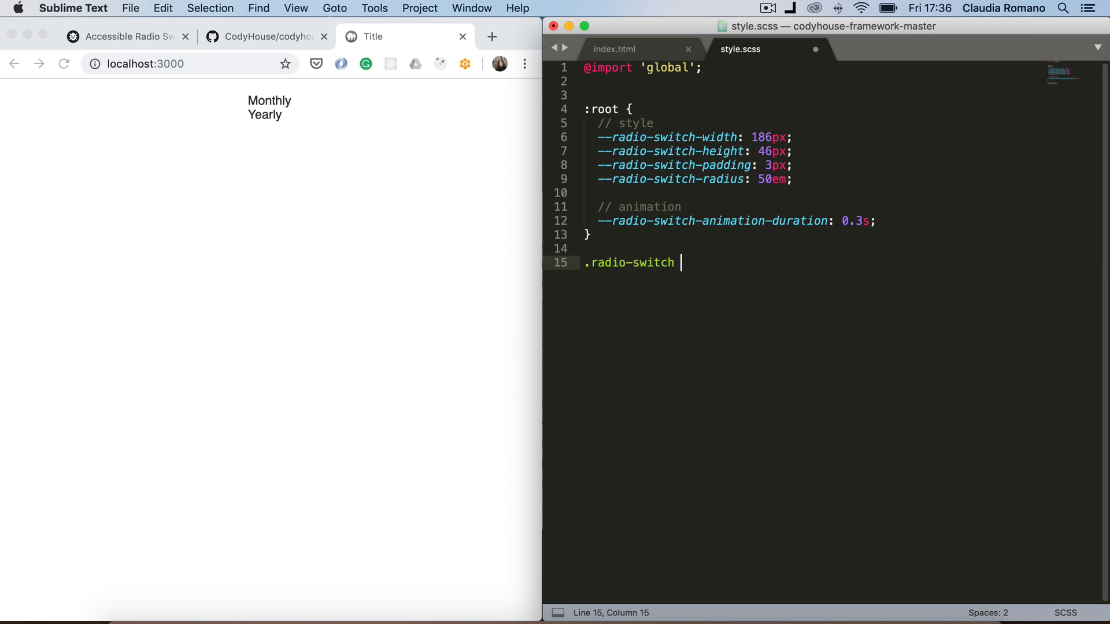
pyautogui.write('{')
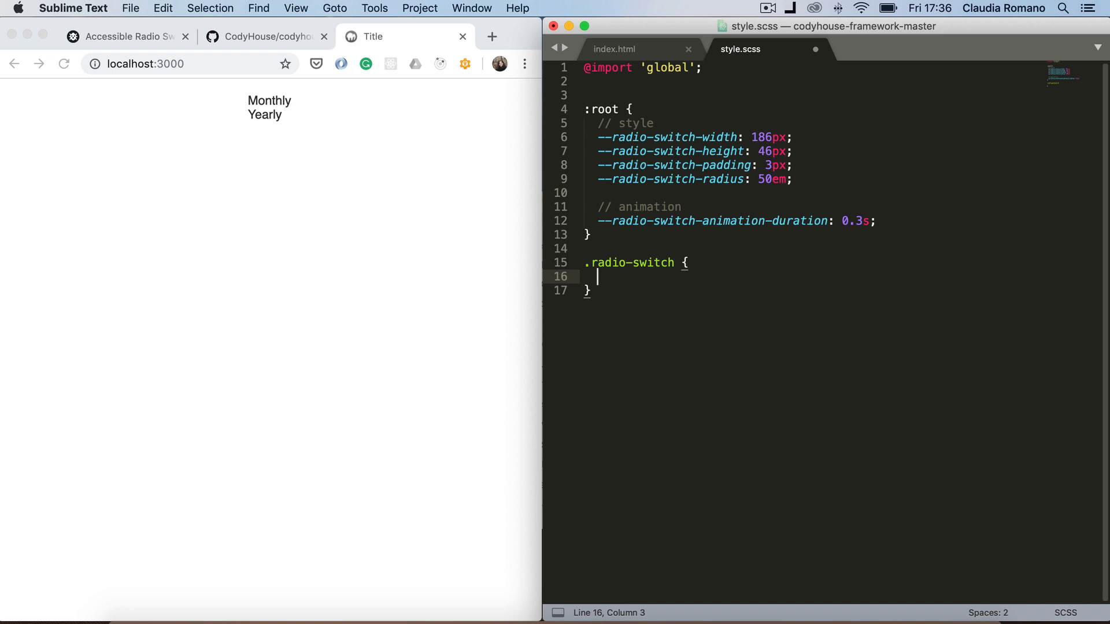
pyautogui.write('display:')
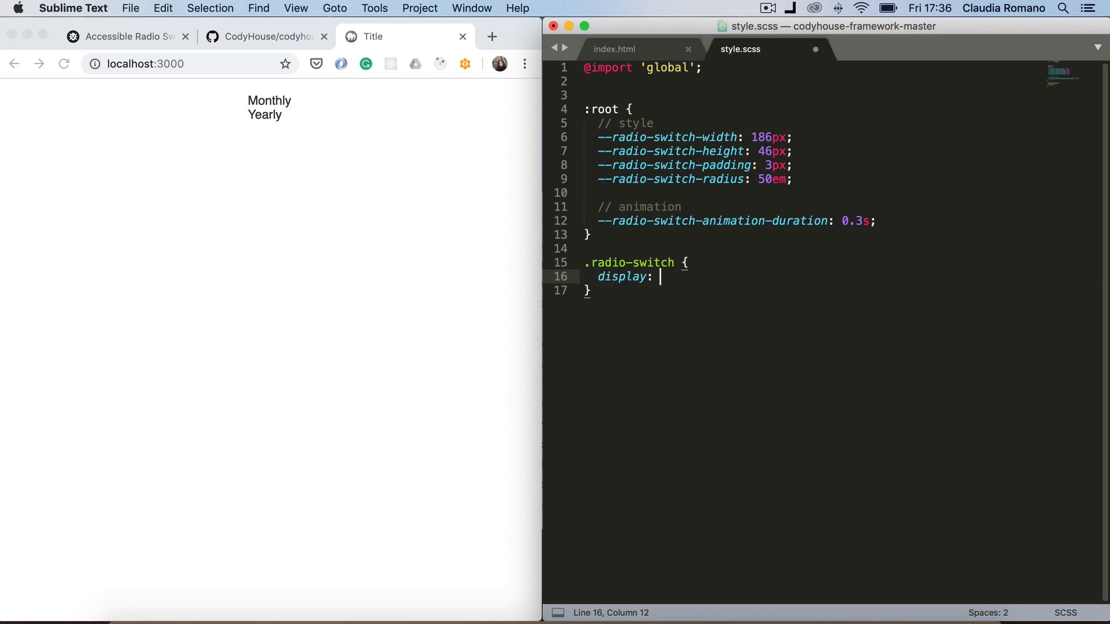
pyautogui.write('inline-flex;')
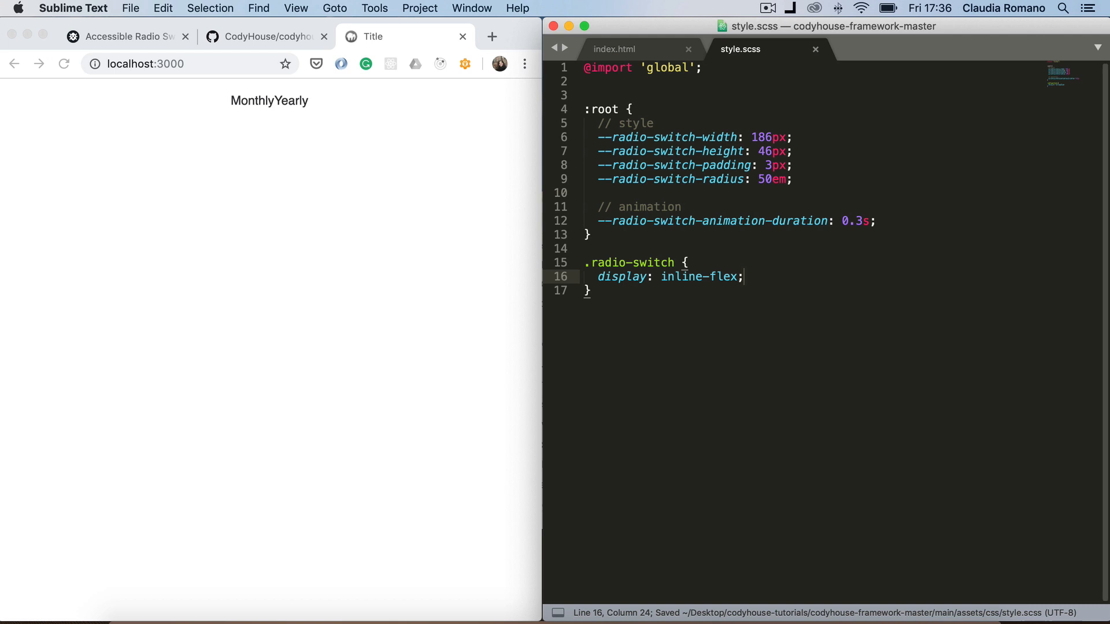
# Give .radio-switch padding and border-radius from the --radio-switch-padding and radius variables
pyautogui.write('p')
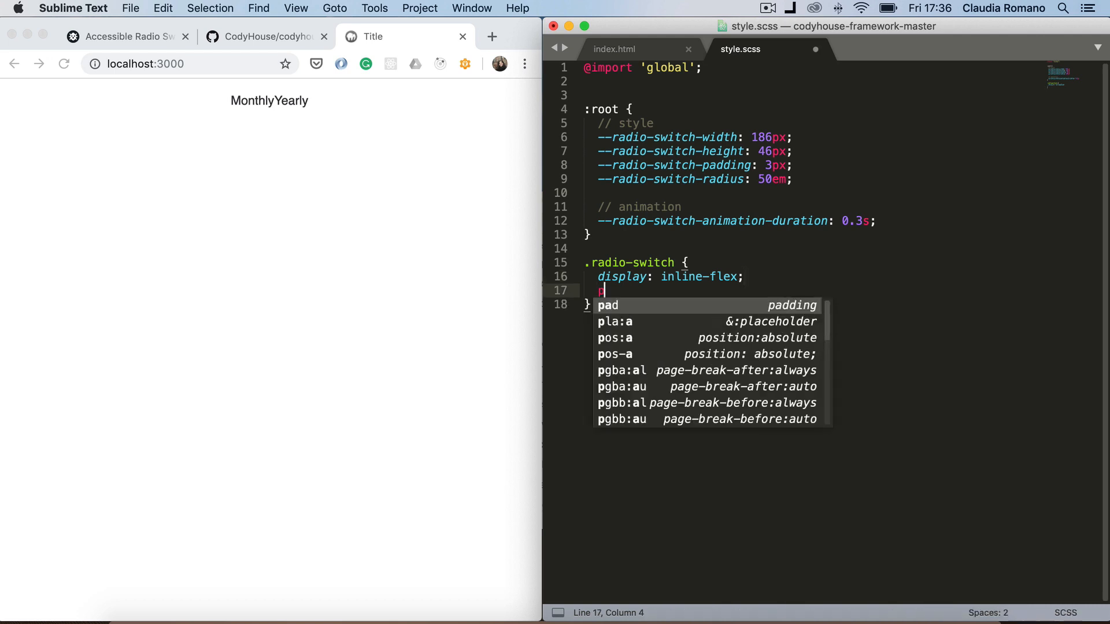
pyautogui.write('adding')
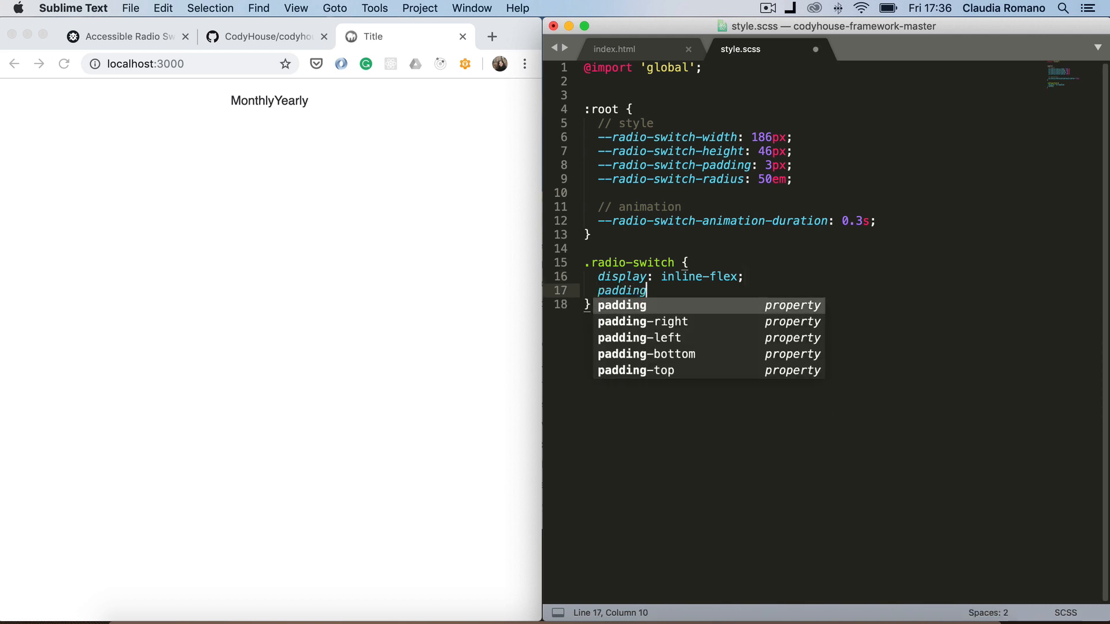
pyautogui.write(': var();')
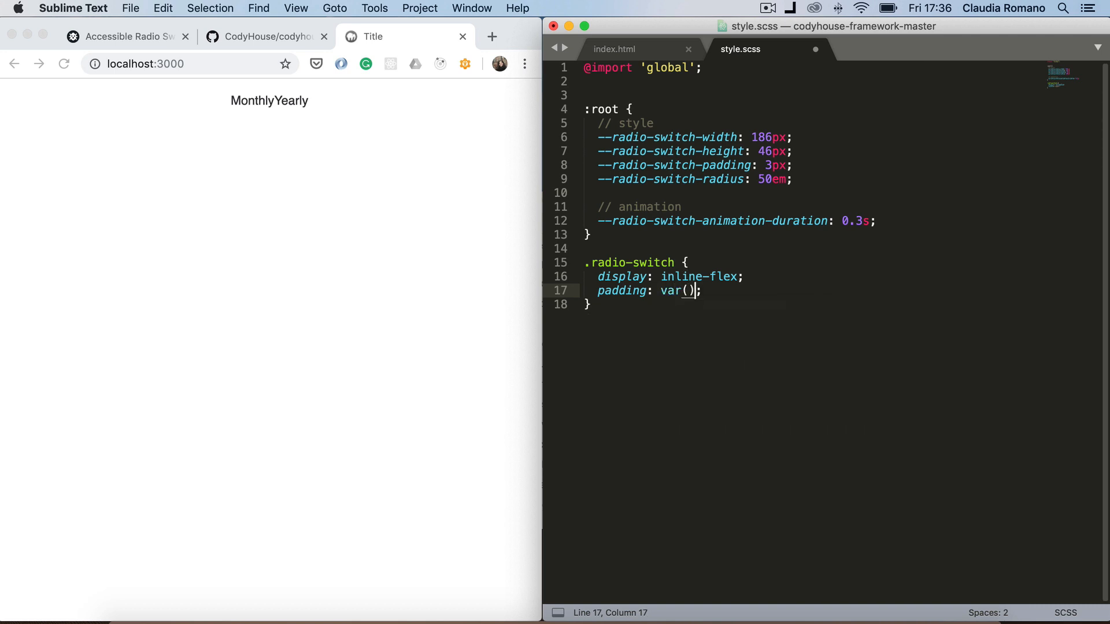
pyautogui.doubleClick(717, 166)
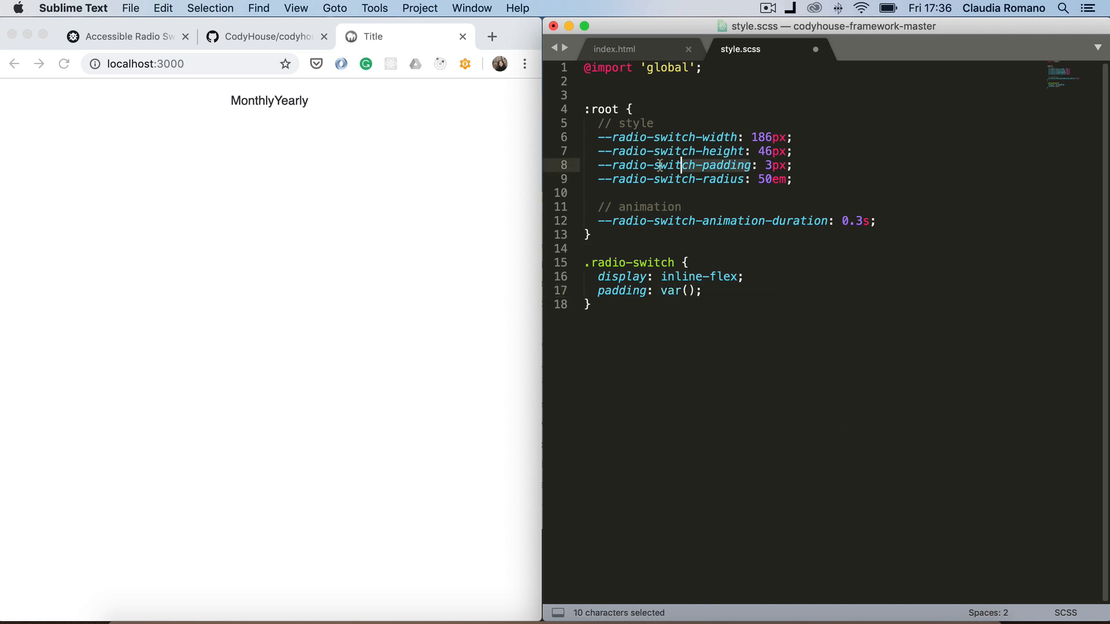
pyautogui.write('--radio-switch-padding')
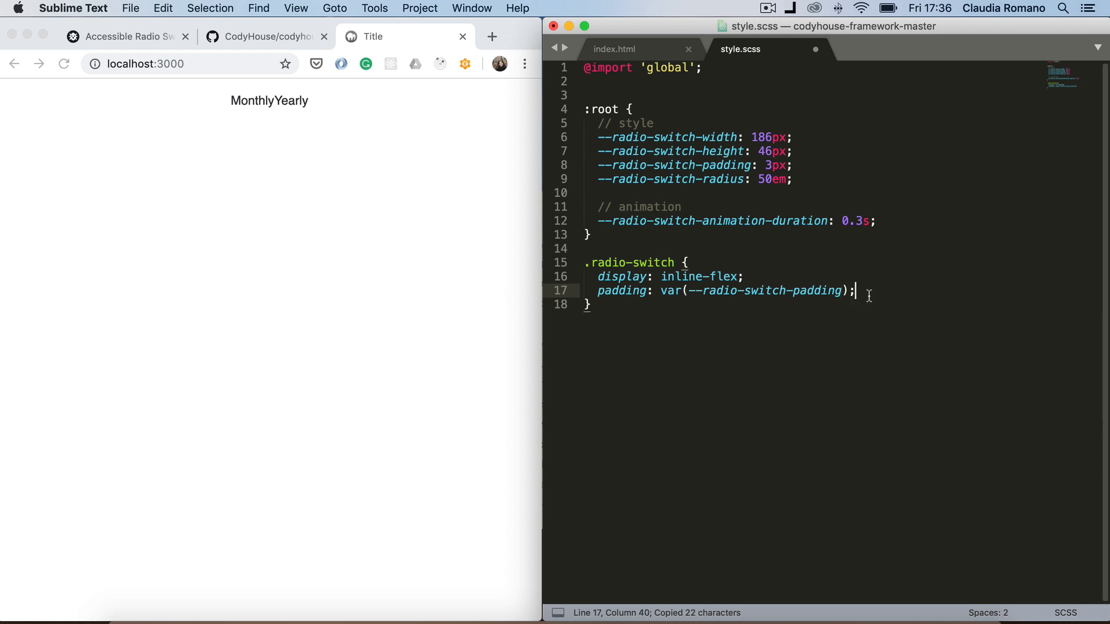
pyautogui.press('enter')
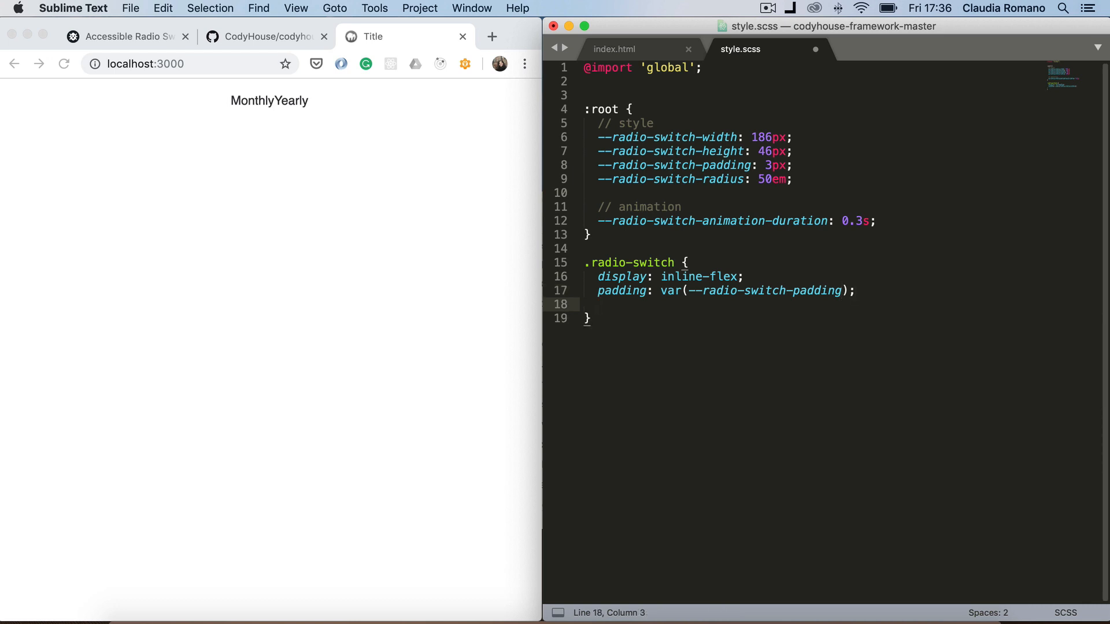
pyautogui.write('border-radius:')
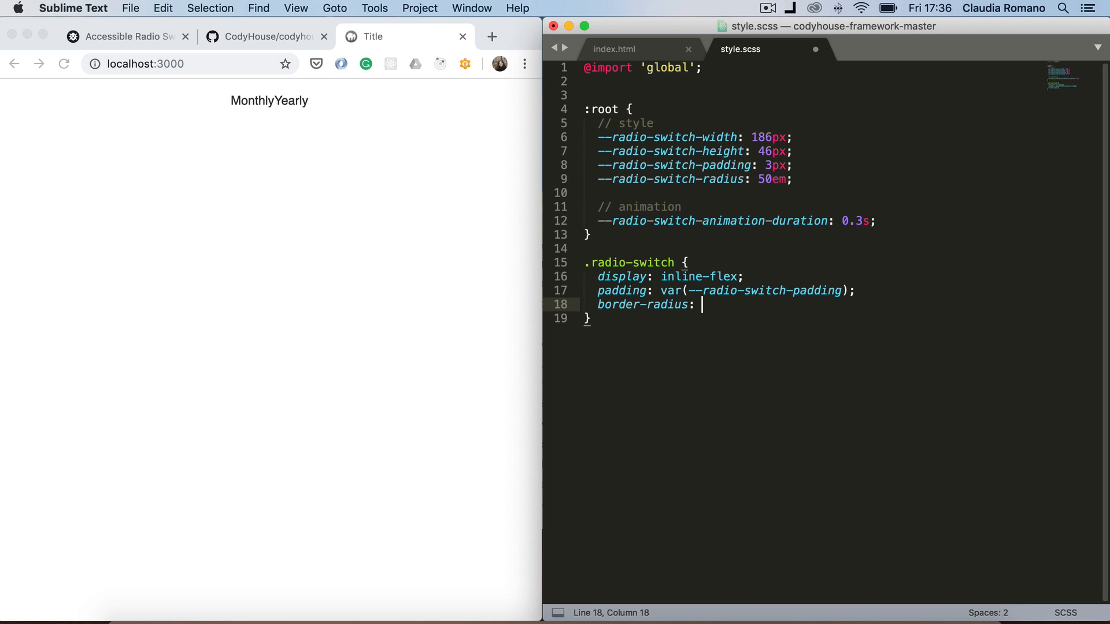
pyautogui.write('var()')
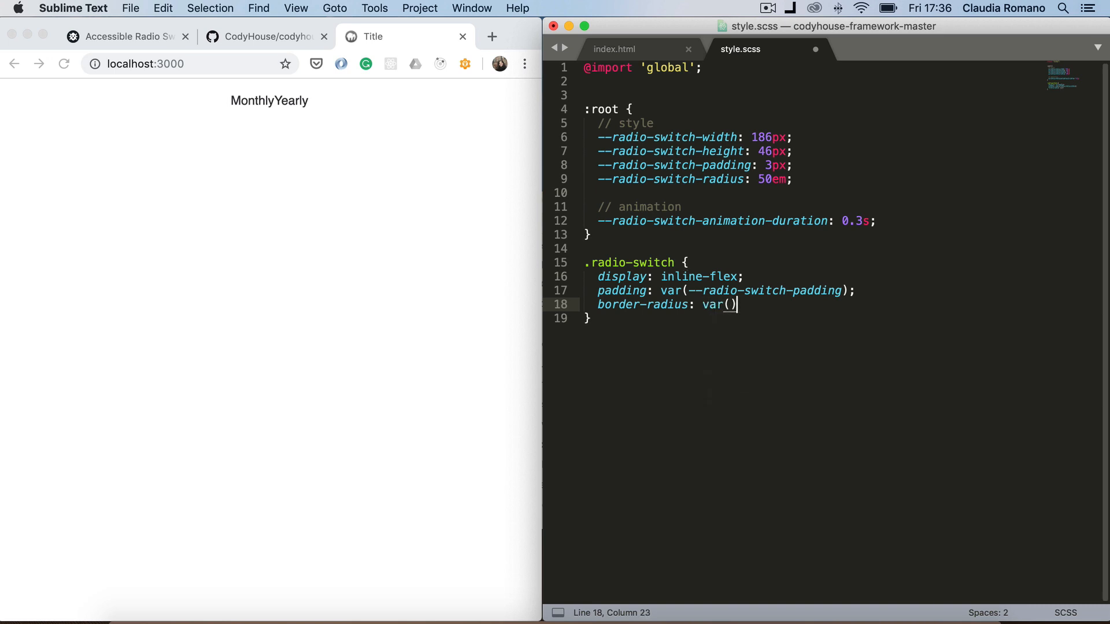
pyautogui.write(';')
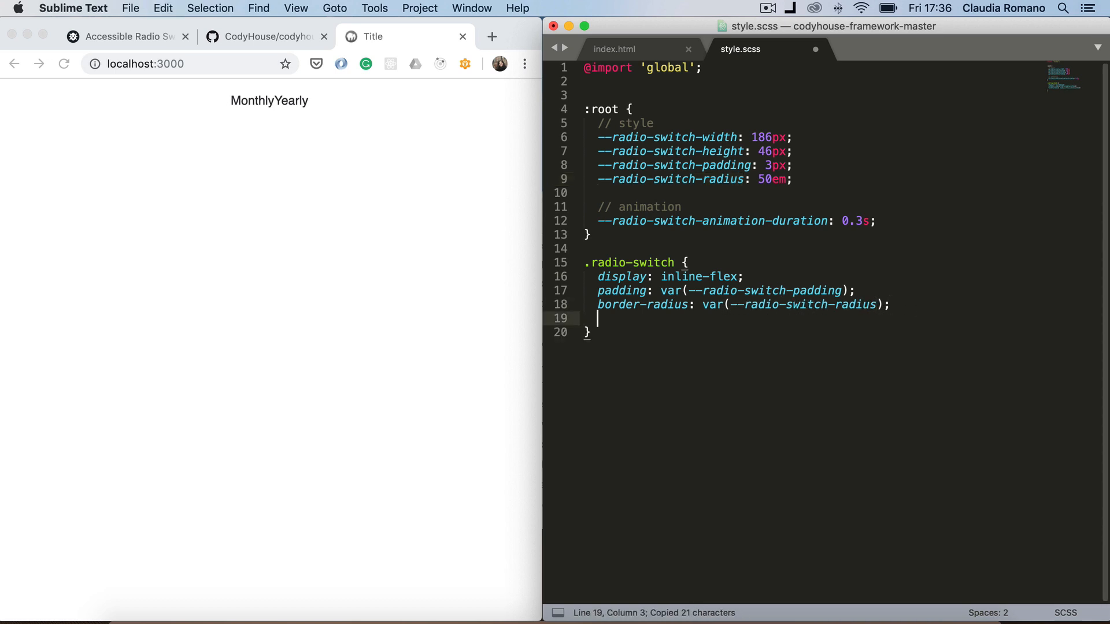
# Add border: 1px solid var(--color-contrast-low) to .radio-switch and save the stylesheet
pyautogui.write('border: ;')
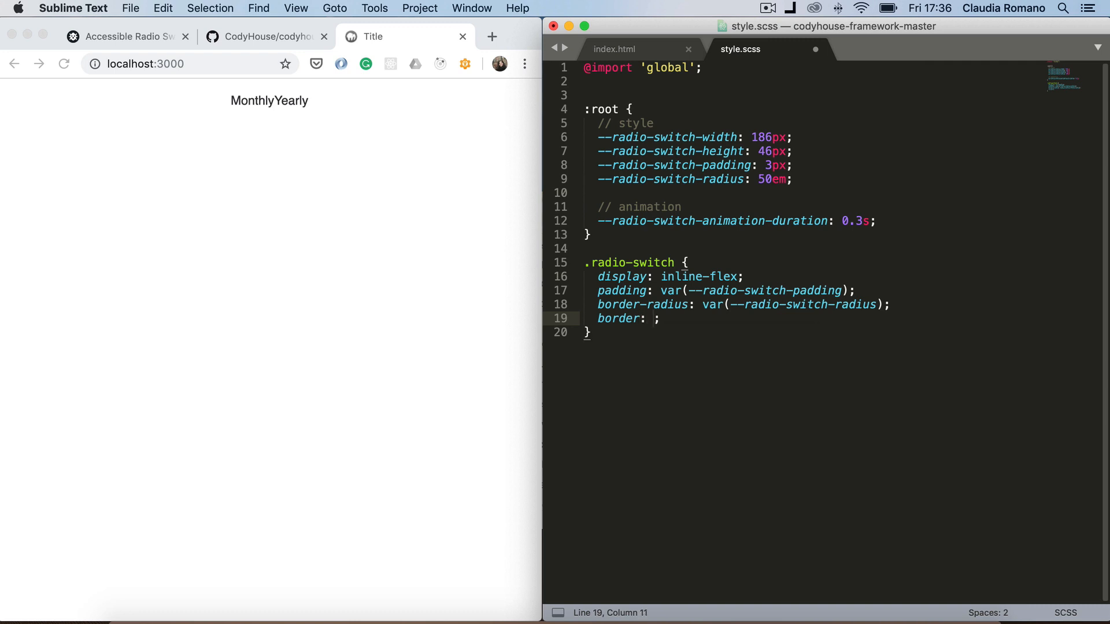
pyautogui.write('1')
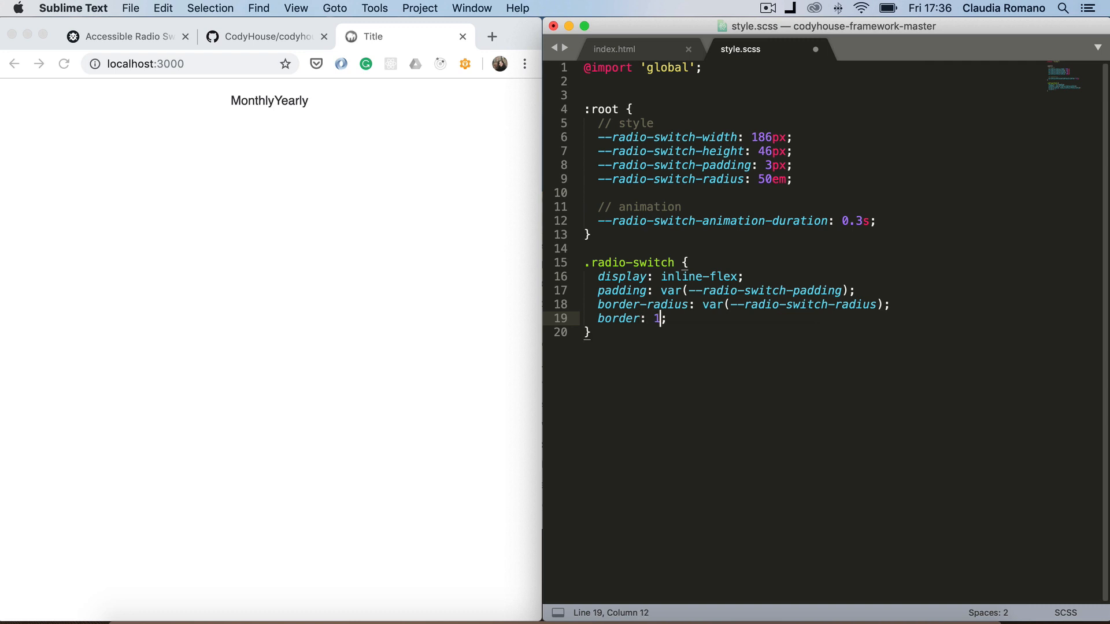
pyautogui.write('px solid var(-')
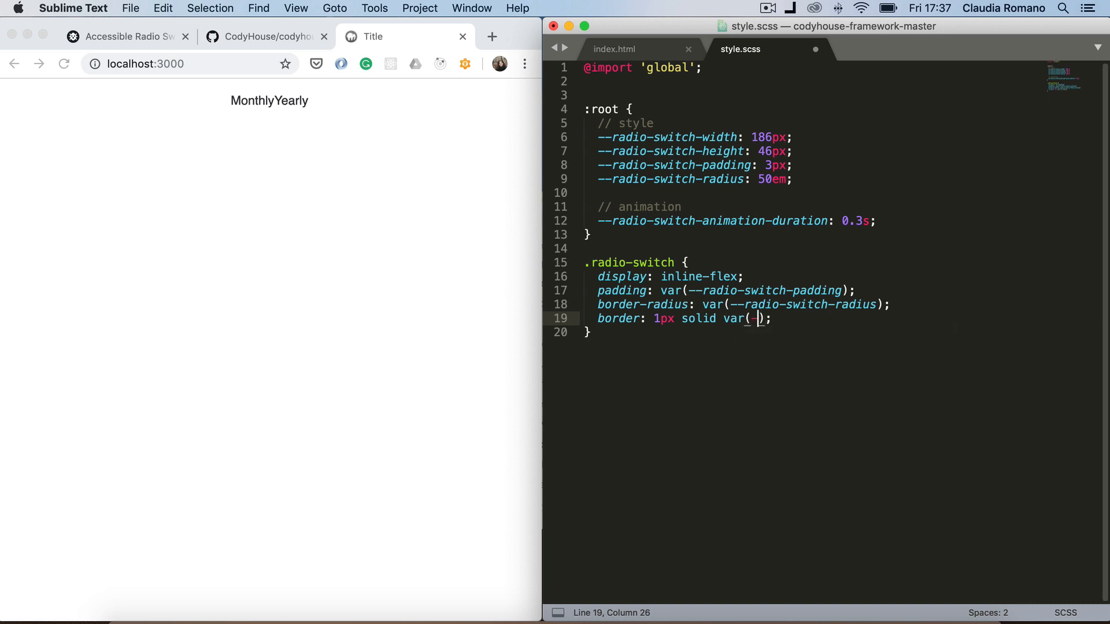
pyautogui.write('--color-')
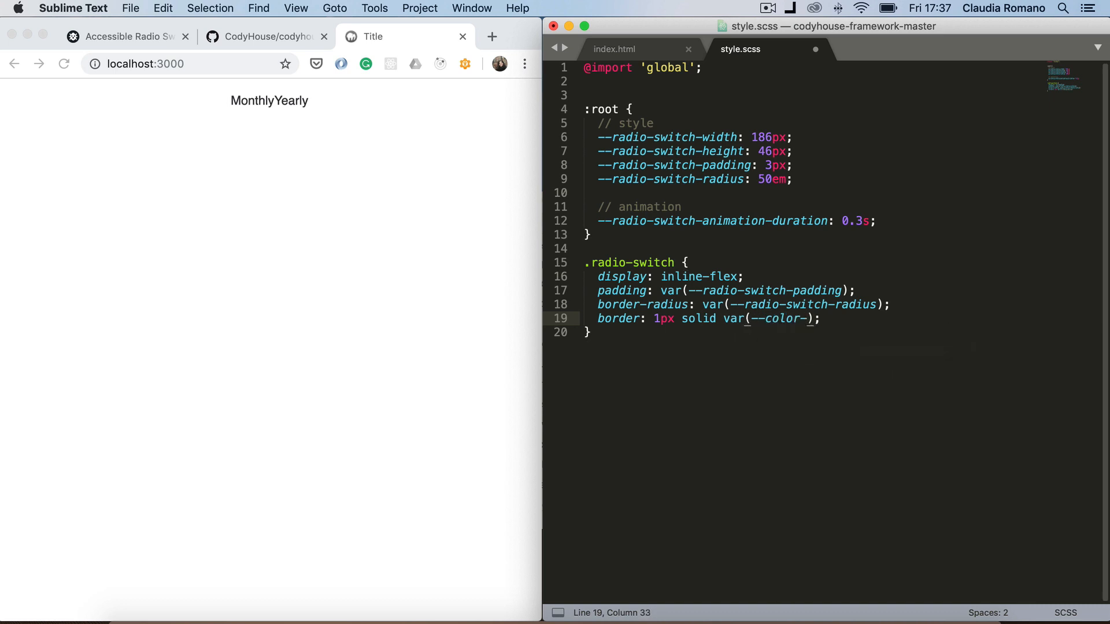
pyautogui.write('contrs')
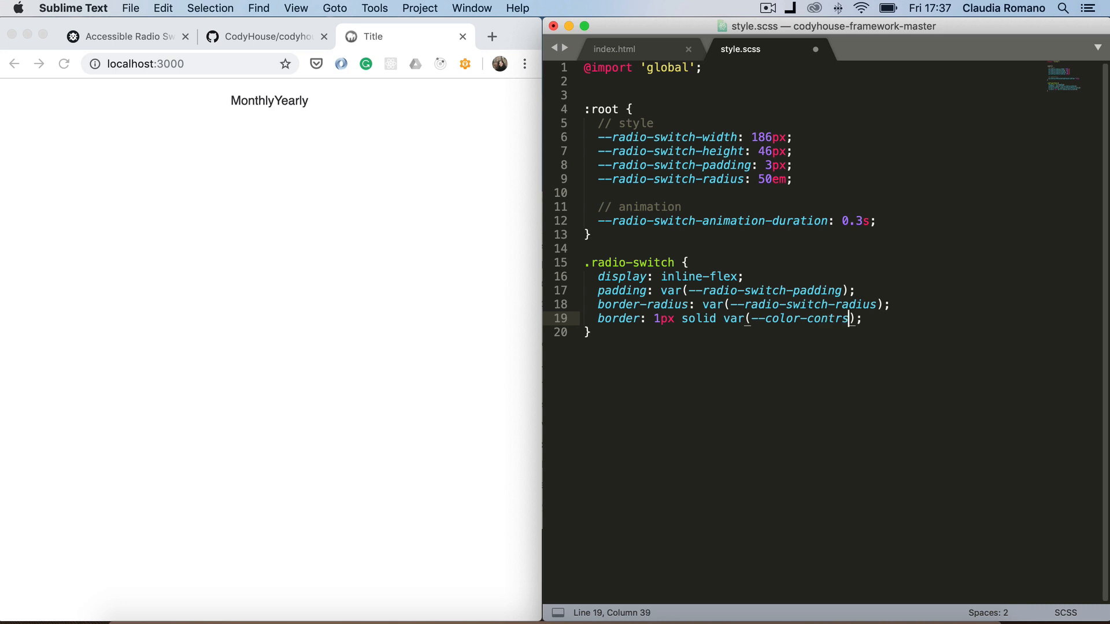
pyautogui.write('a')
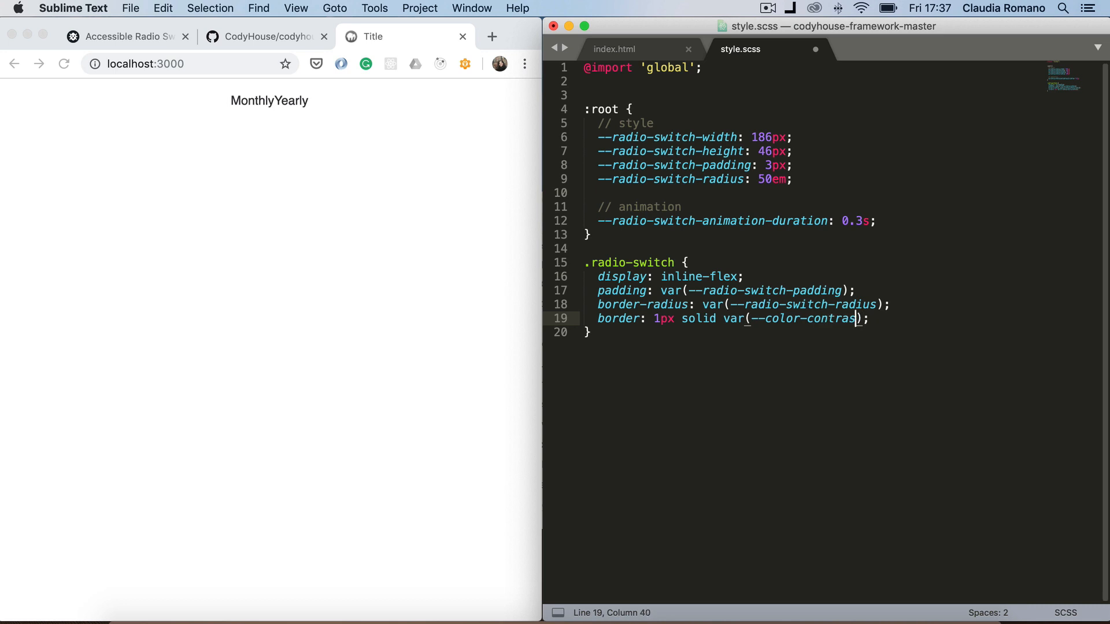
pyautogui.write('t-low')
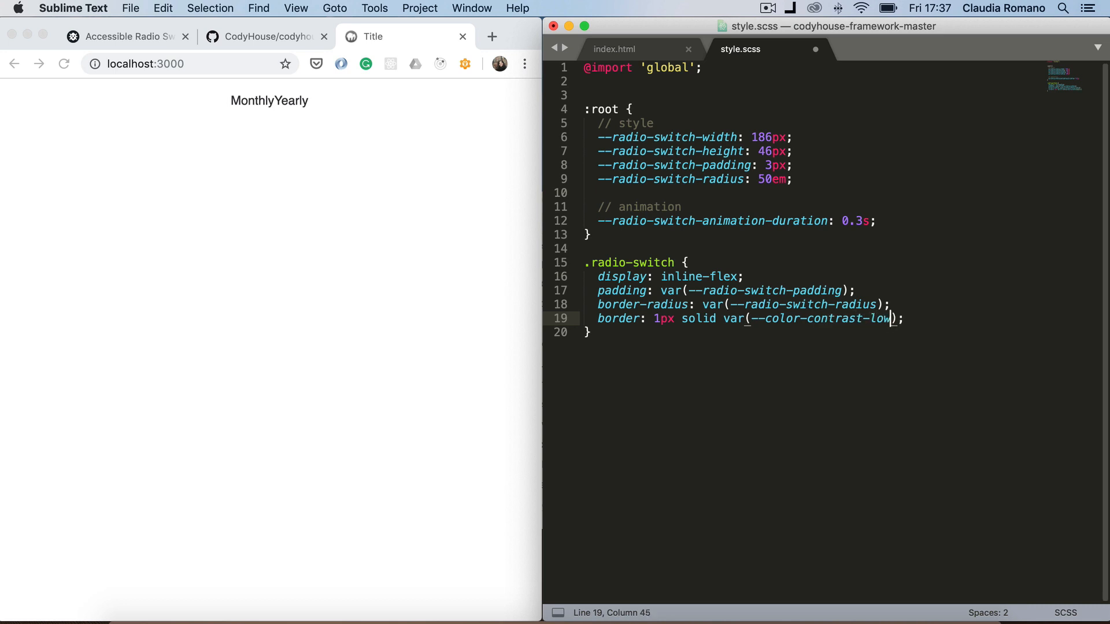
pyautogui.press('cmd+s')
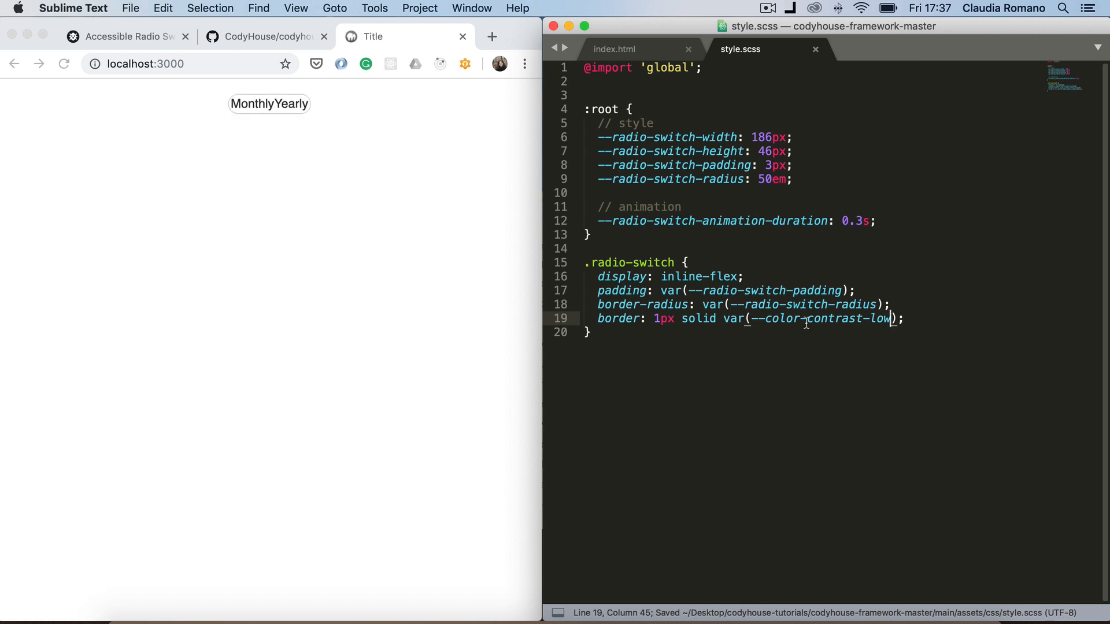
pyautogui.press('enter')
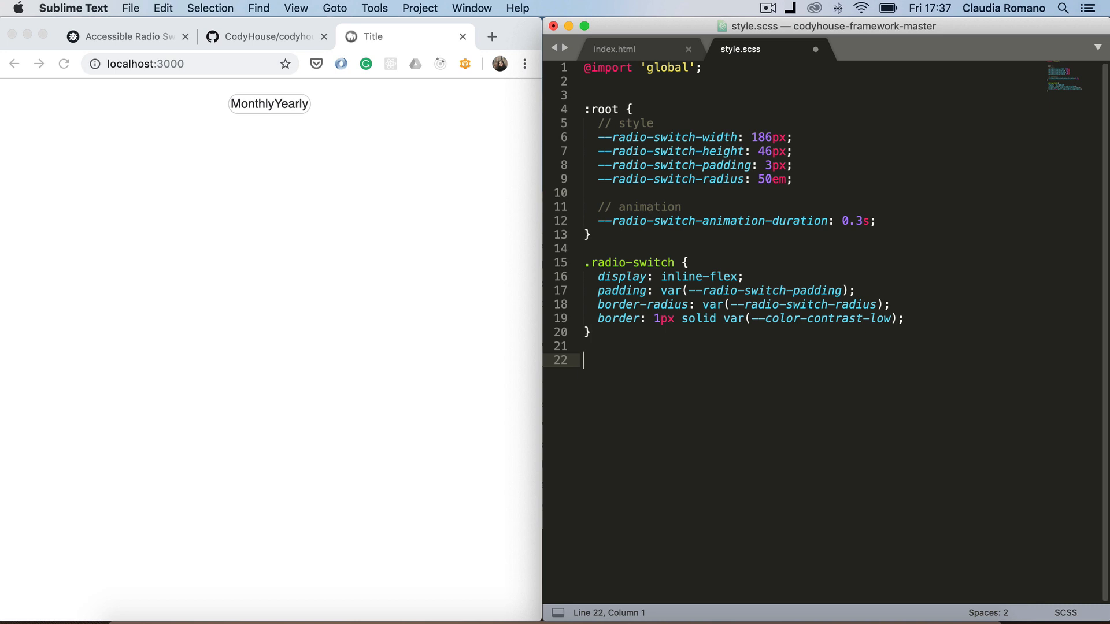
pyautogui.write('.')
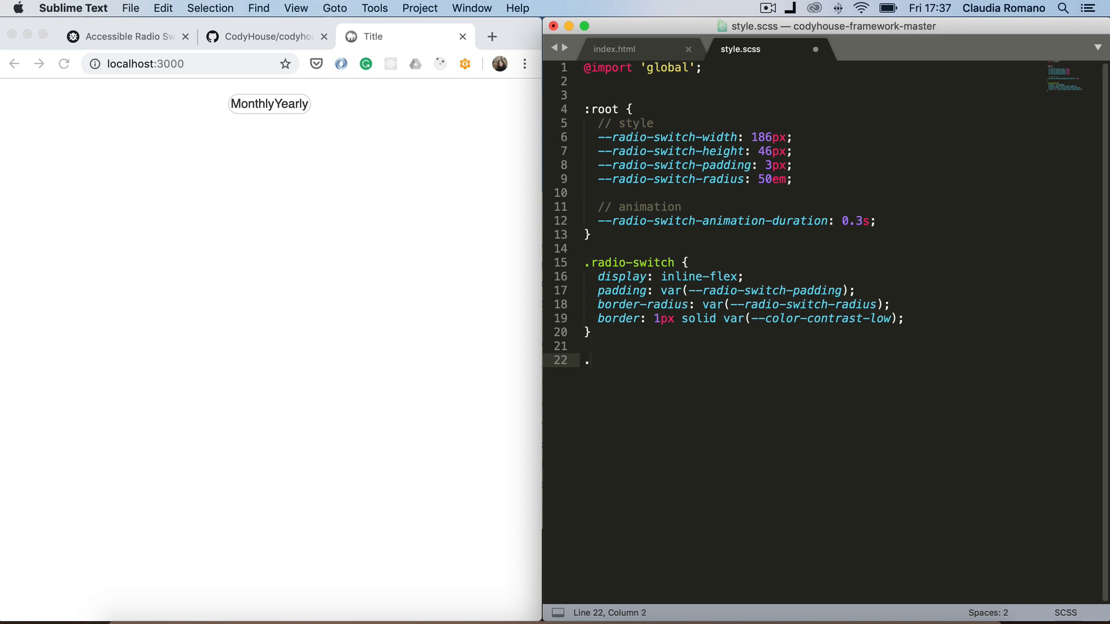
# Create .radio-switch__item with height calc from --radio-switch-height minus the padding, and save
pyautogui.write('radio-swit')
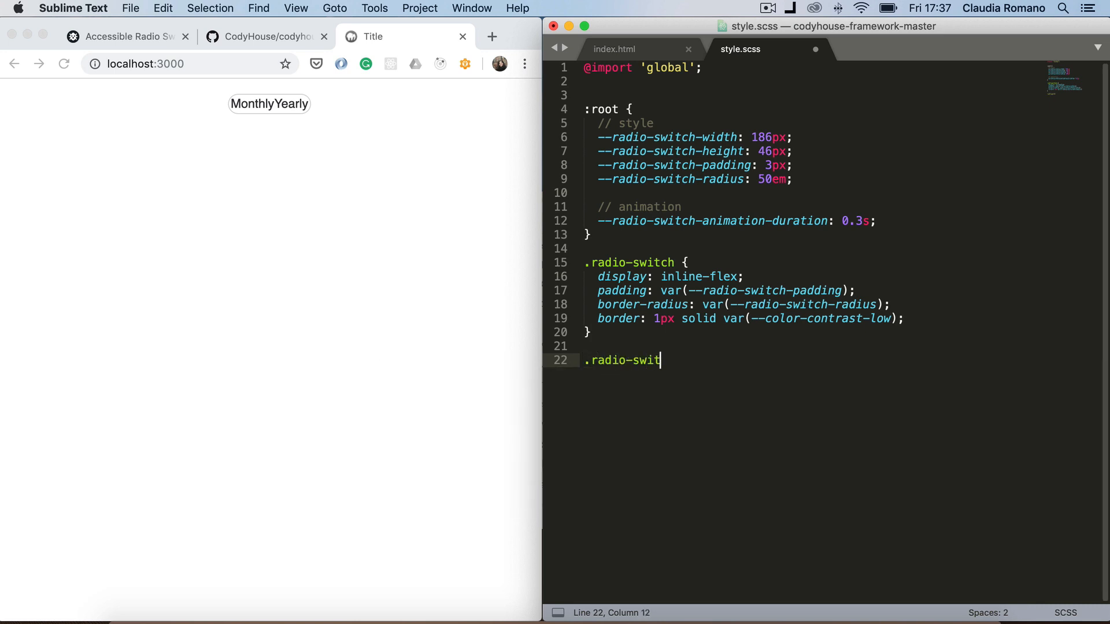
pyautogui.write('ch__')
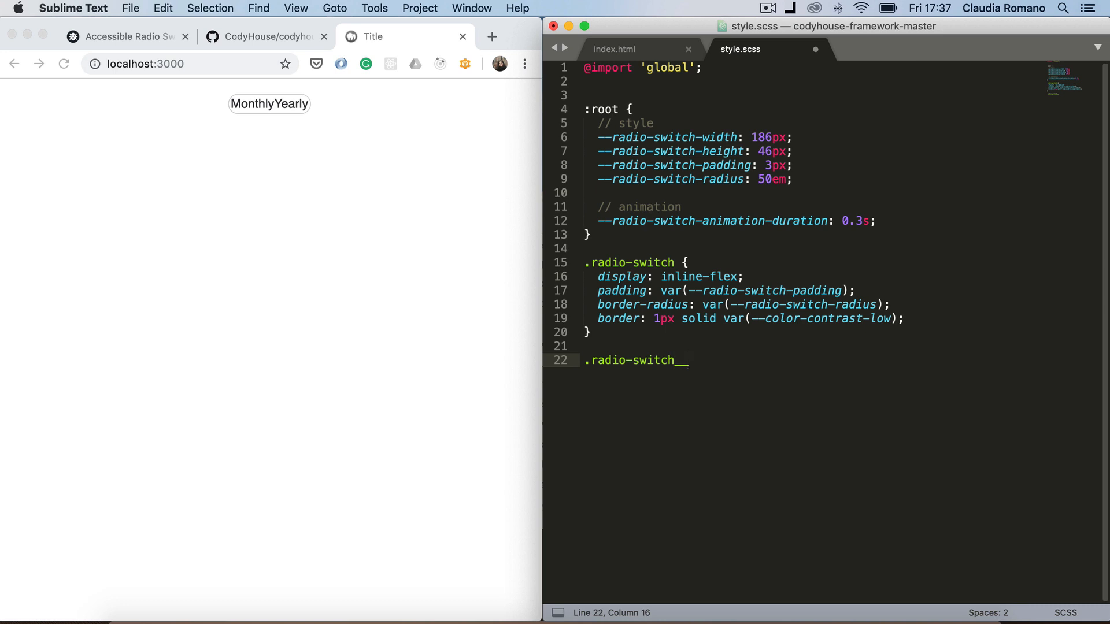
pyautogui.write('item {')
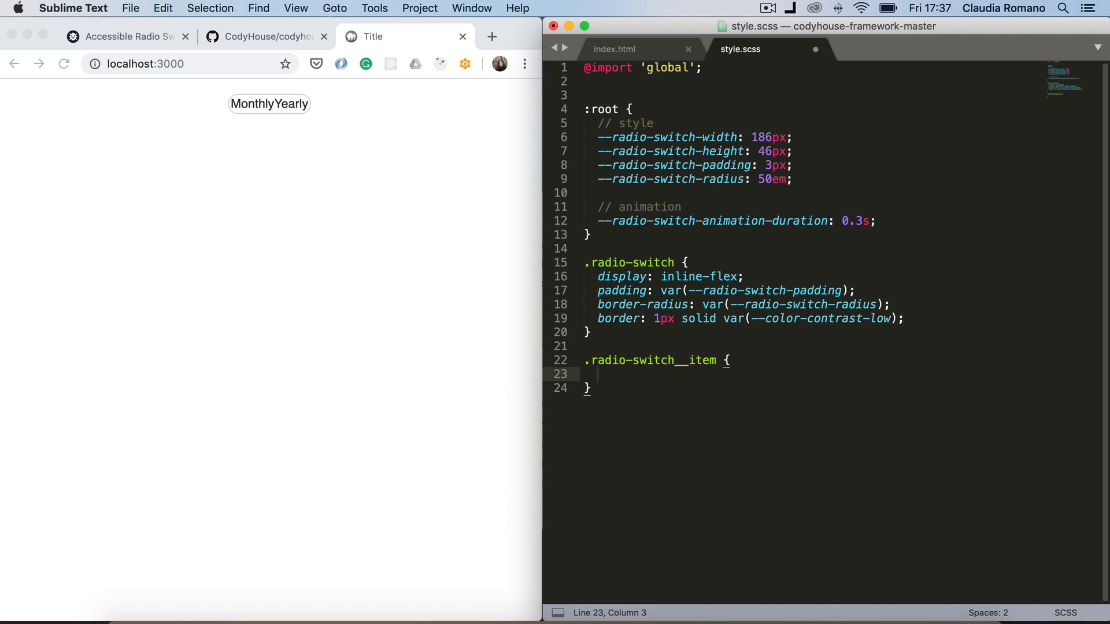
pyautogui.write('height')
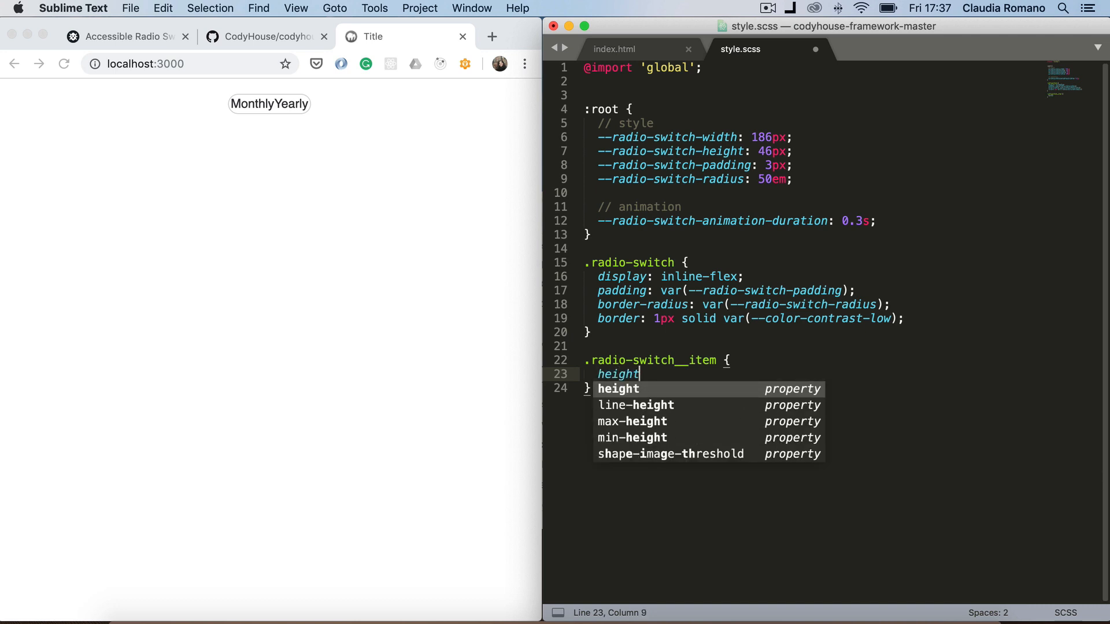
pyautogui.write(': calc(')
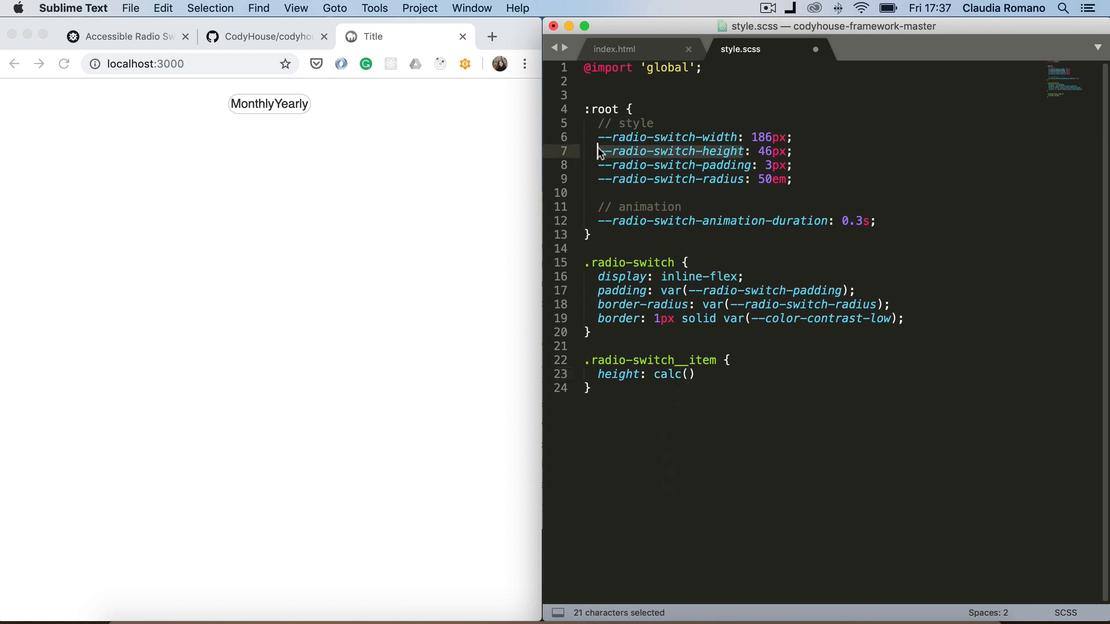
pyautogui.write('var')
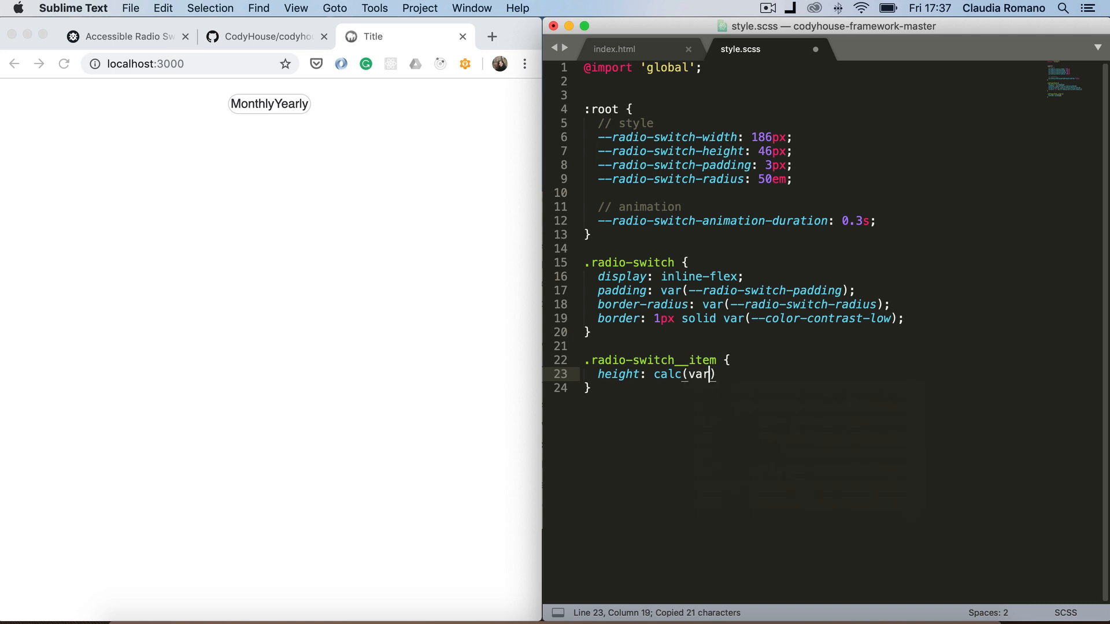
pyautogui.write('(--radio-switch-height)')
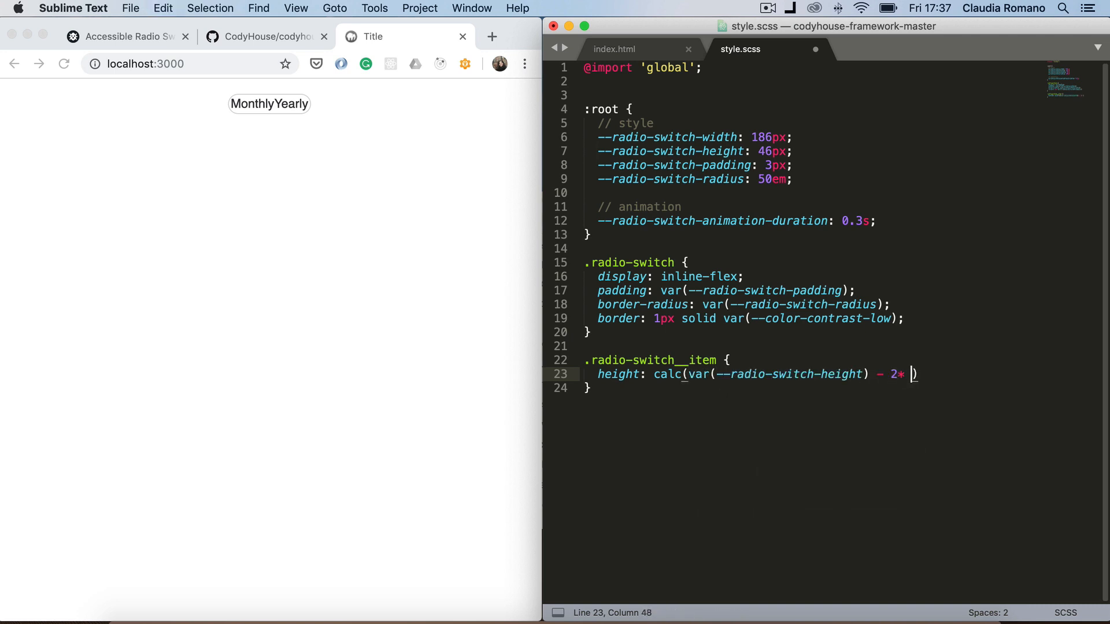
pyautogui.write('var()')
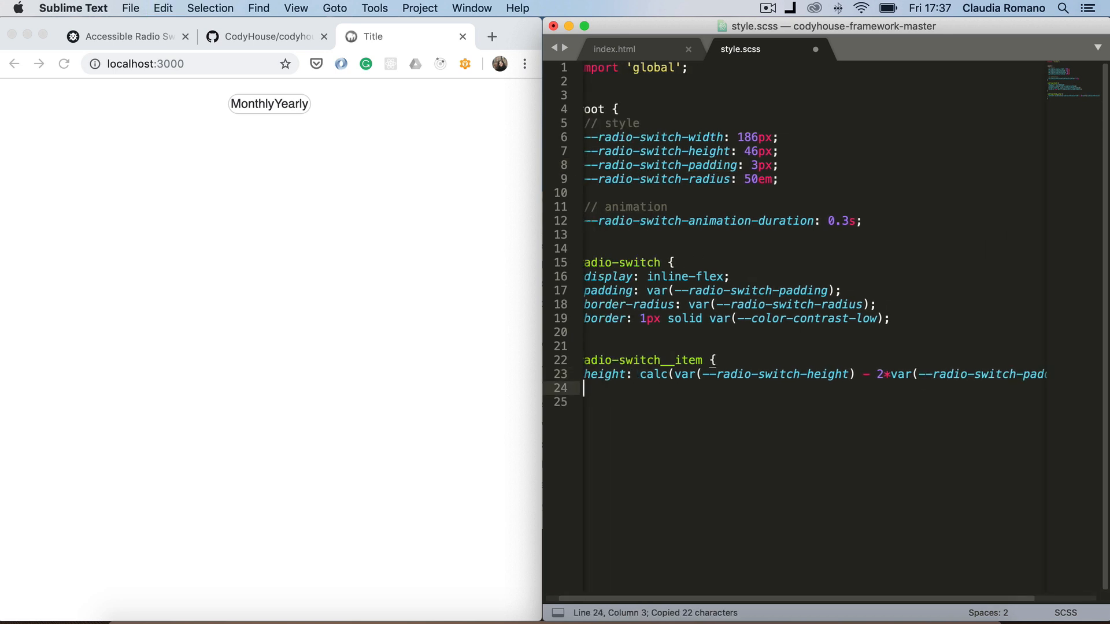
pyautogui.press('cmd+s')
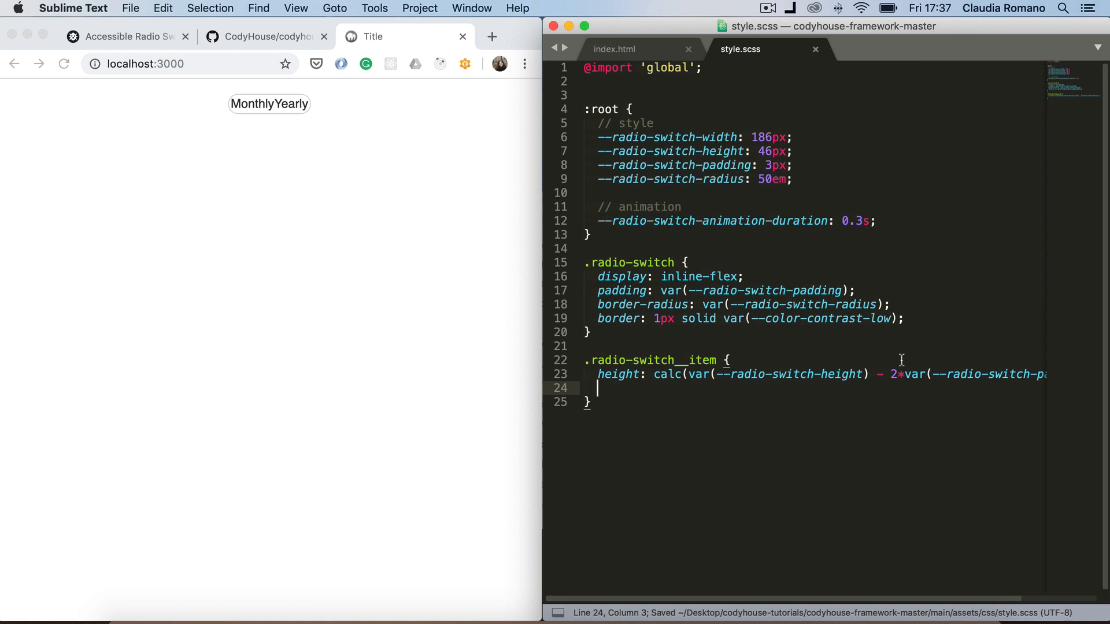
# Set the item width to calc(var(--radio-switch-width)*0.5 - var(--radio-switch-padding))
pyautogui.write('widt')
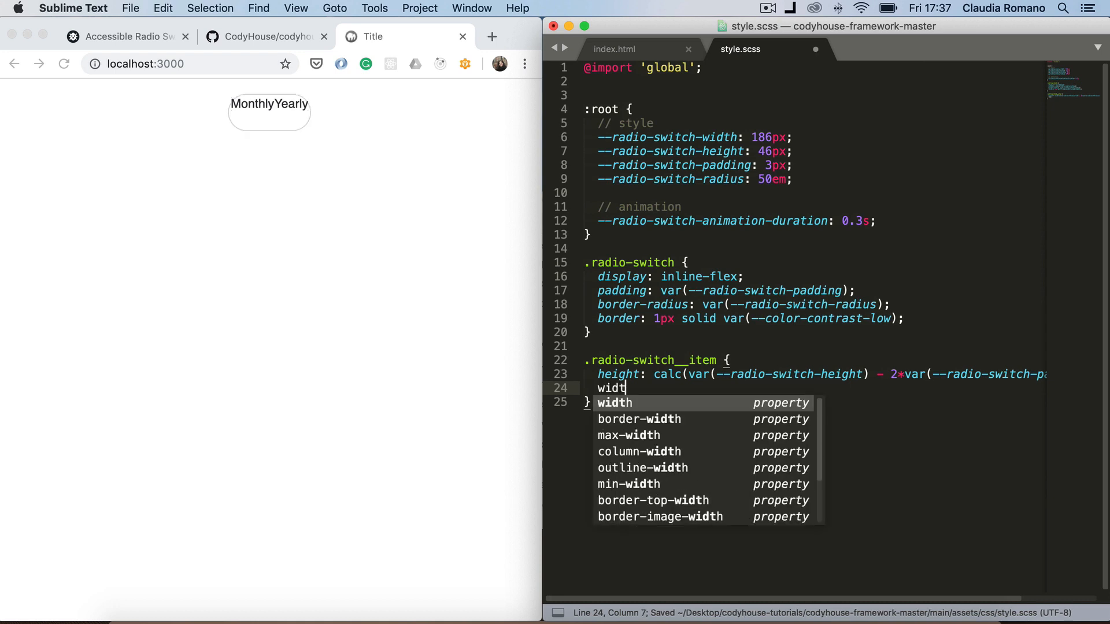
pyautogui.press('tab')
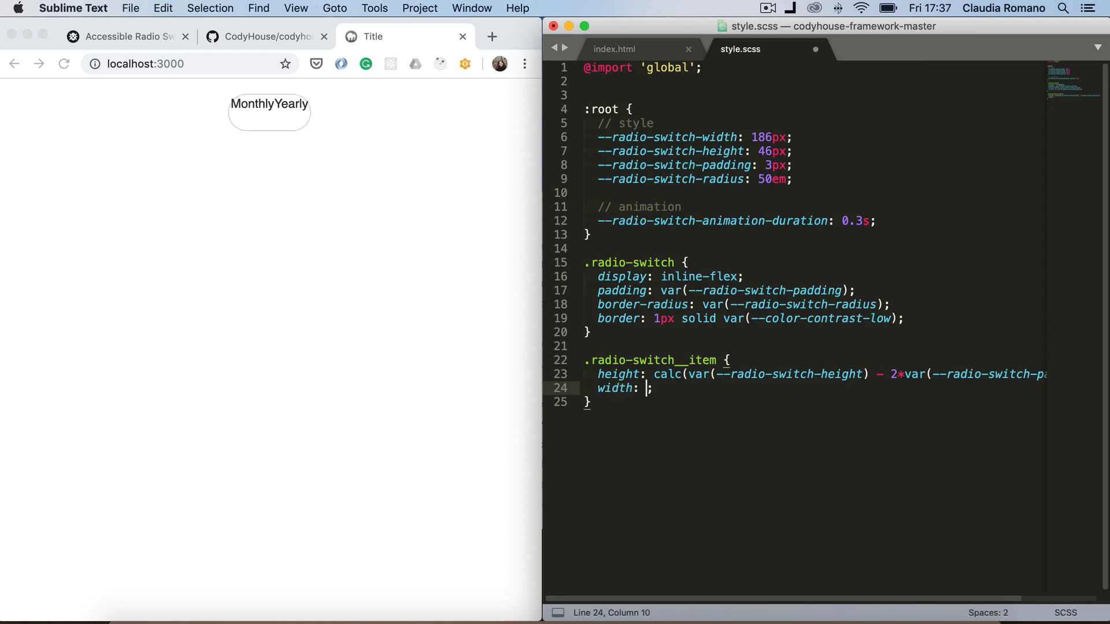
pyautogui.write('calc()')
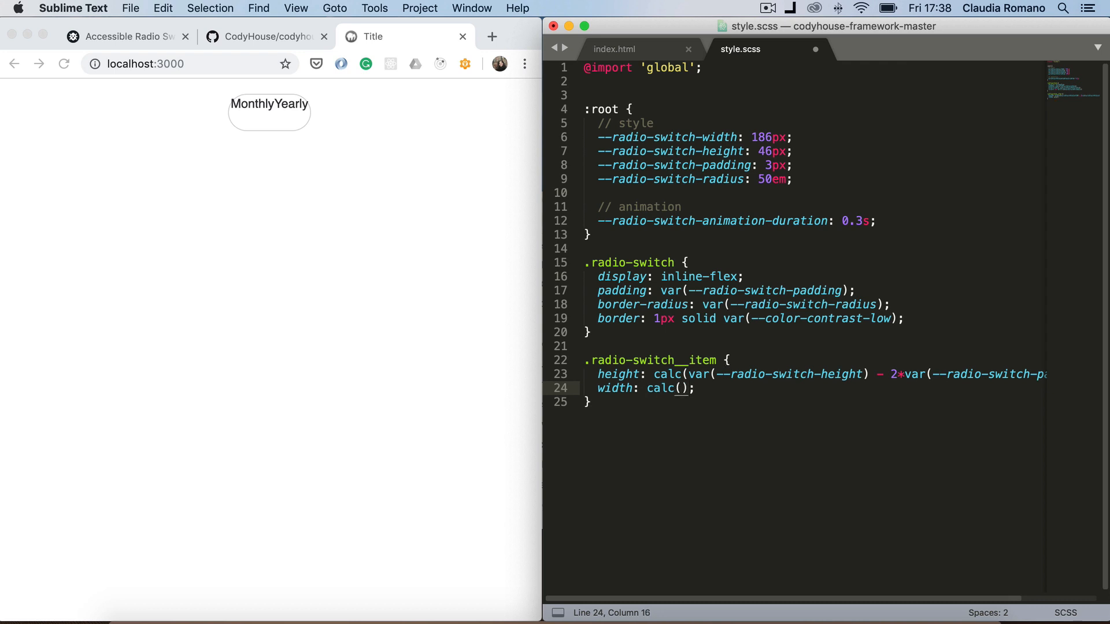
pyautogui.write('var(--radio-switch-width')
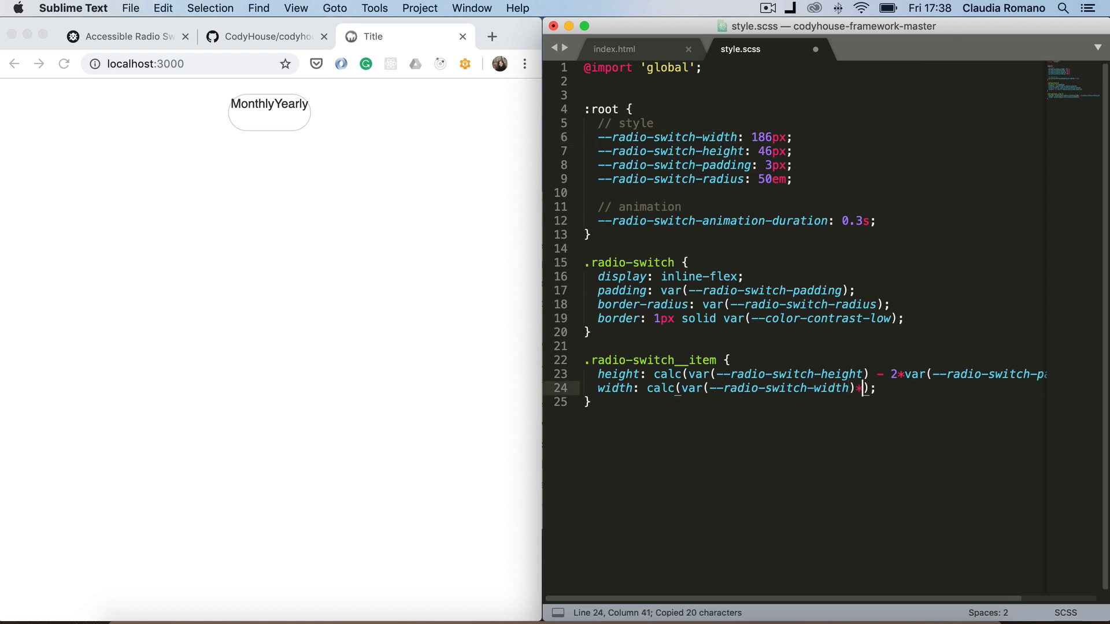
pyautogui.write('*0.5')
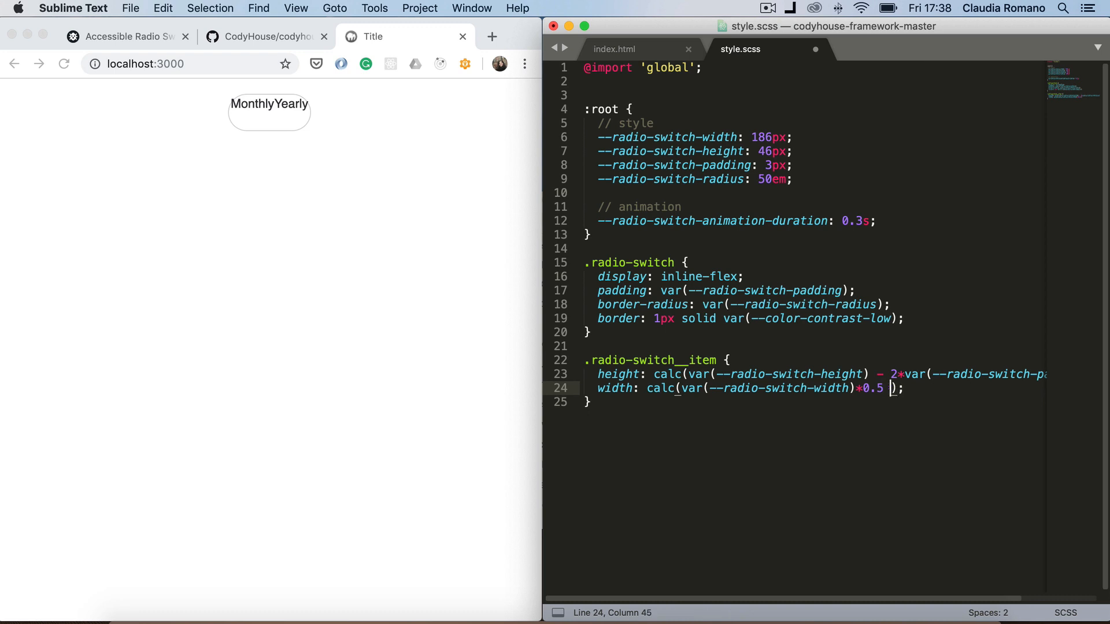
pyautogui.write('- var()')
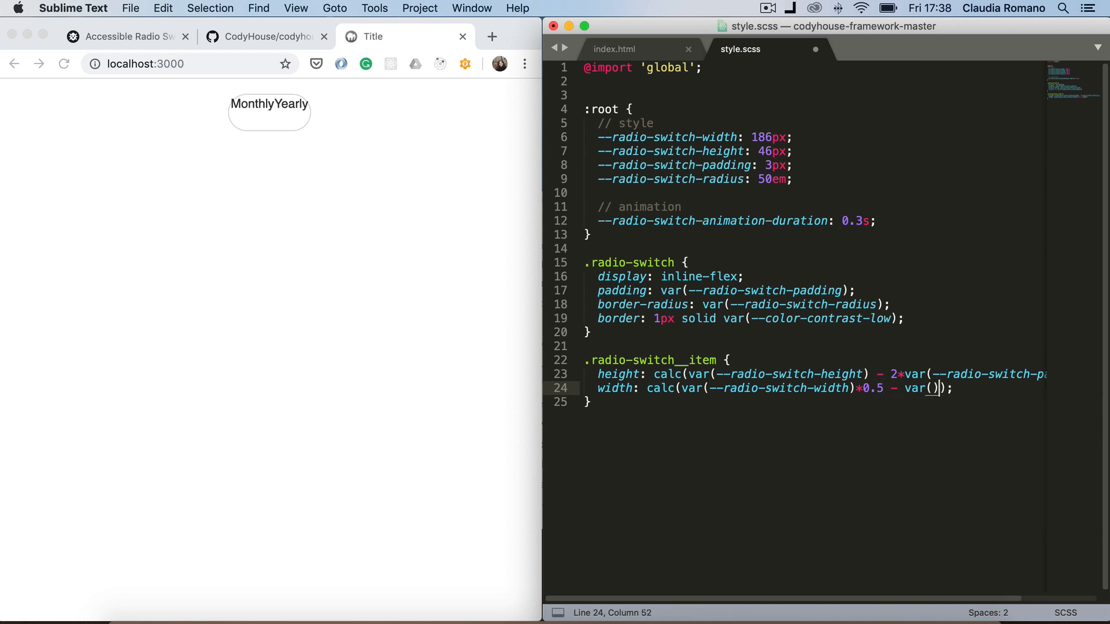
pyautogui.doubleClick(674, 165)
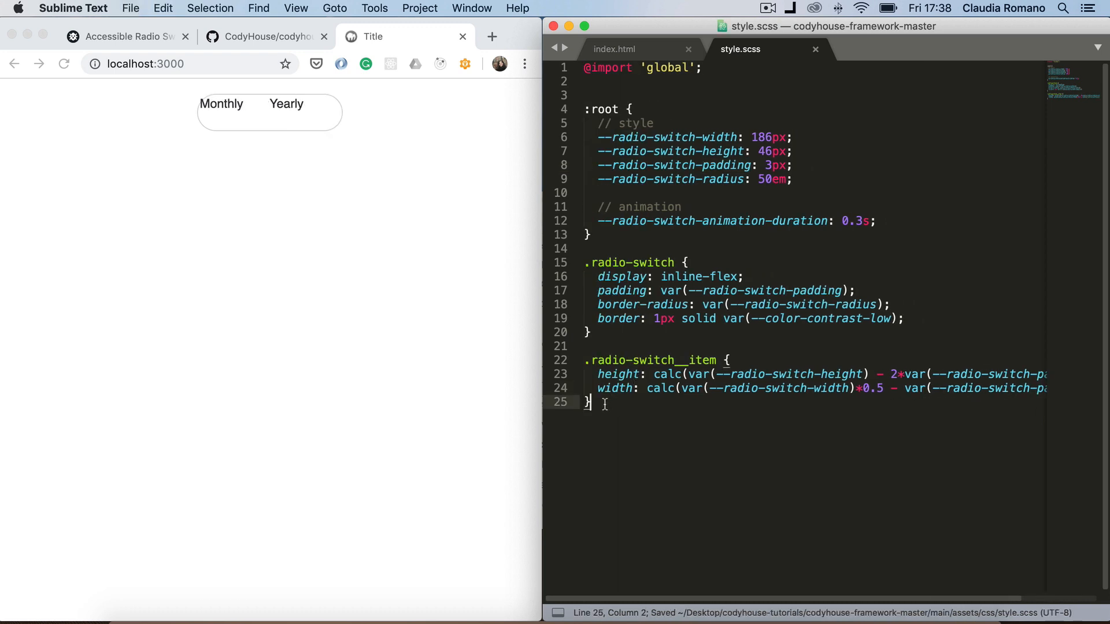
pyautogui.press('enter')
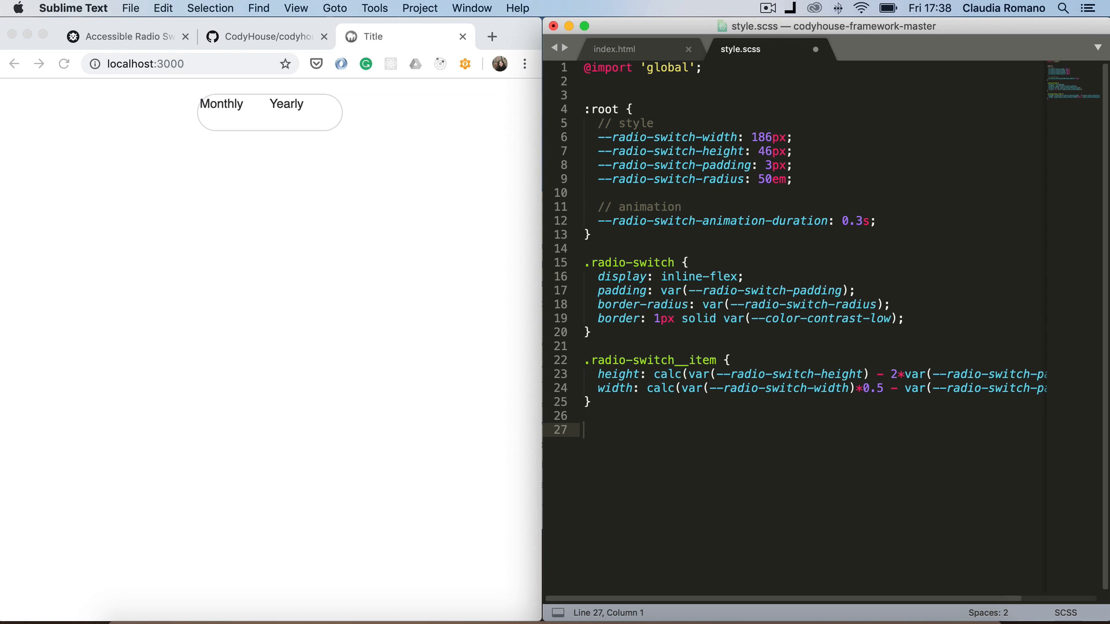
# Start a .radio-switch__label rule with display: block
pyautogui.write('.radio-swi')
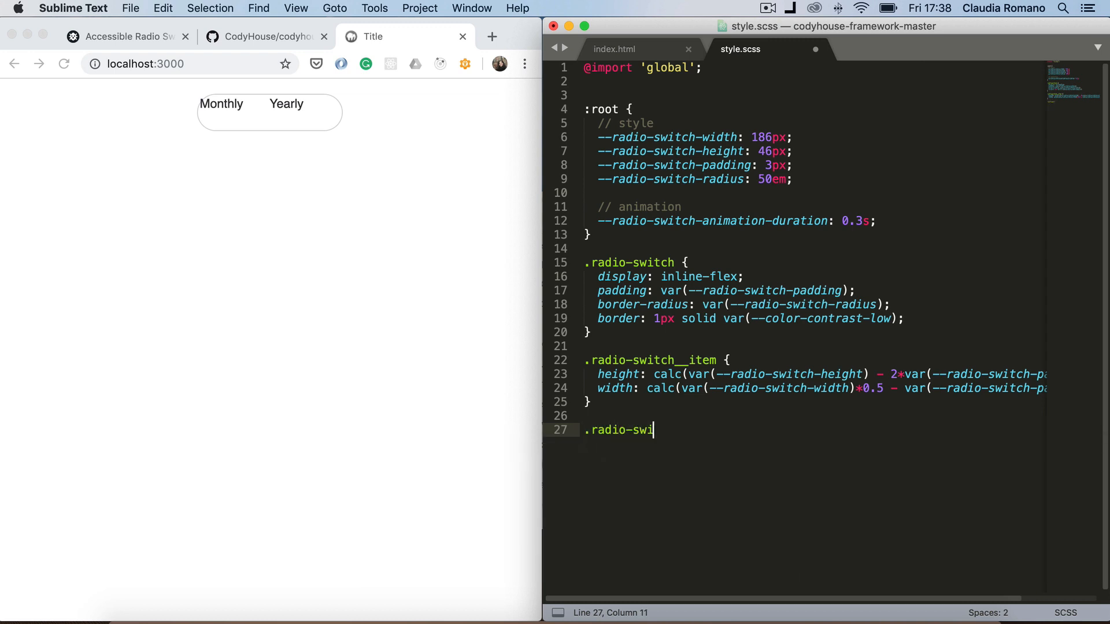
pyautogui.write('tch__label')
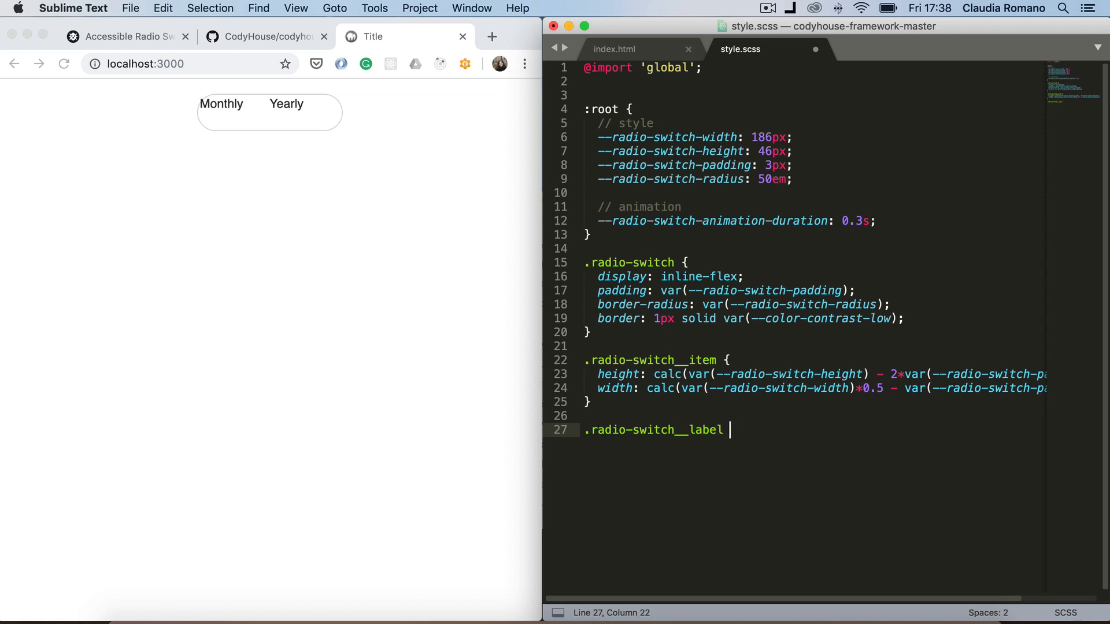
pyautogui.write('{')
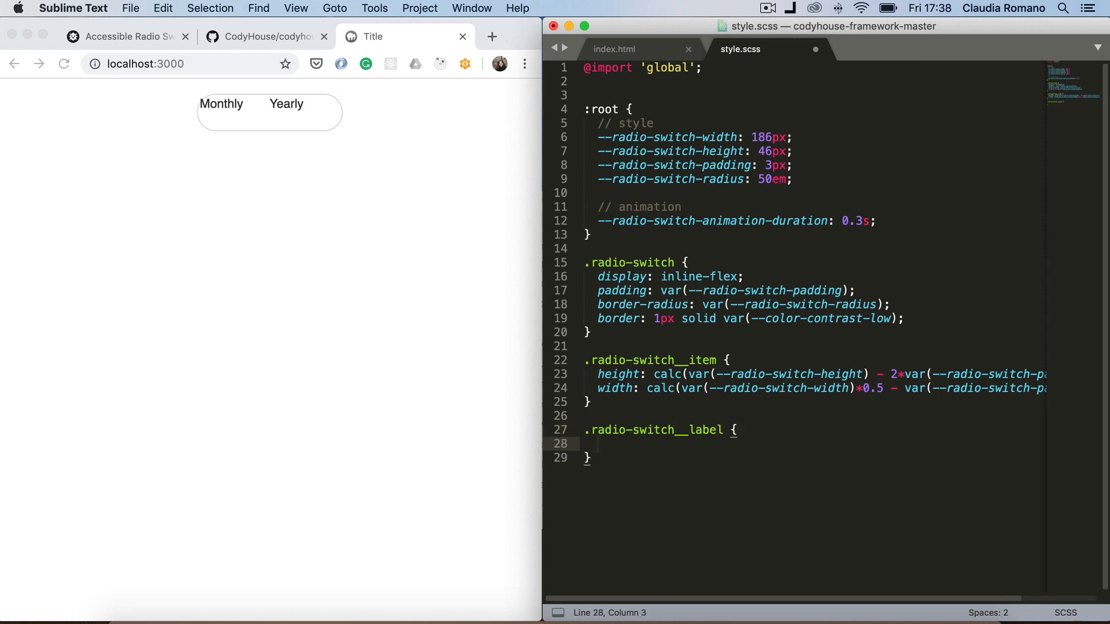
pyautogui.write('display: b')
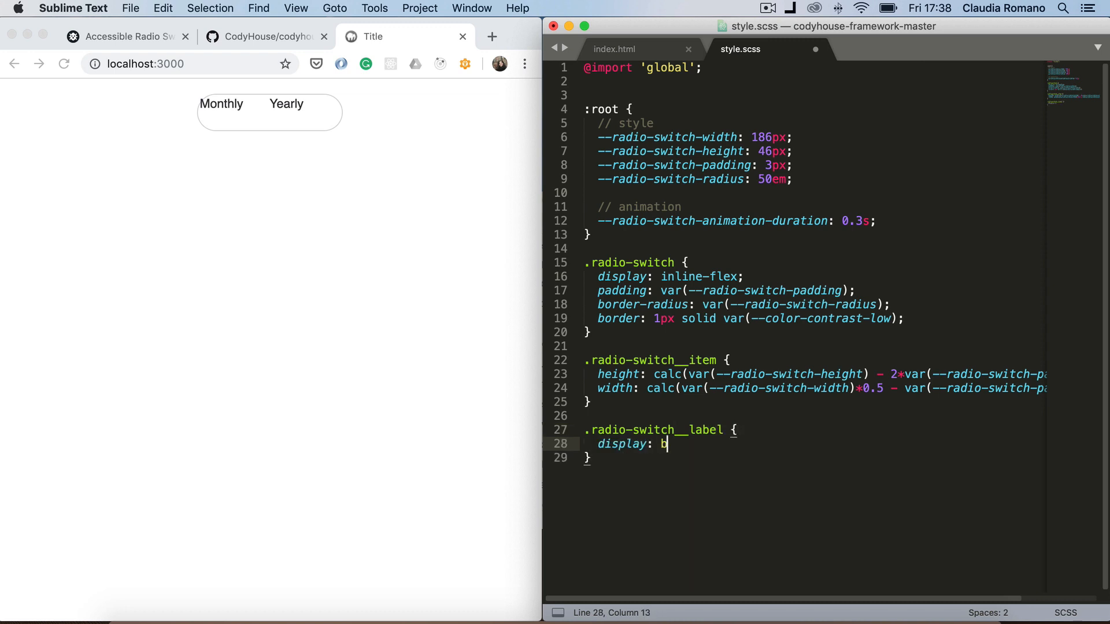
pyautogui.write('lock;')
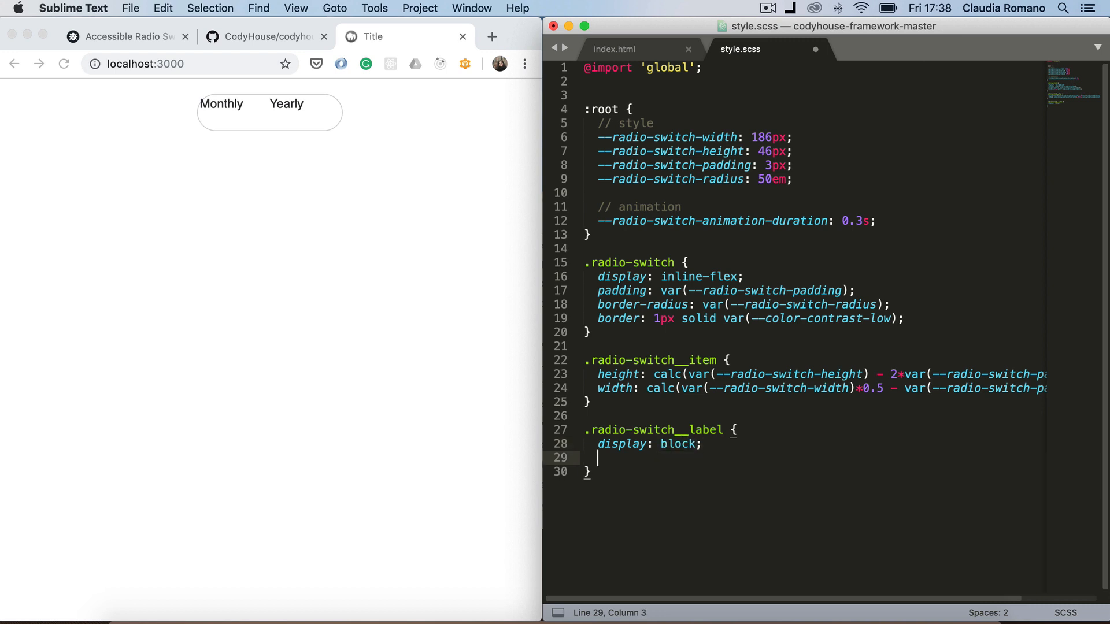
# Set line-height to calc(var(--radio-switch-height) - 2*var(--radio-switch-padding))
pyautogui.write('line-height: va')
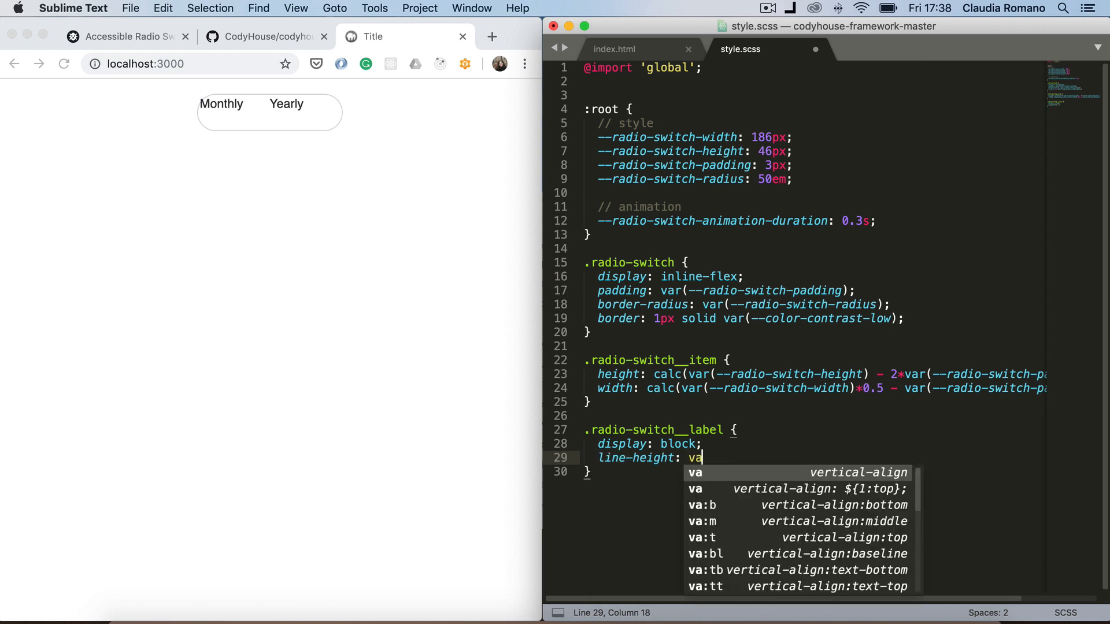
pyautogui.write('r()')
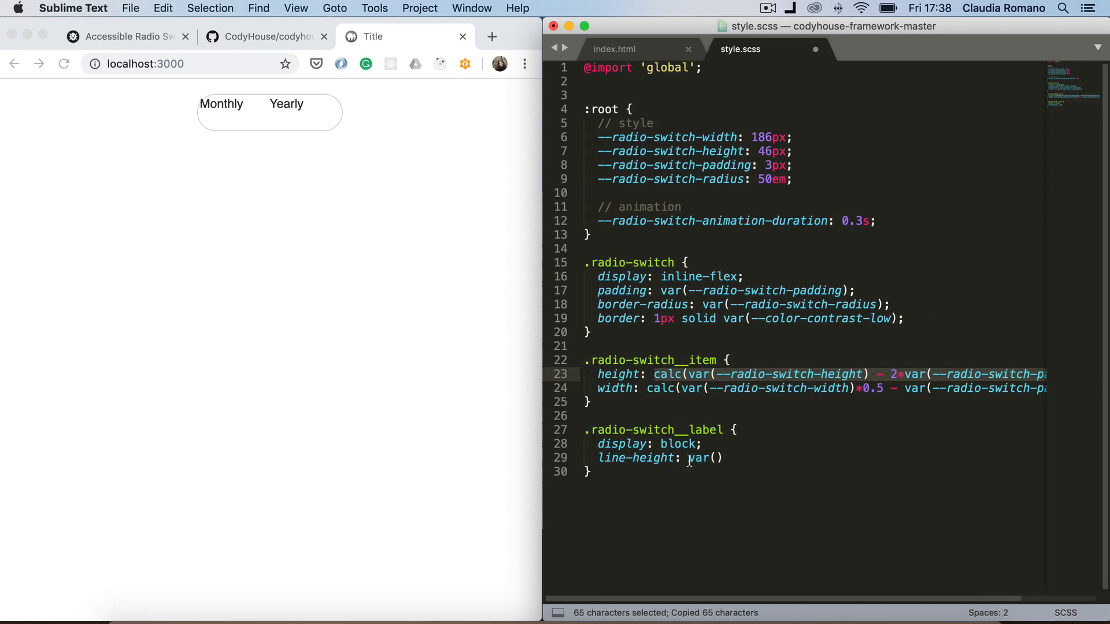
pyautogui.write('calc(var(--radio-switch-height) - 2*var(--radio-switch-padding))')
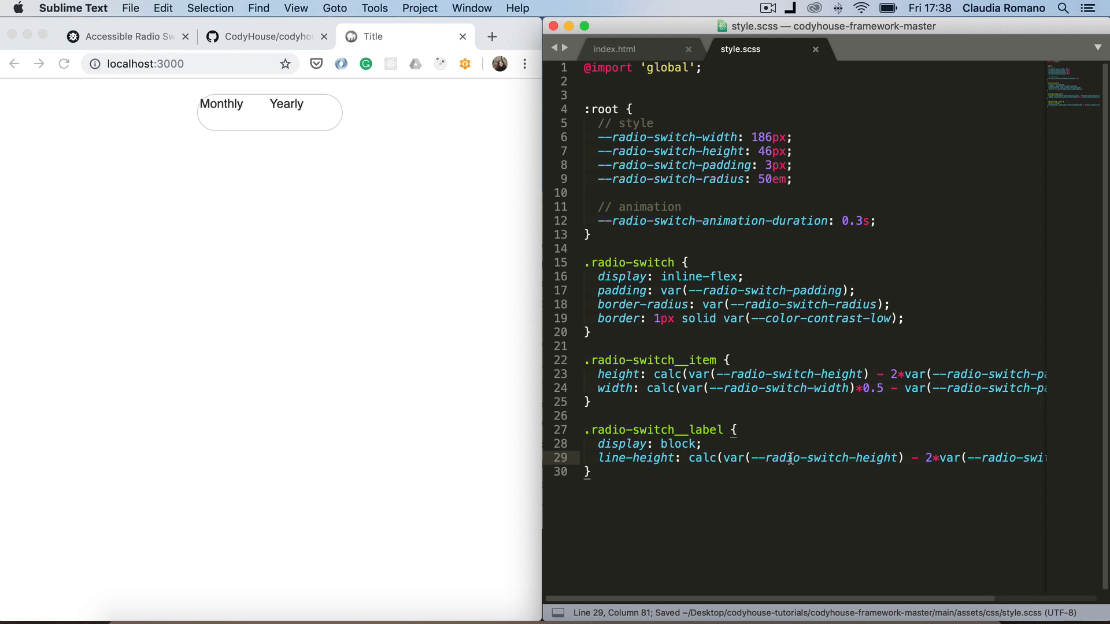
pyautogui.hscroll(3)
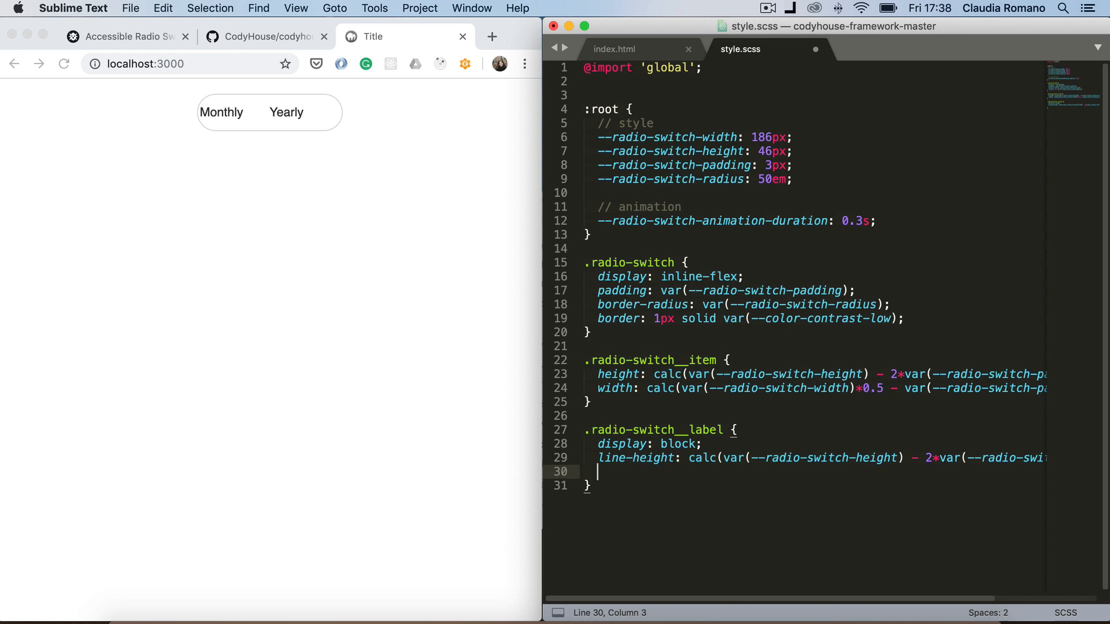
# Center the label text and give it border-radius from the radio-switch radius variable
pyautogui.write('text-align: center;')
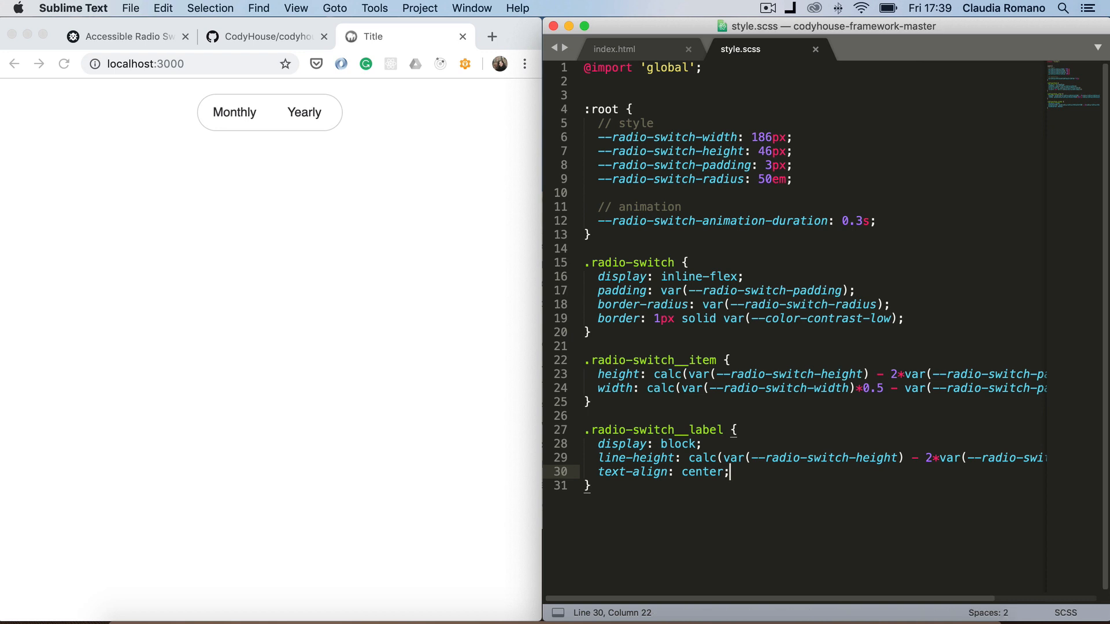
pyautogui.write('f')
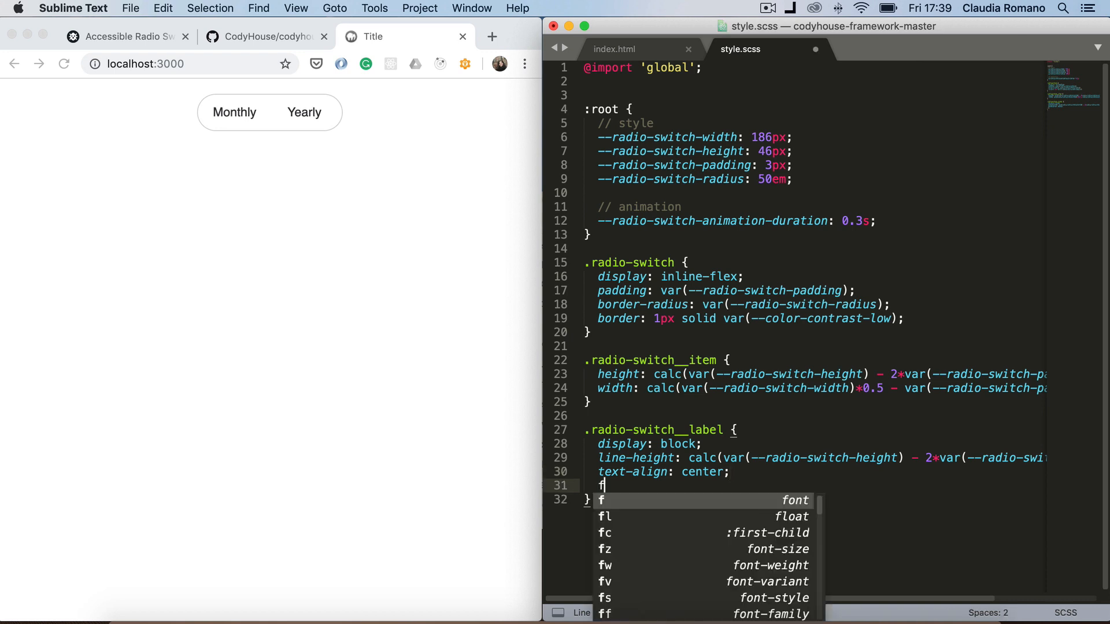
pyautogui.write('order-radius:')
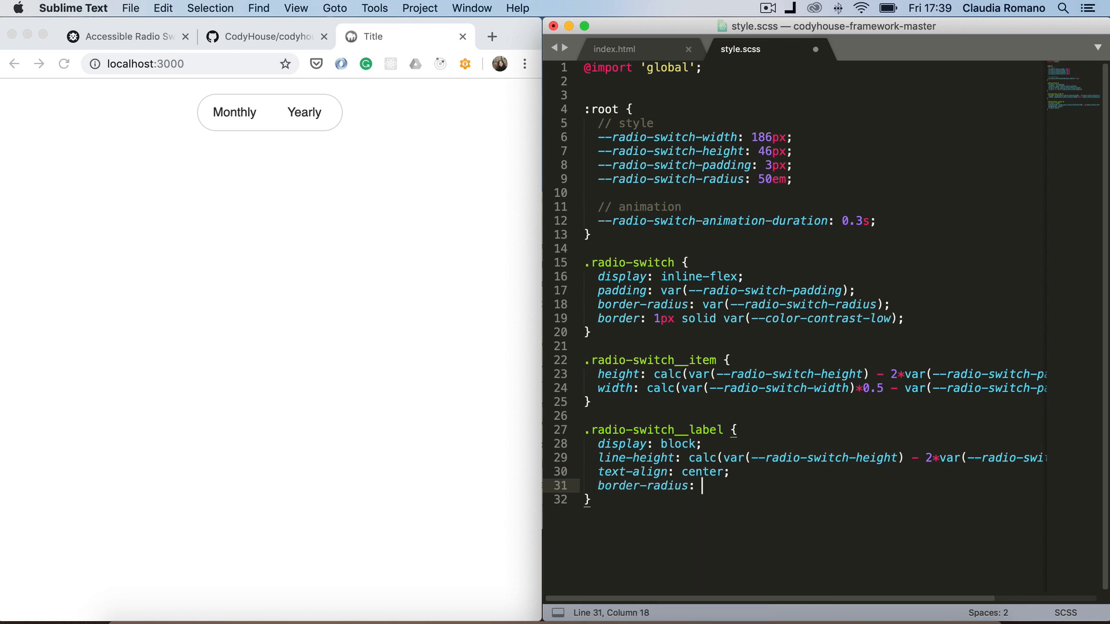
pyautogui.write('var();')
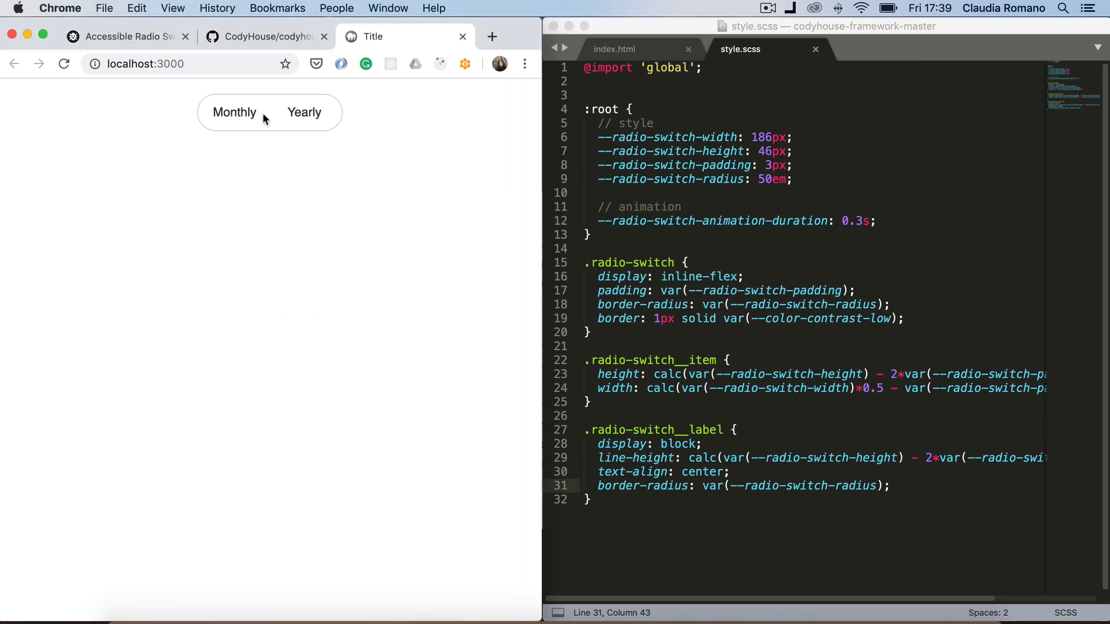
pyautogui.moveTo(236, 122)
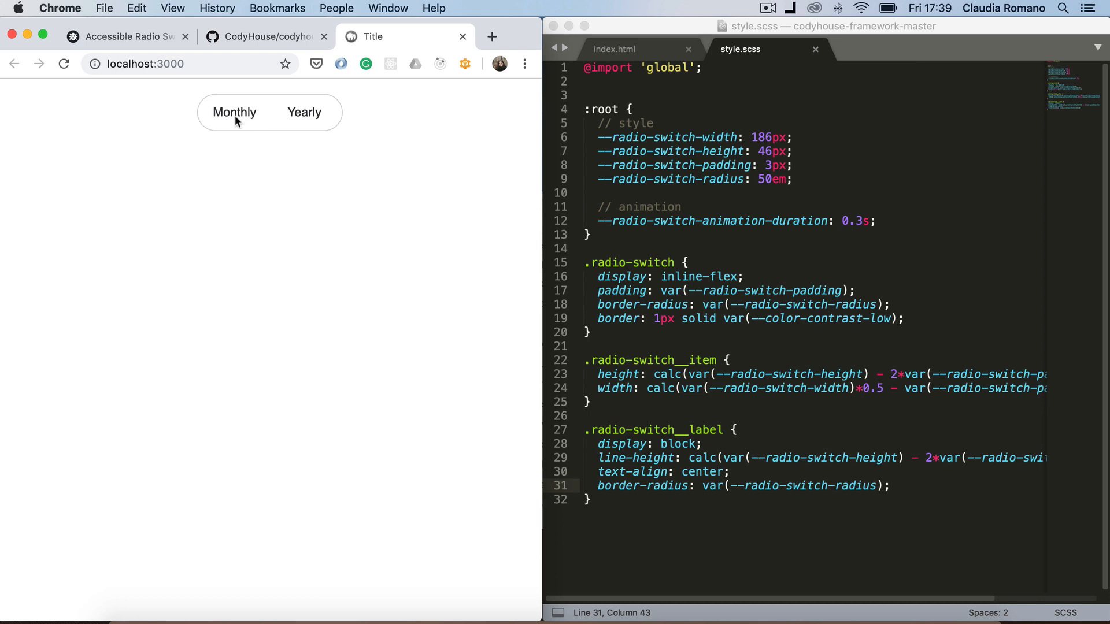
pyautogui.moveTo(264, 174)
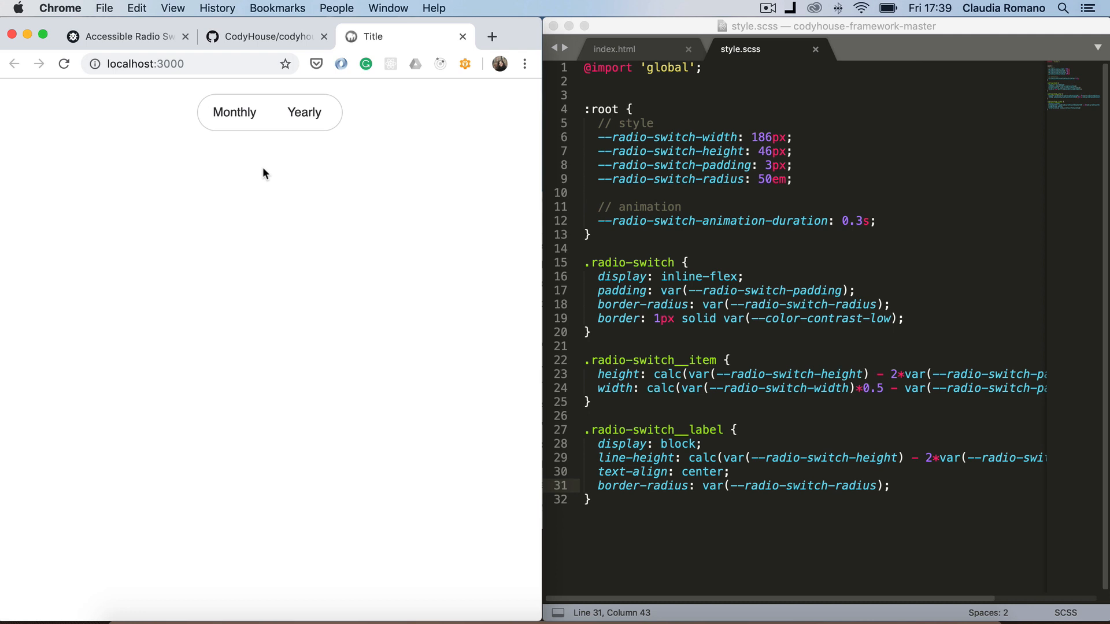
# Add a div.radio-switch__marker after the Yearly label in index.html
pyautogui.click(614, 48)
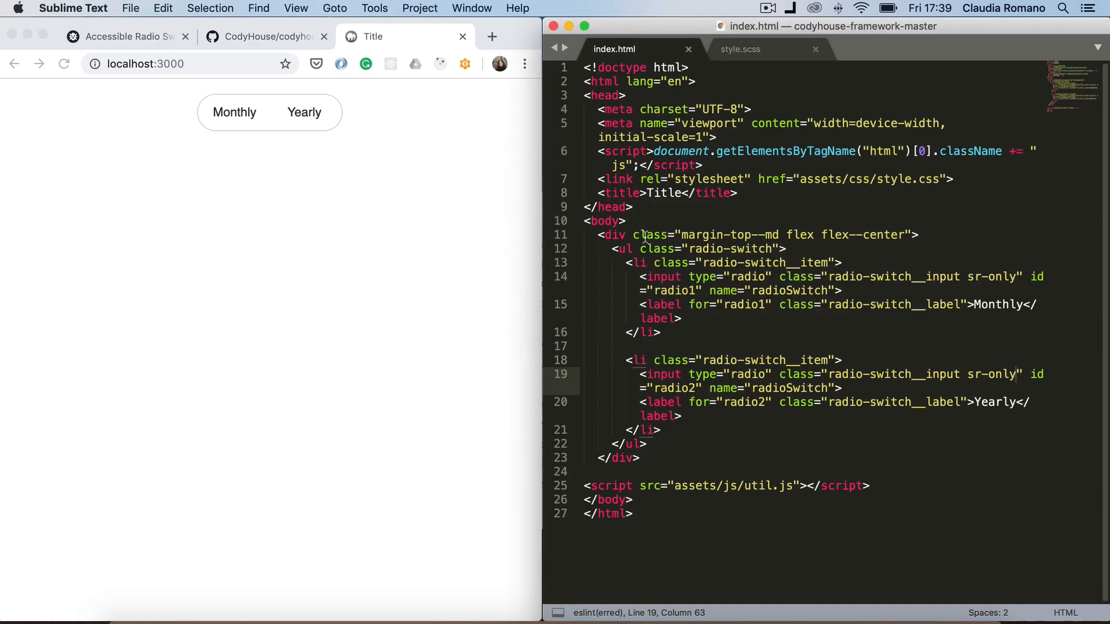
pyautogui.moveTo(666, 399)
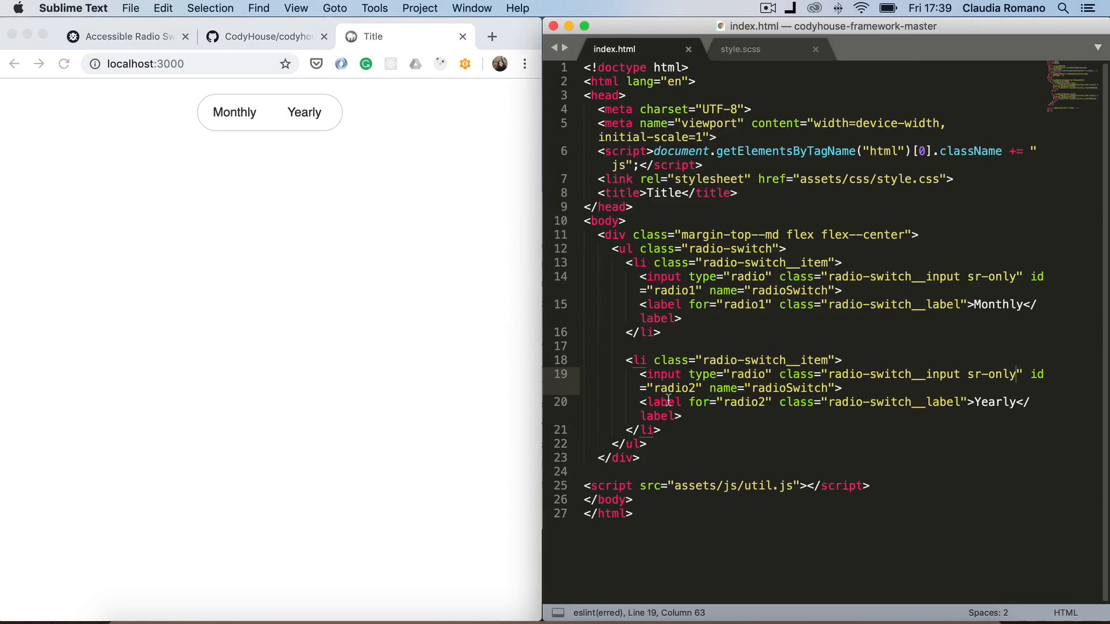
pyautogui.press('enter')
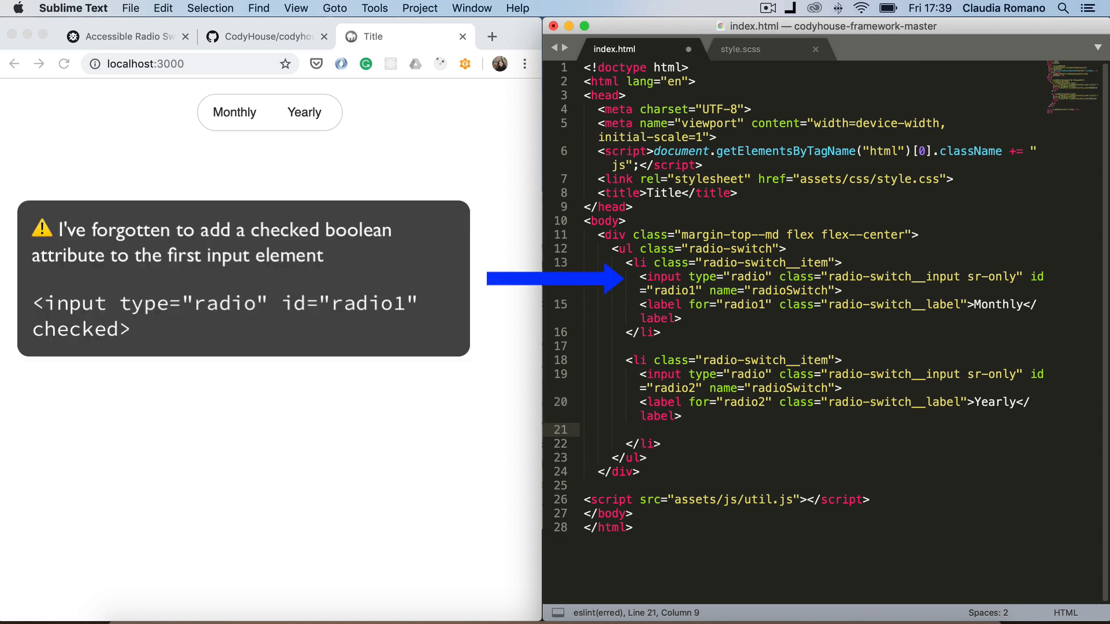
pyautogui.write('di')
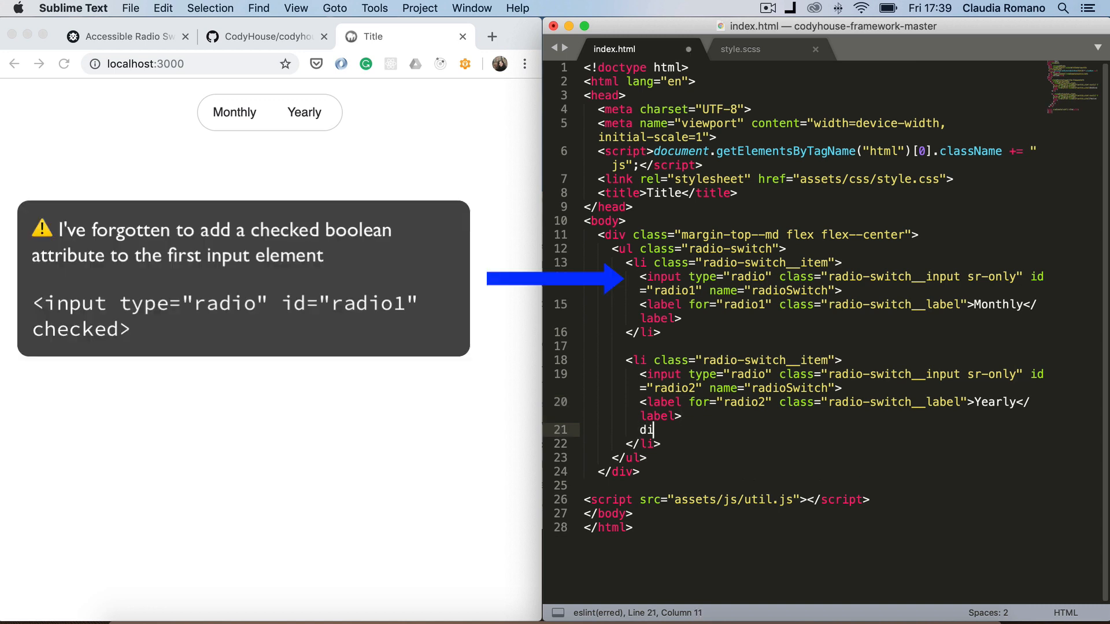
pyautogui.write('v.radio-switch')
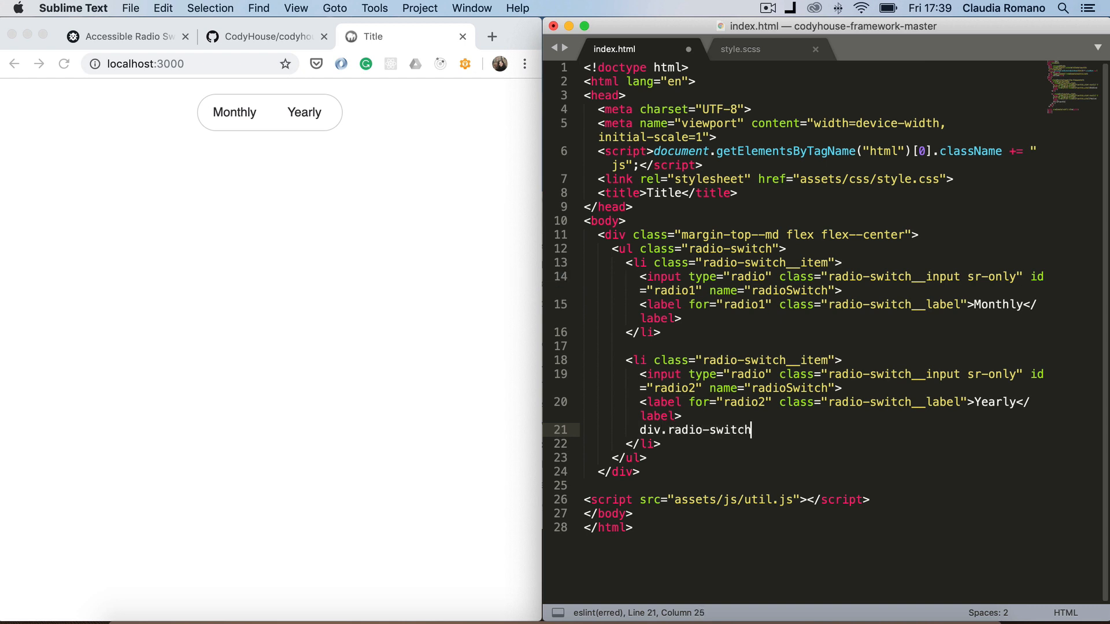
pyautogui.write('__marker" ></div>')
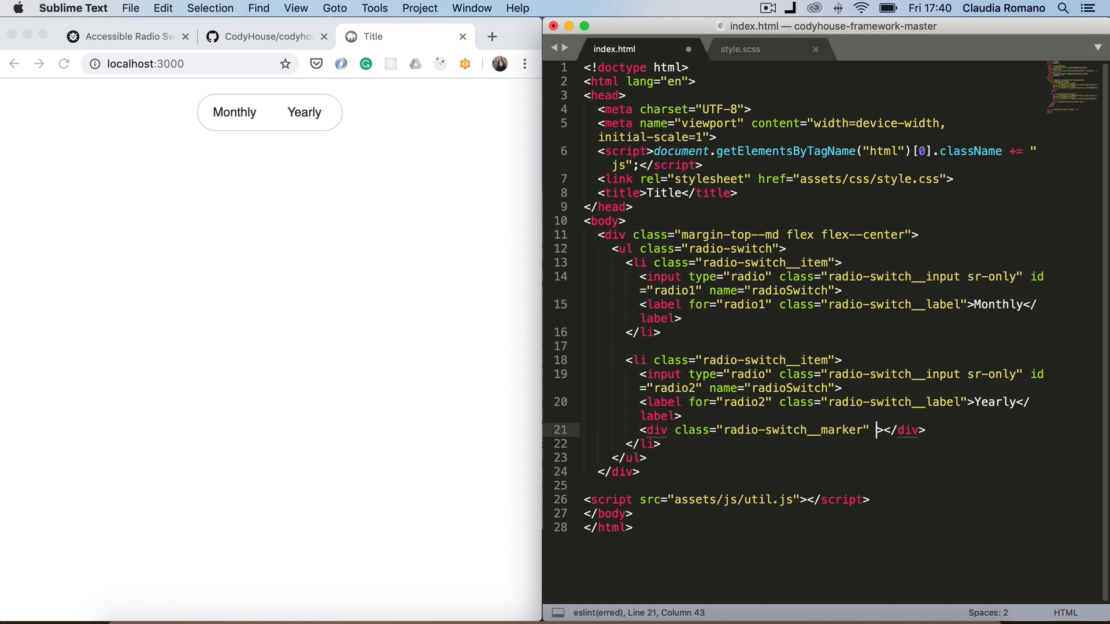
# Mark the marker div aria-hidden="true" and save index.html
pyautogui.write('ari')
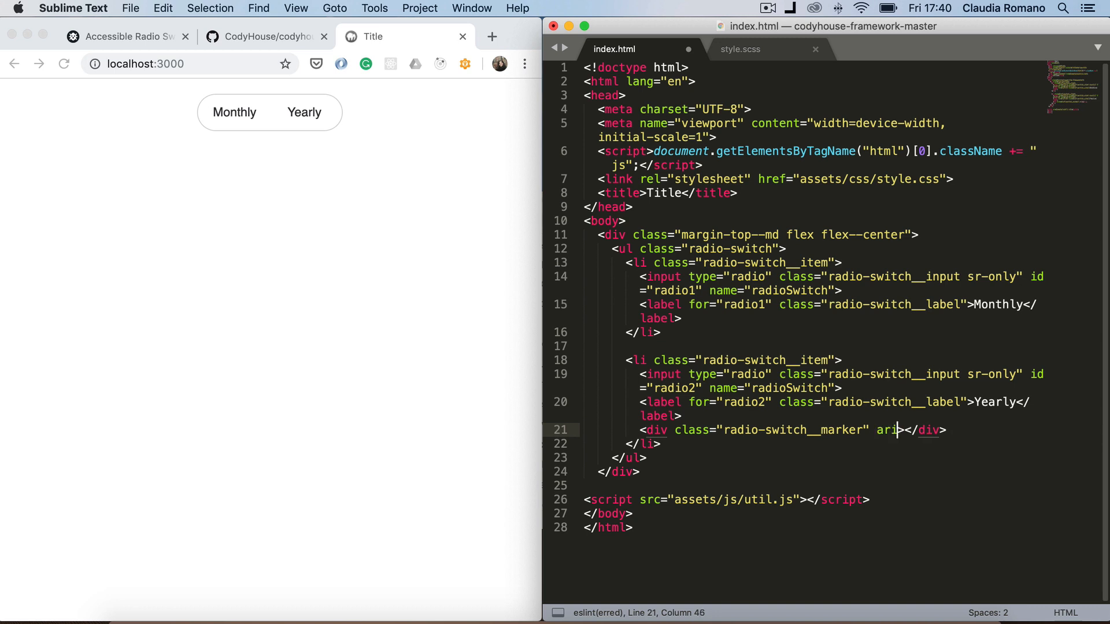
pyautogui.write('a-hidden')
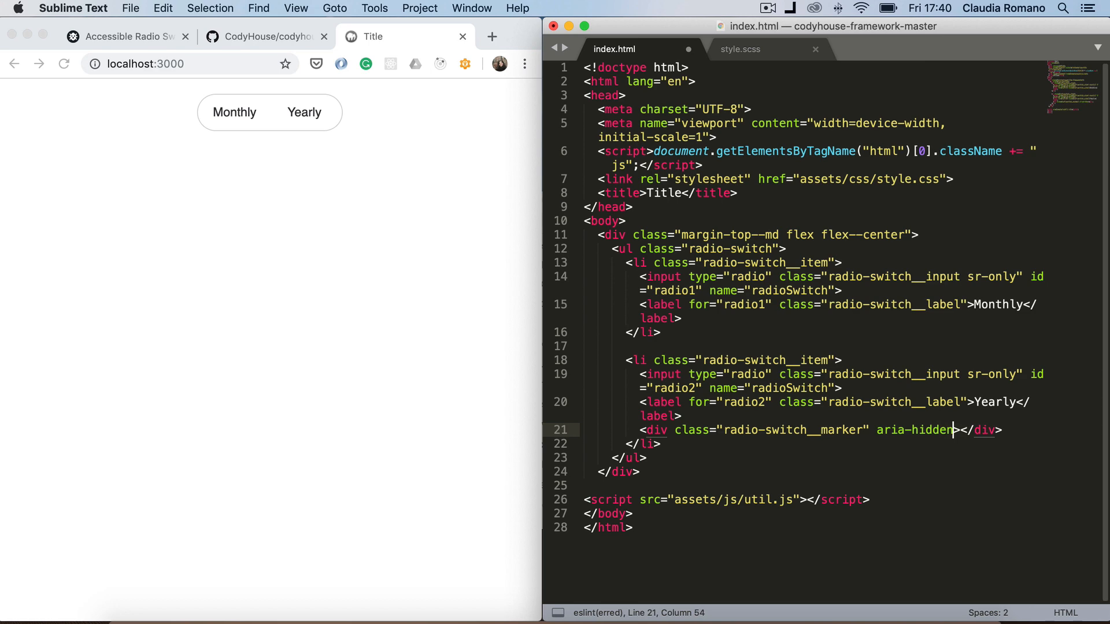
pyautogui.write('="true"')
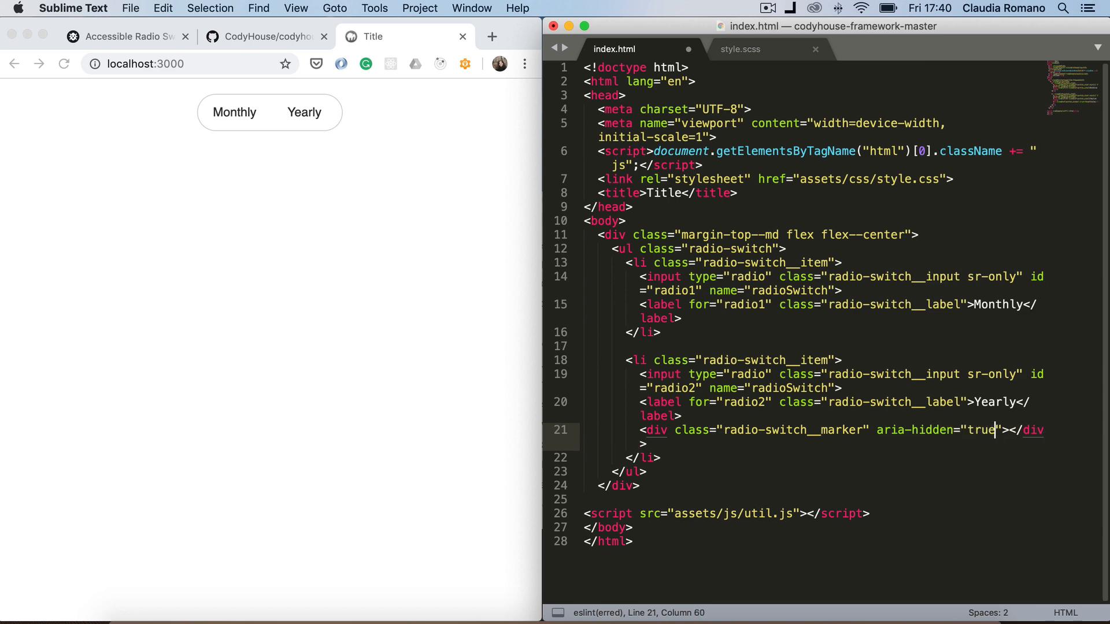
pyautogui.press('cmd+s')
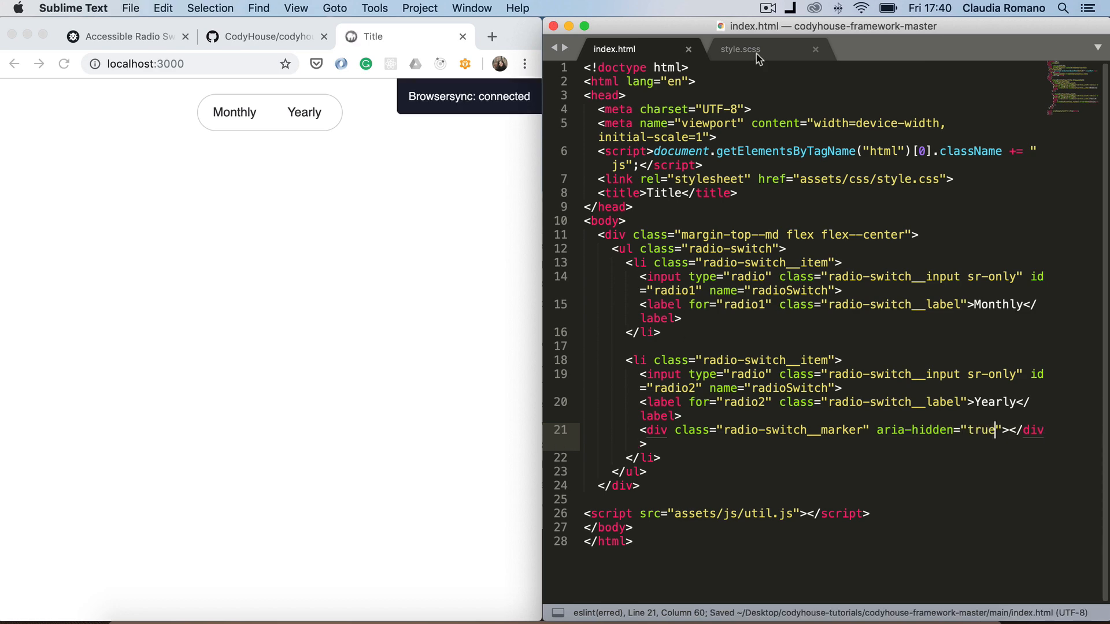
# In style.scss start a .radio-switch__marker rule and make .radio-switch__item position: relative
pyautogui.click(741, 49)
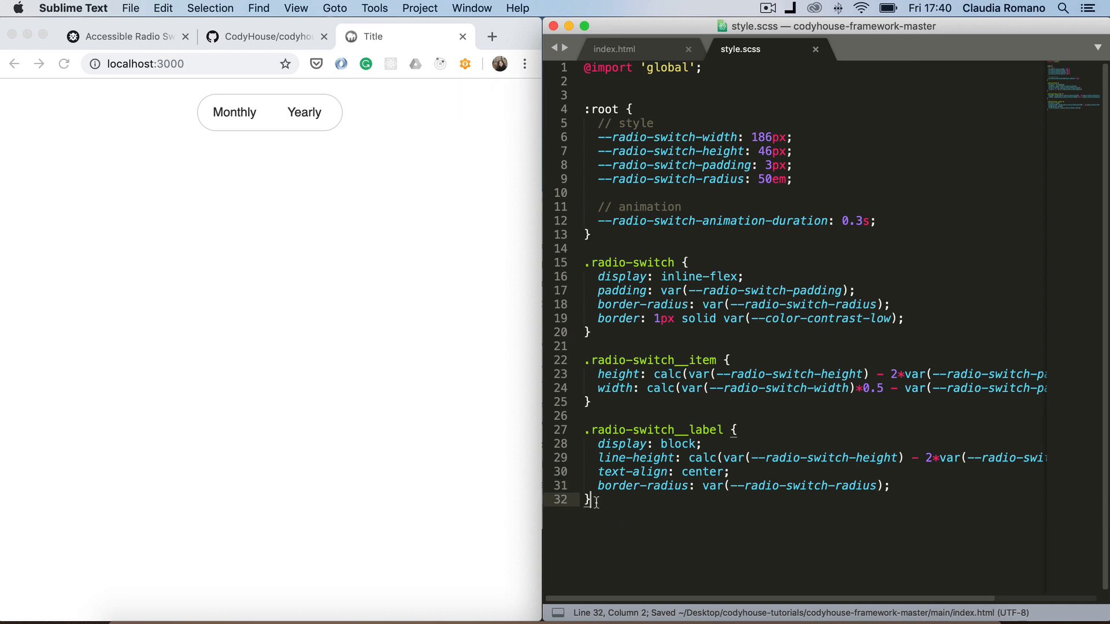
pyautogui.write('.radio')
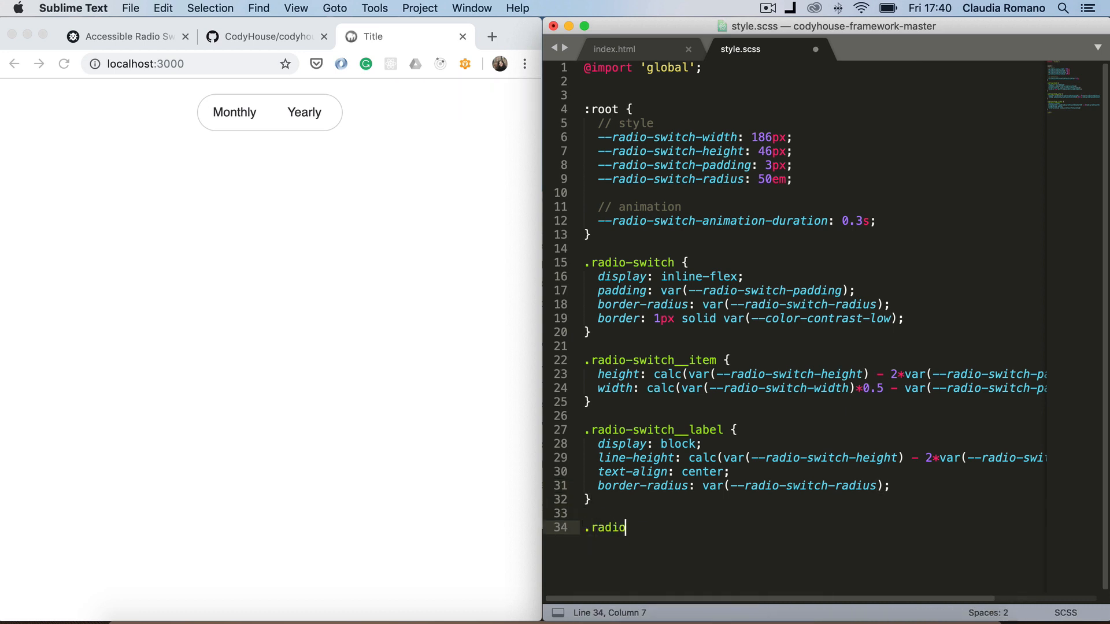
pyautogui.write('-switch')
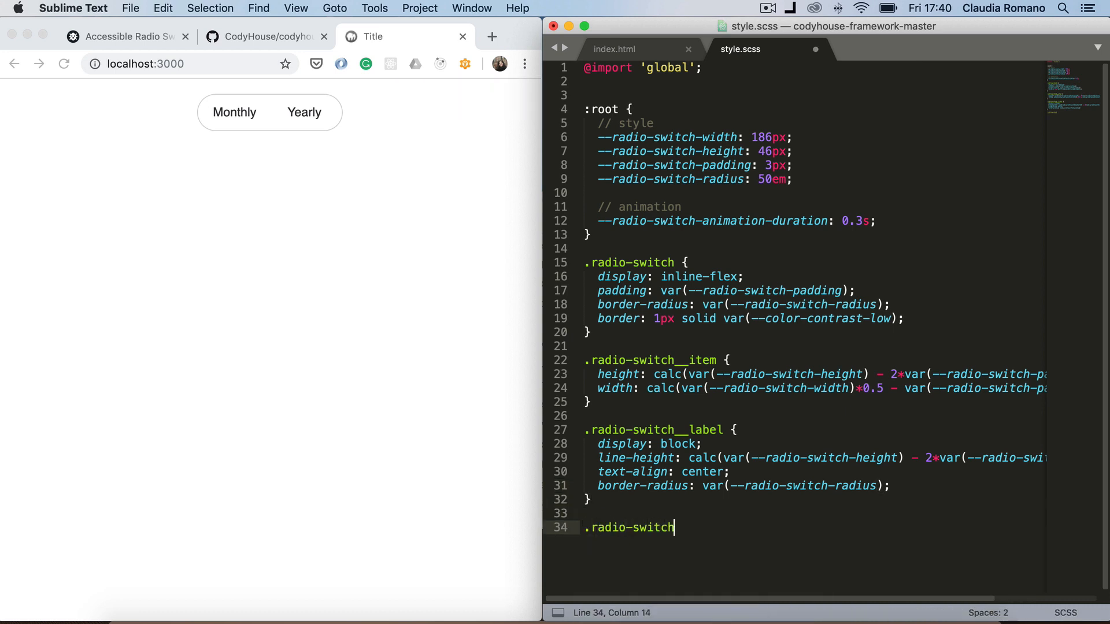
pyautogui.write('__m')
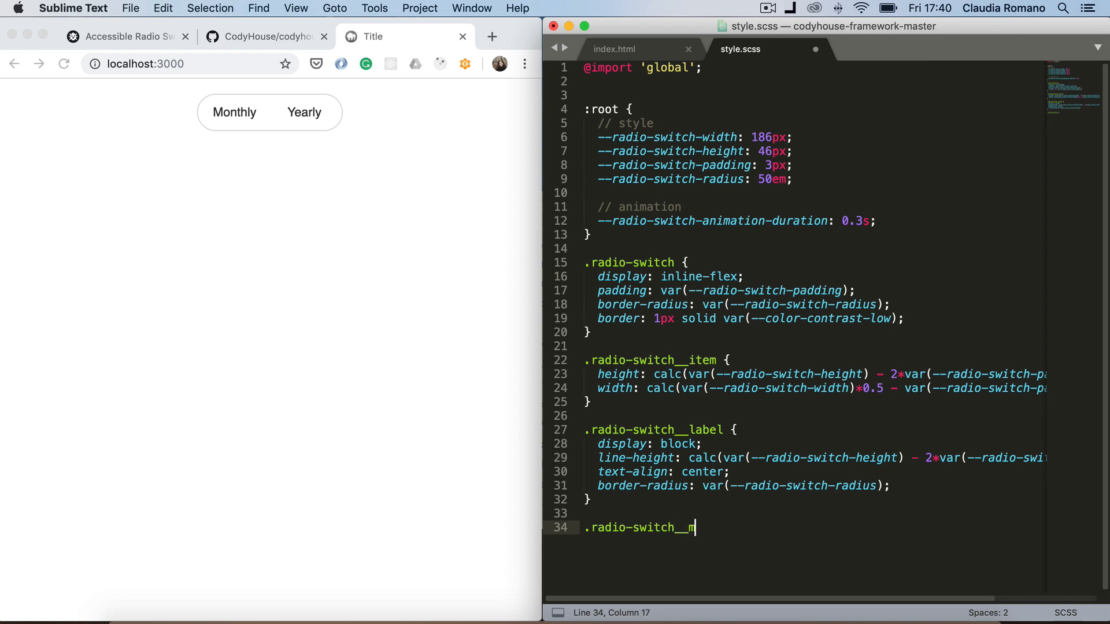
pyautogui.write('arker {')
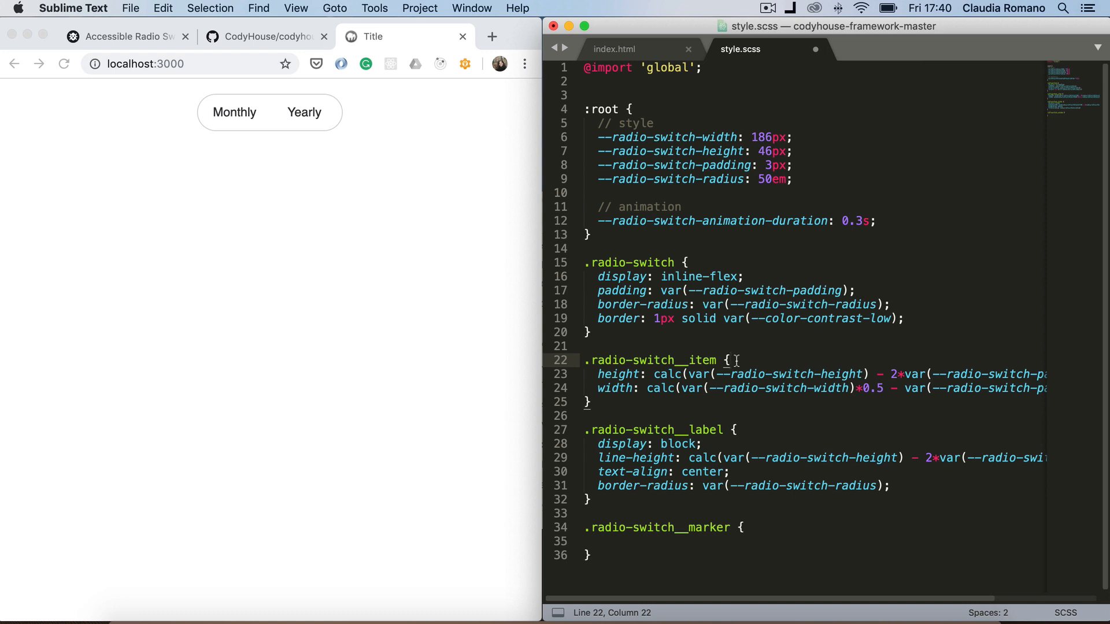
pyautogui.write('position')
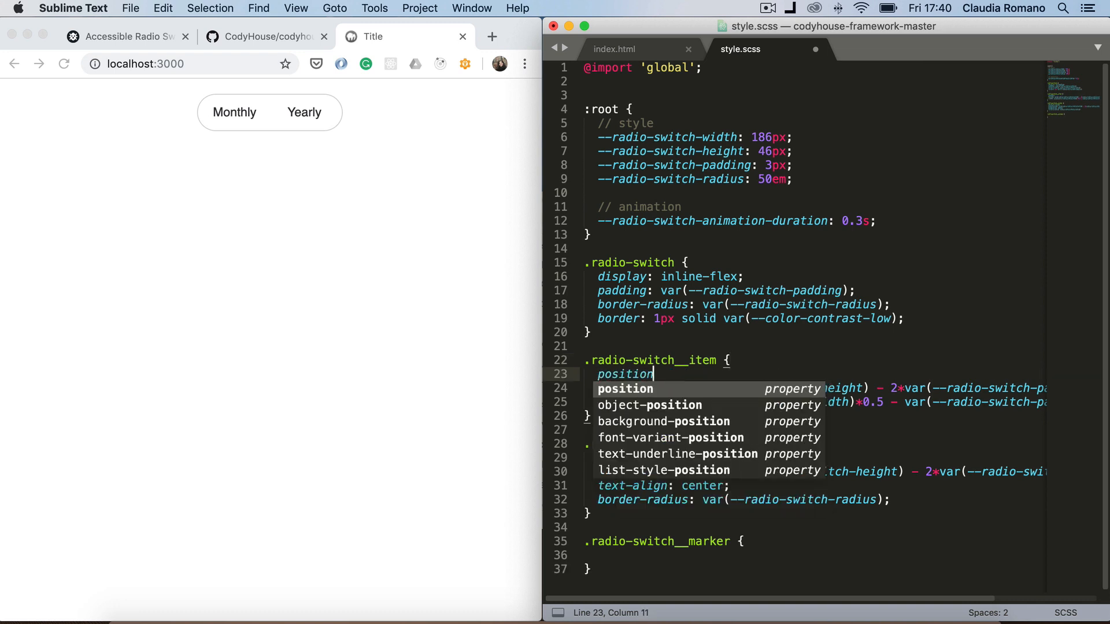
pyautogui.write(': relative;')
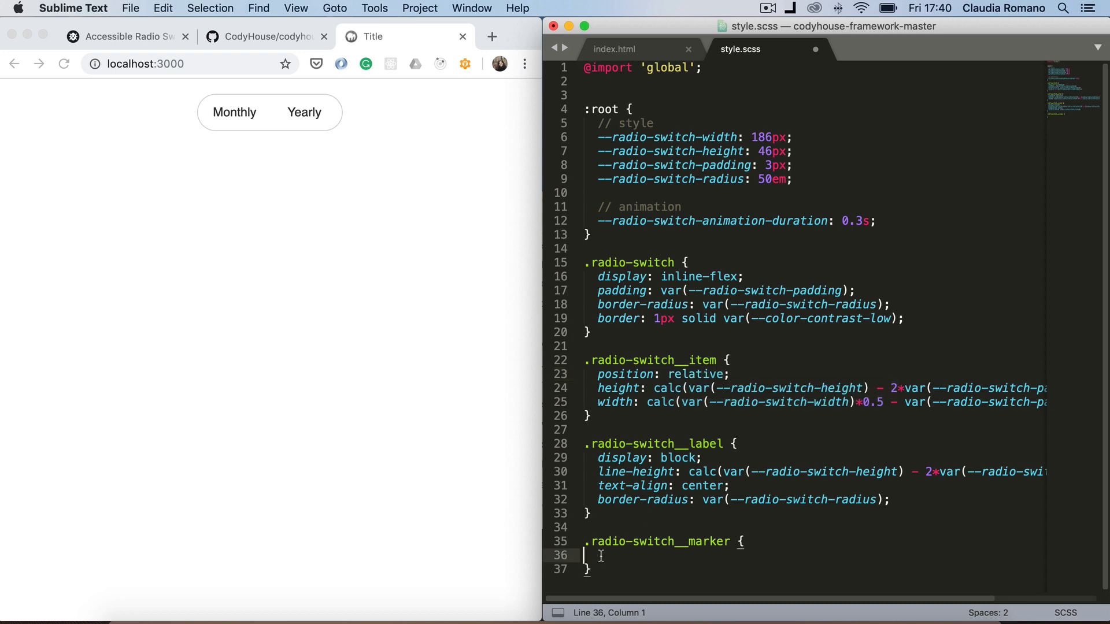
# Position the marker absolutely at top 0, left 0 with item-sized height and width
pyautogui.write('position')
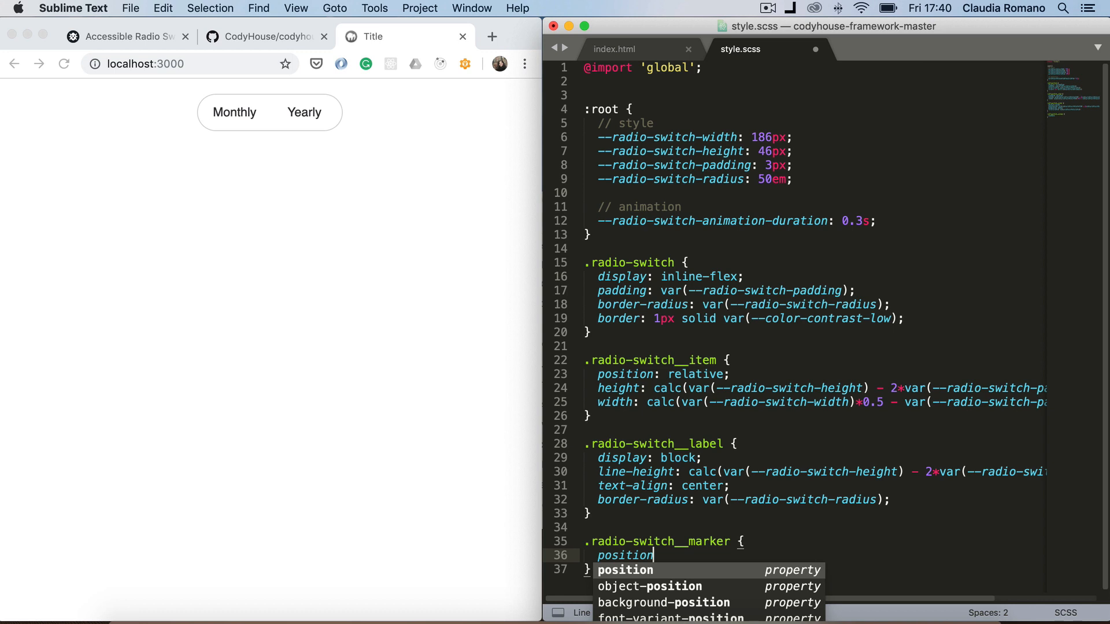
pyautogui.write(': absolute;')
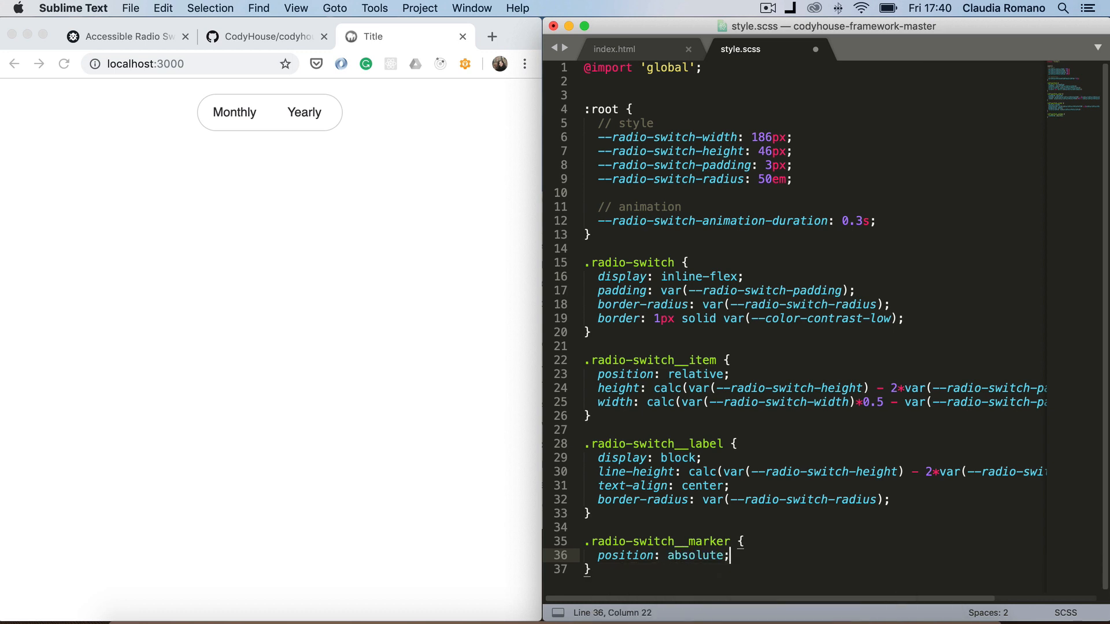
pyautogui.press('enter')
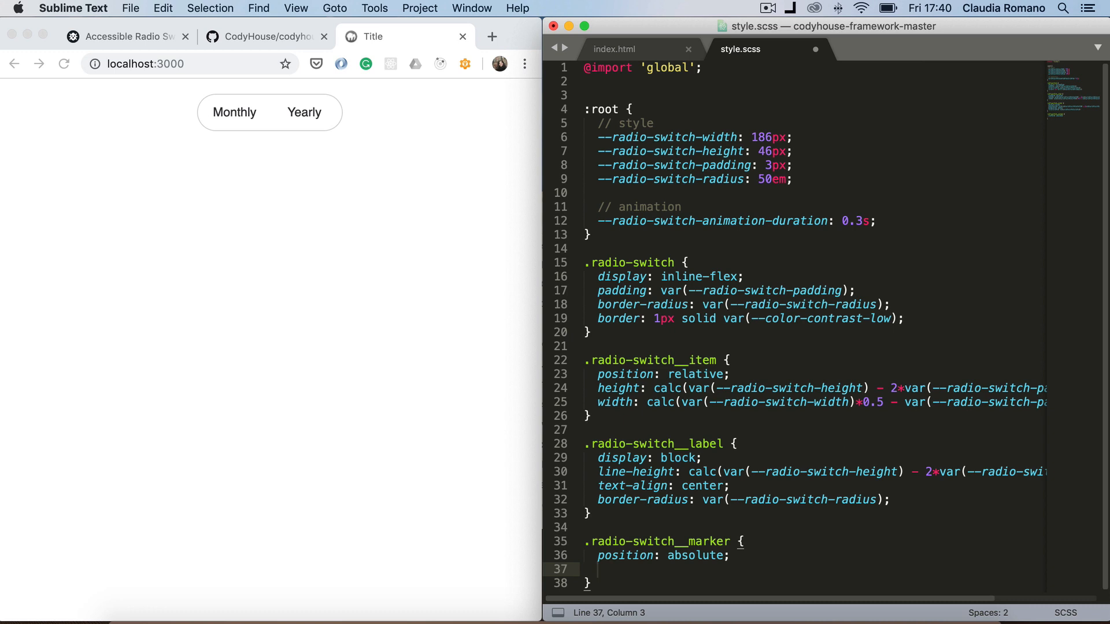
pyautogui.write('top: 0;')
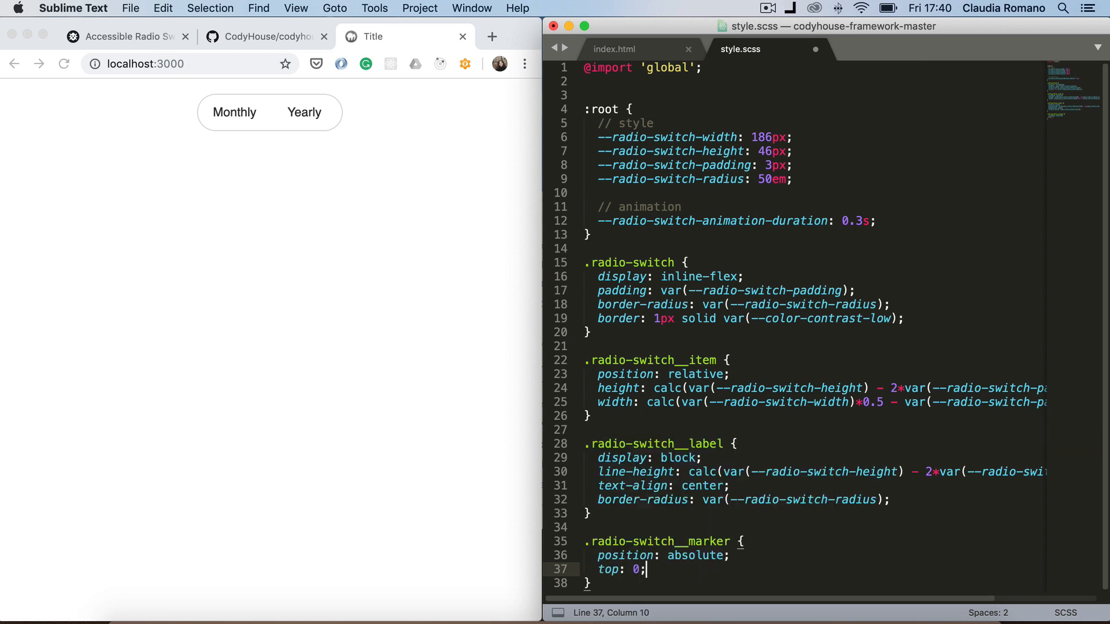
pyautogui.write('left: 0;')
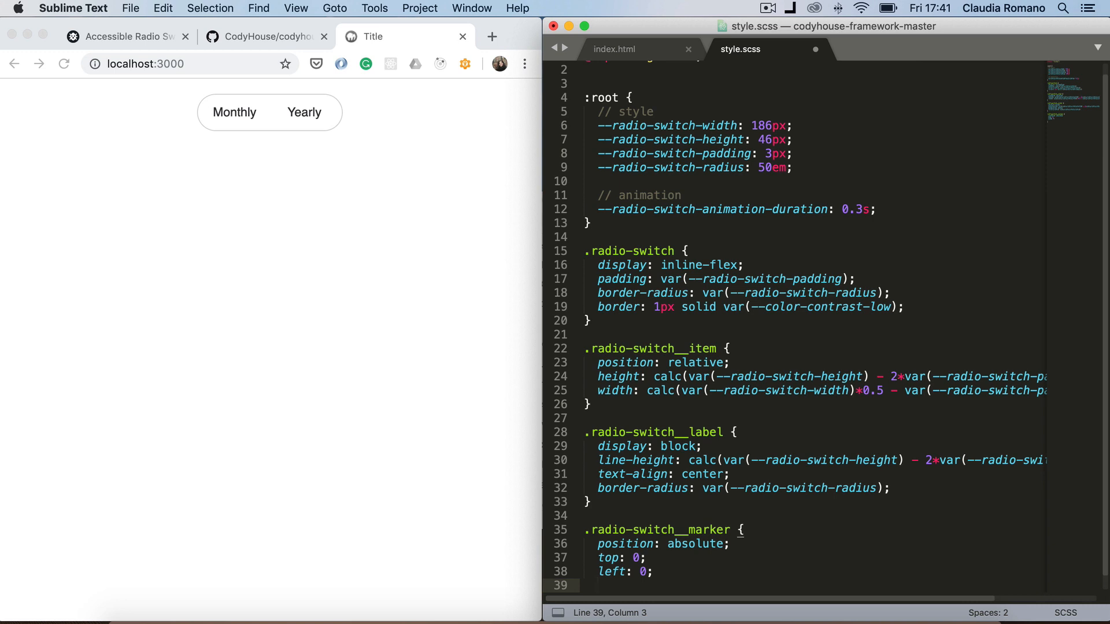
pyautogui.write('height:')
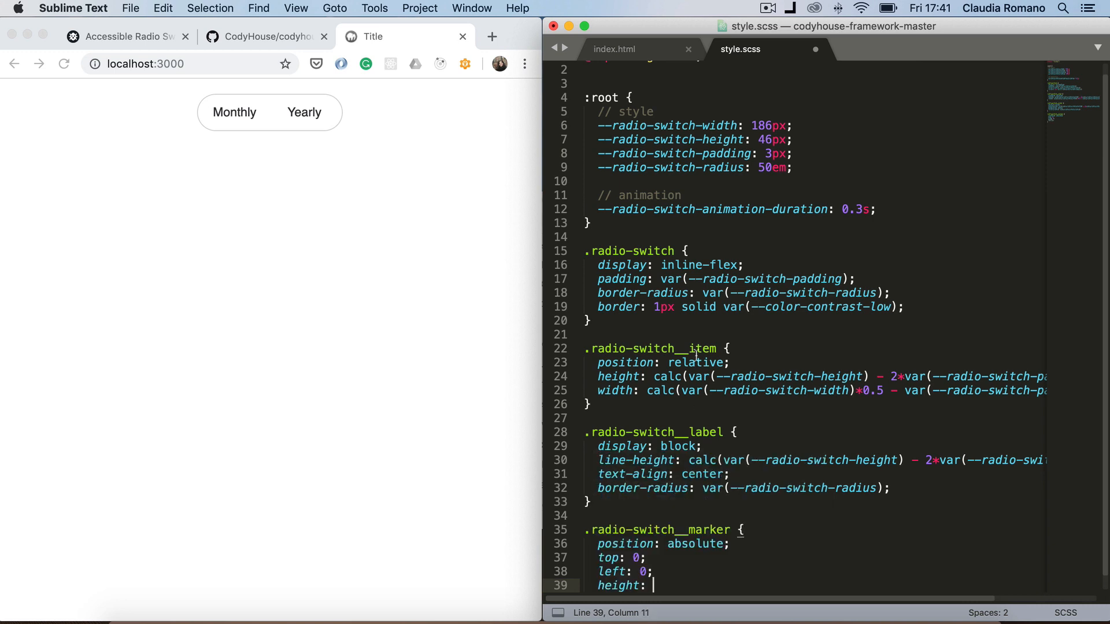
pyautogui.scroll(-3)
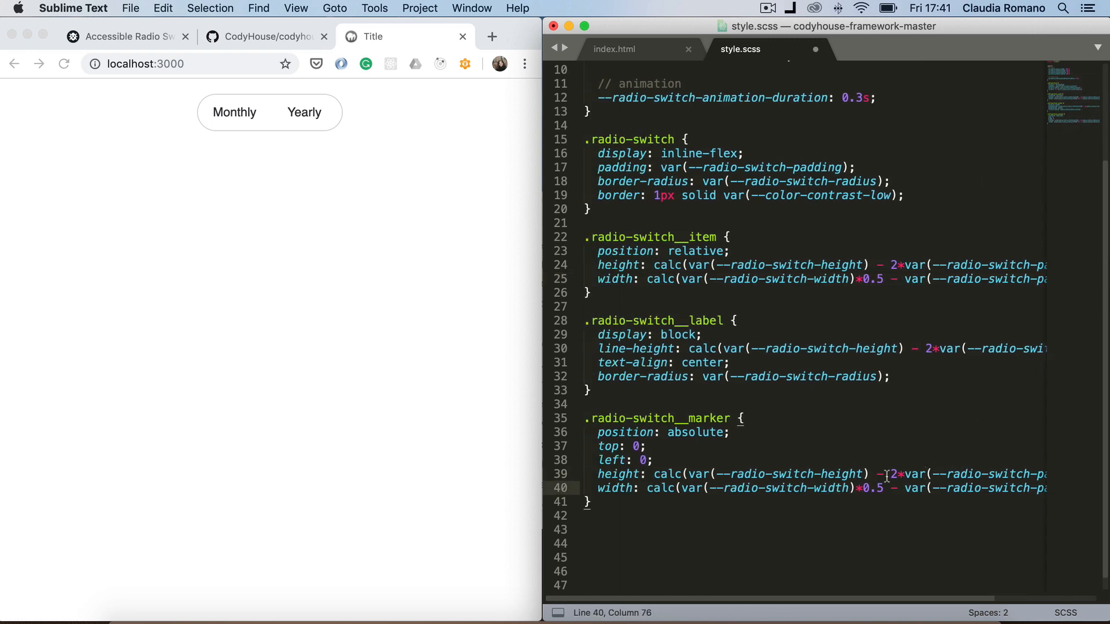
# Give the marker a var(--color-primary) background
pyautogui.write('background-color:')
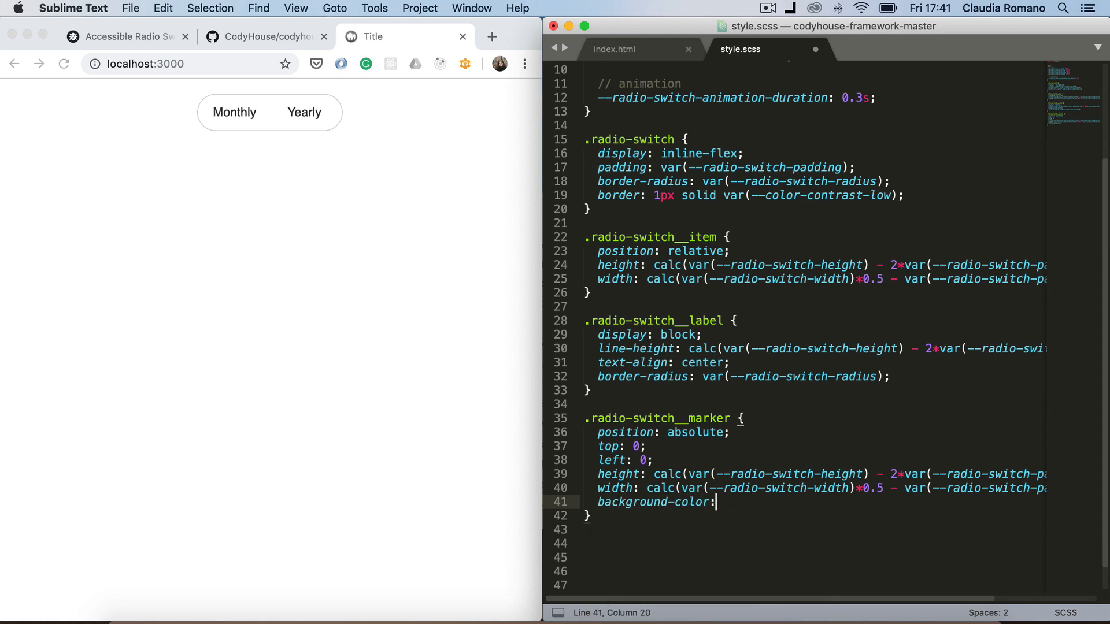
pyautogui.write('var(--cold)')
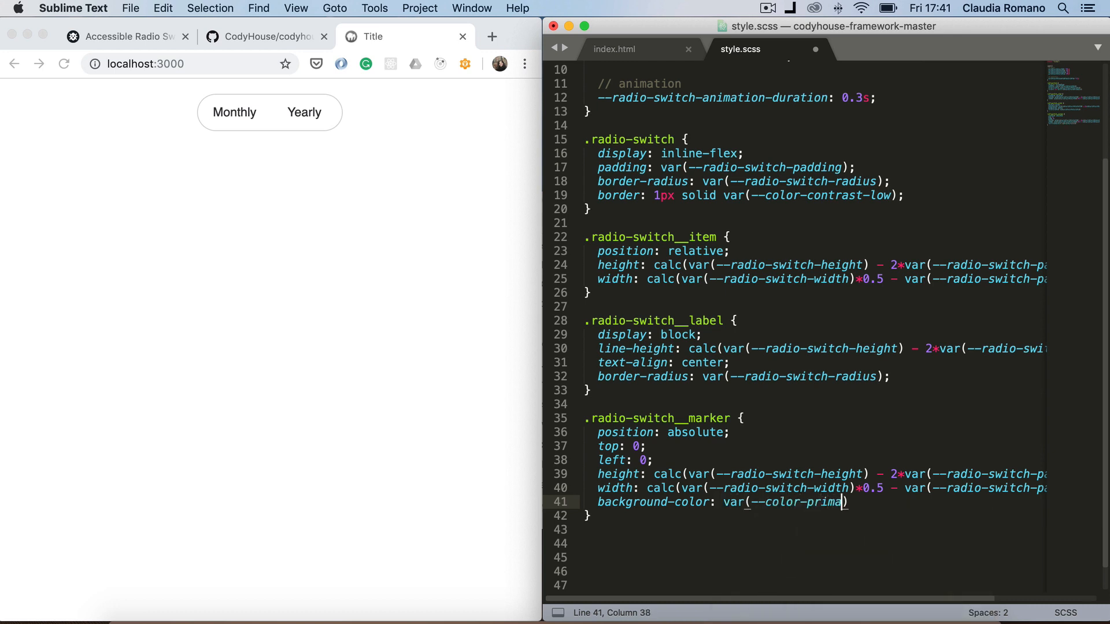
pyautogui.write('ry);')
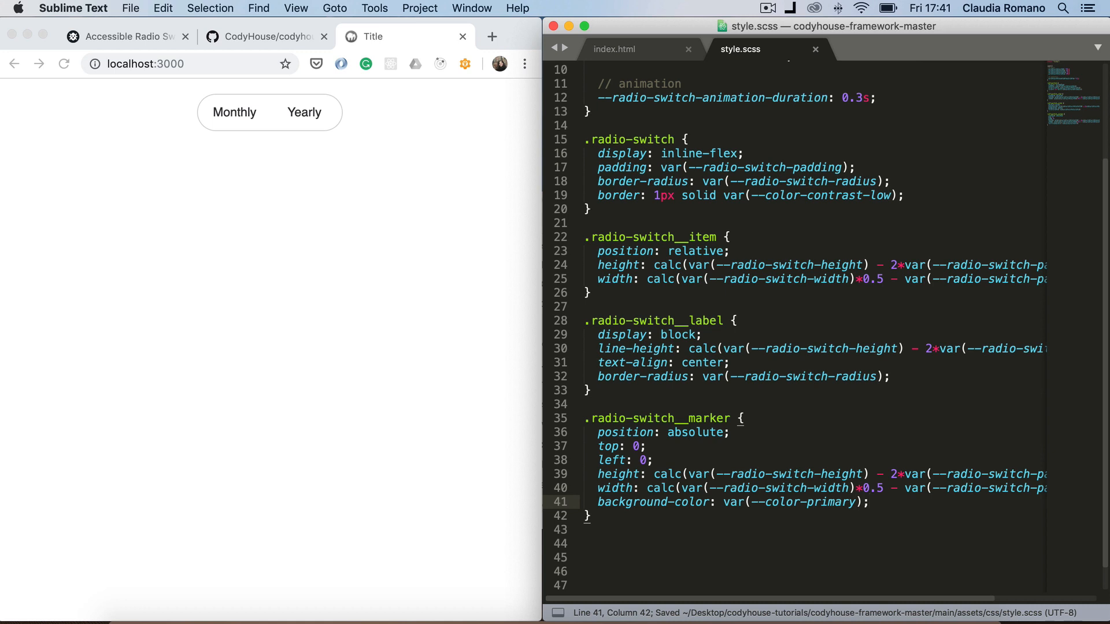
# Round the marker with border-radius: var(--radio-switch-radius)
pyautogui.click(304, 113)
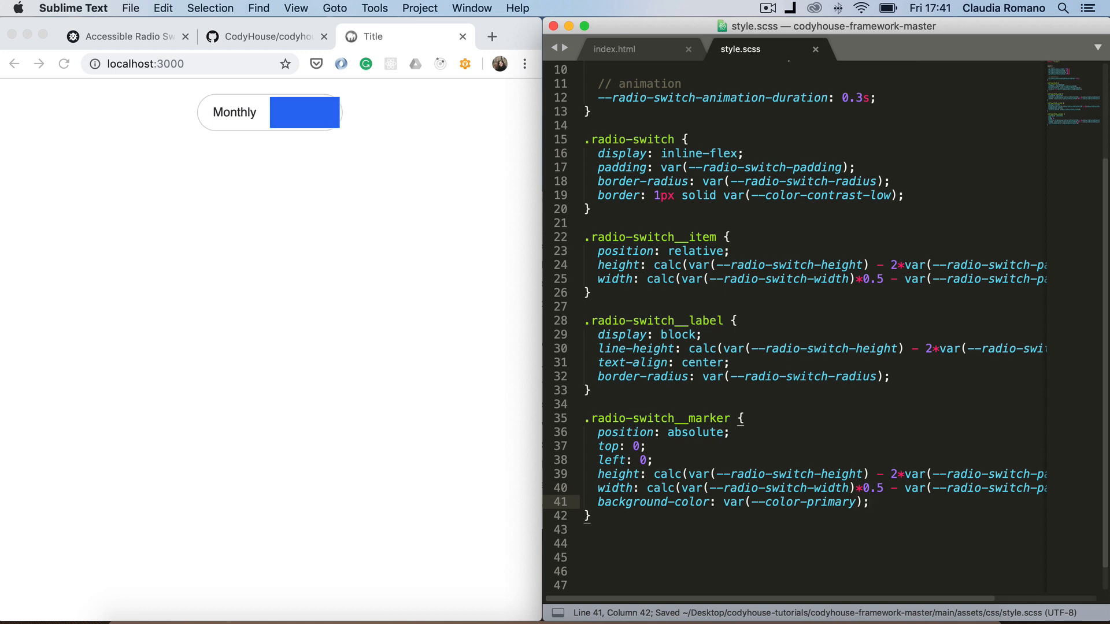
pyautogui.press('enter')
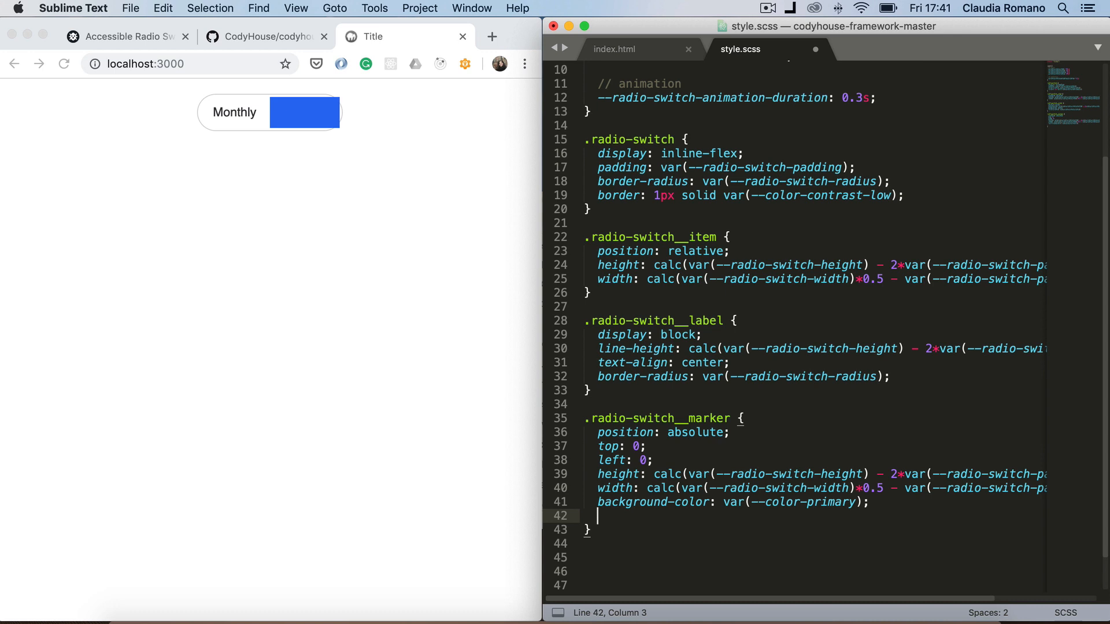
pyautogui.write('border-radius:')
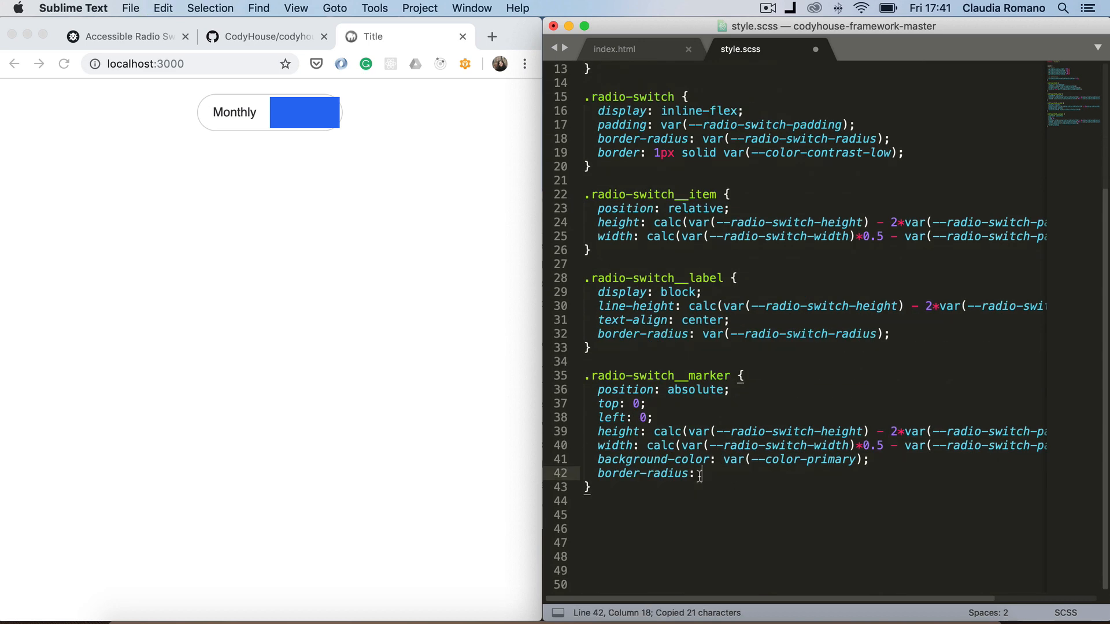
pyautogui.write('var(--radio-switch-radius);')
pyautogui.write('position: r')
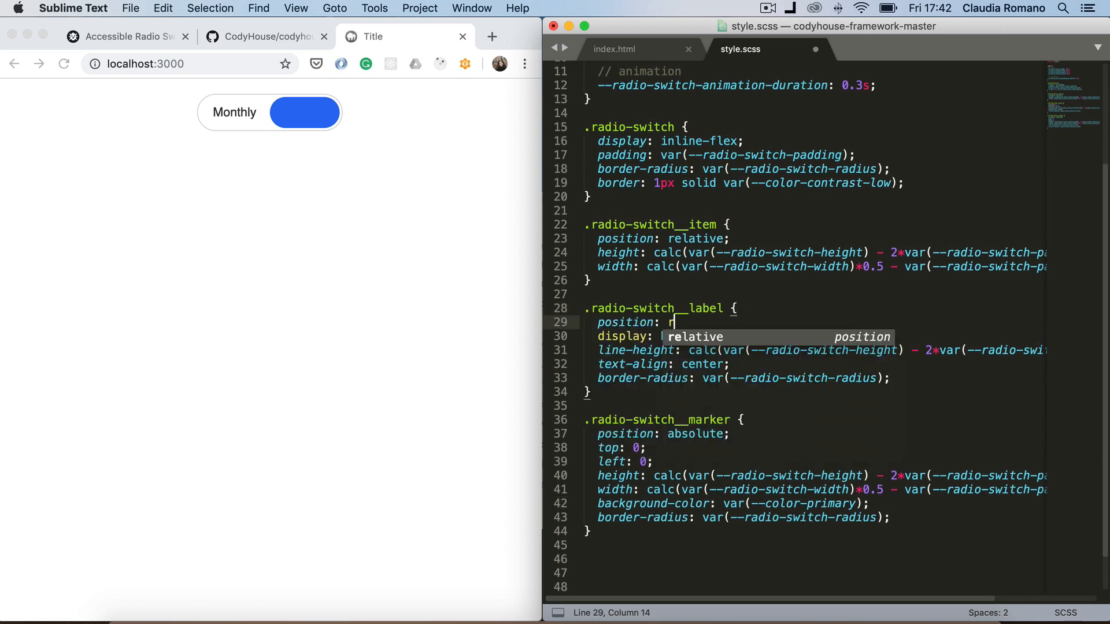
# Make .radio-switch__label position: relative with z-index: 1 so it sits above the marker
pyautogui.write('elatuv')
pyautogui.write('z-index: auto;')
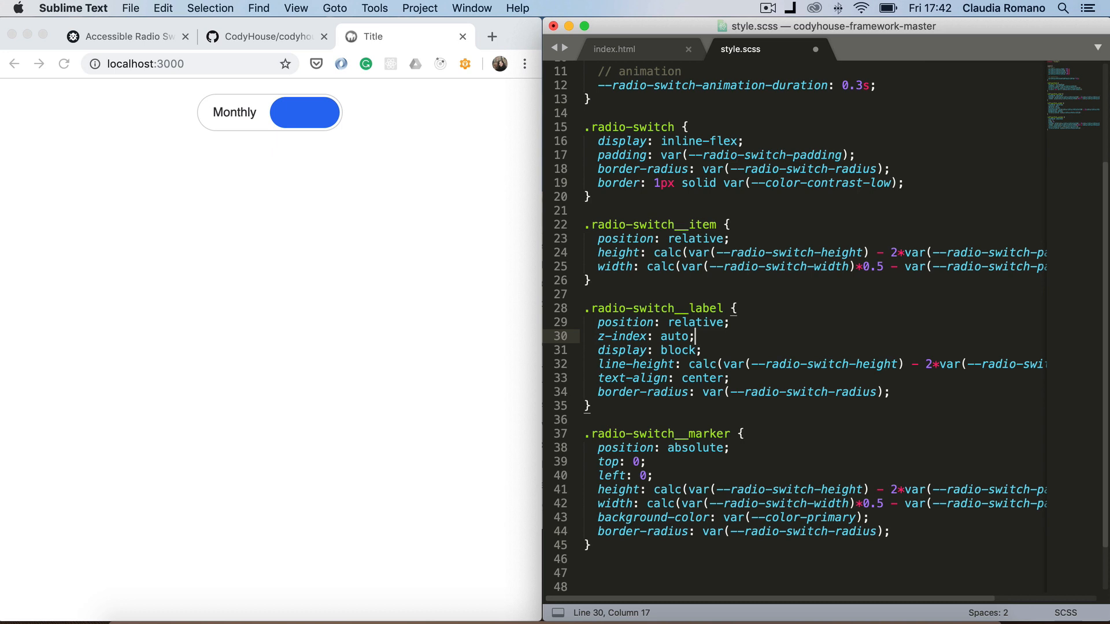
pyautogui.doubleClick(674, 337)
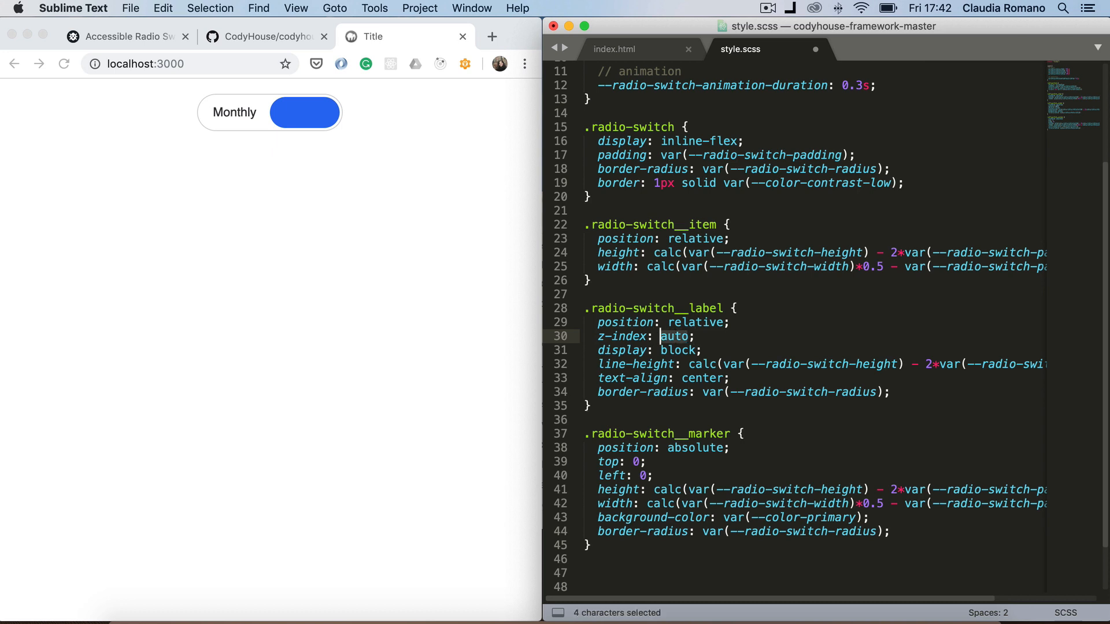
pyautogui.write('1')
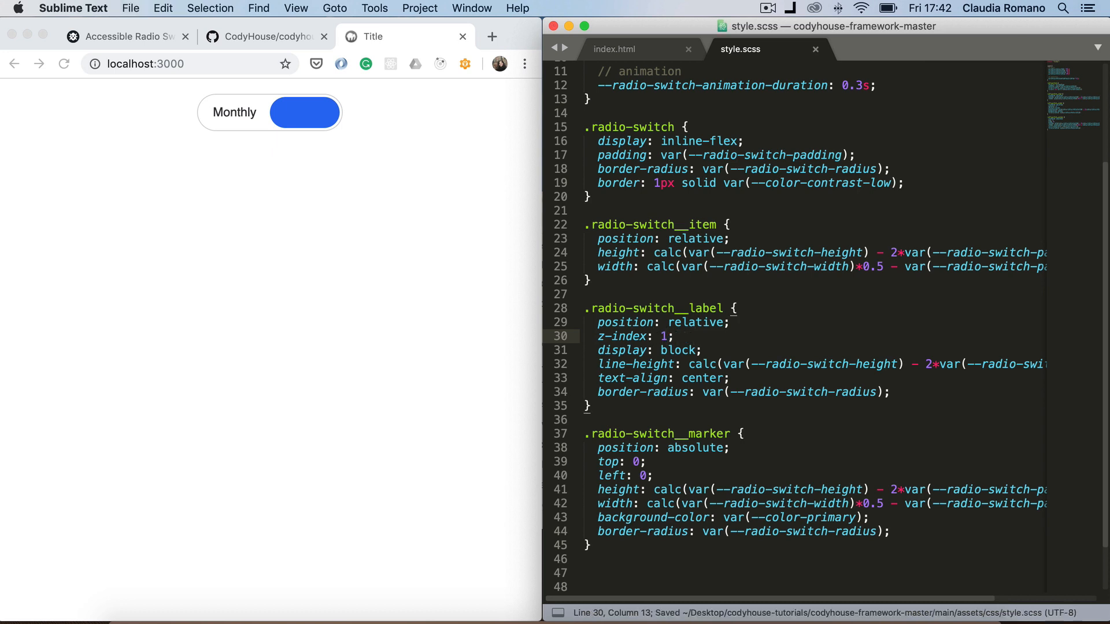
pyautogui.click(304, 112)
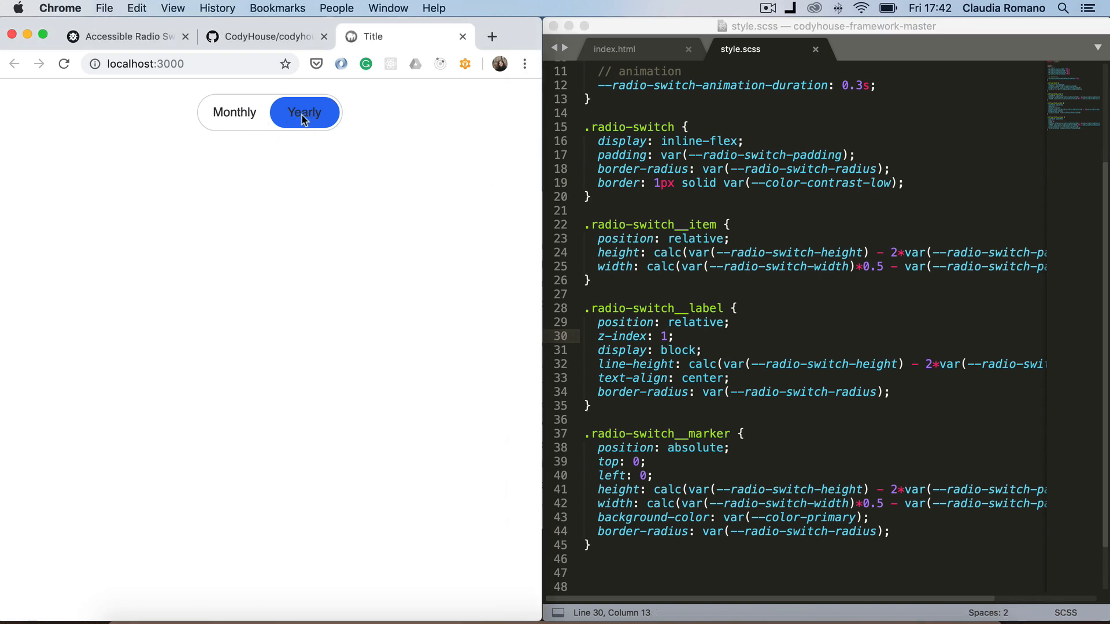
pyautogui.moveTo(315, 220)
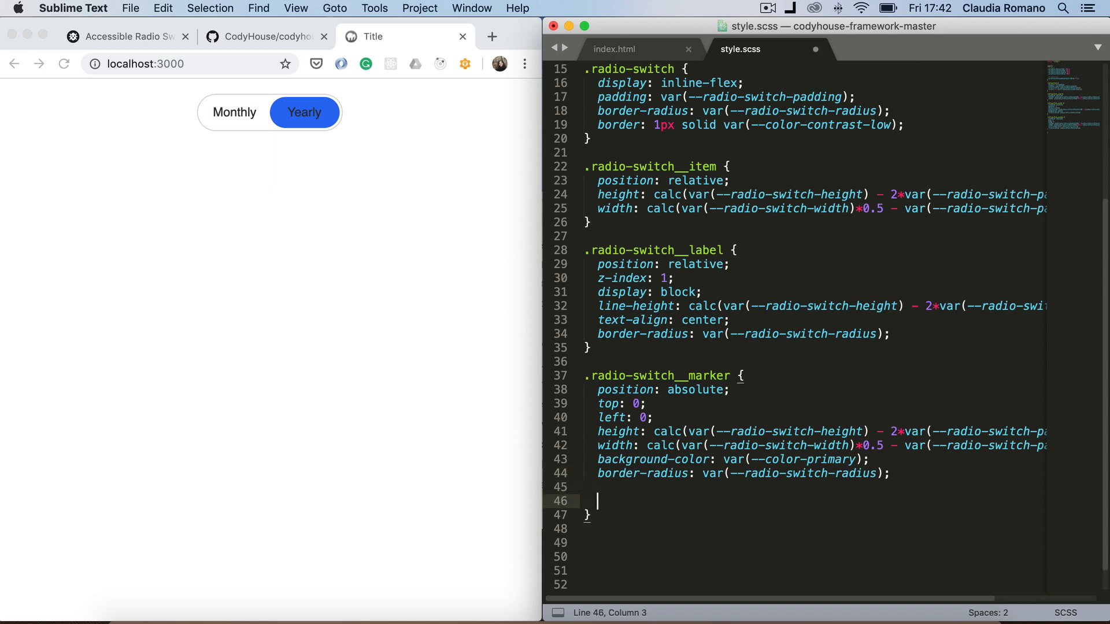
# Nest a .radio-switch__input:checked ~ & block inside the marker rule
pyautogui.write('.')
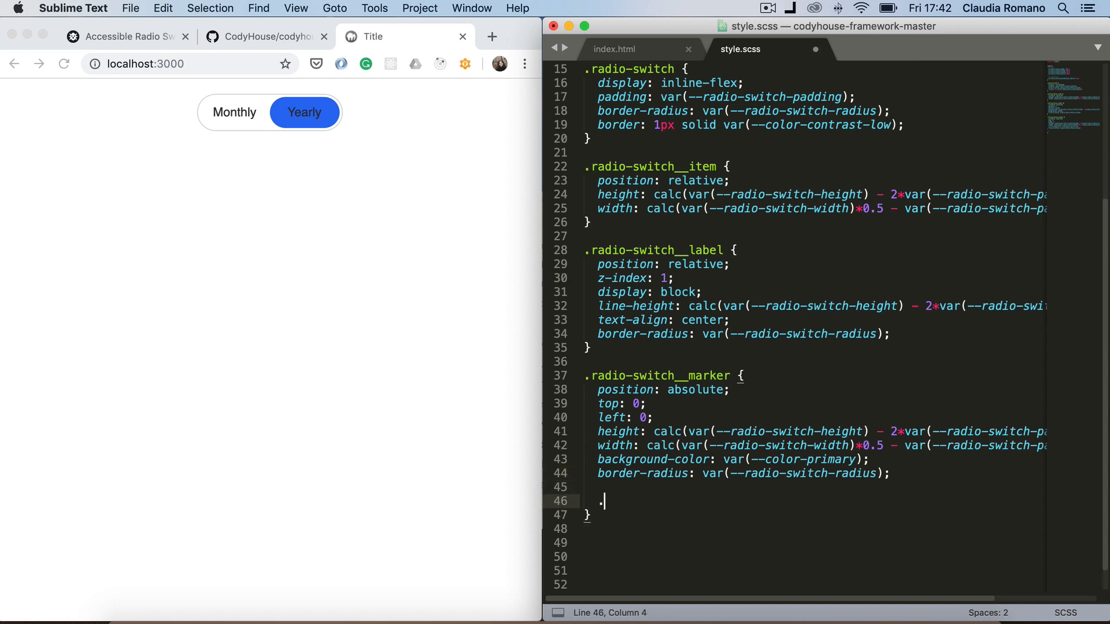
pyautogui.write('radio')
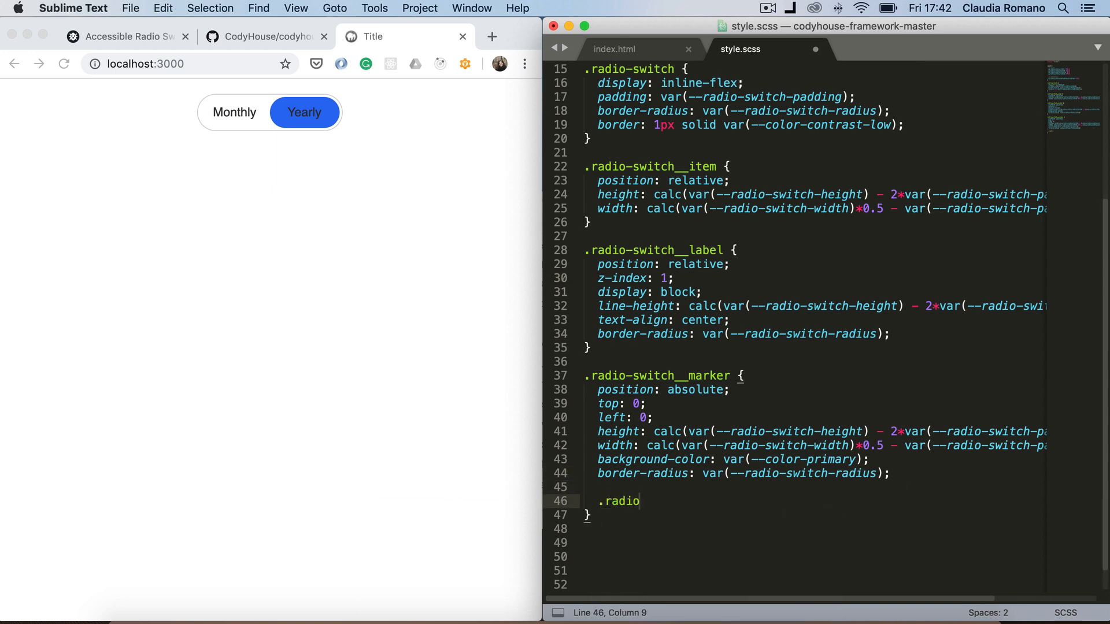
pyautogui.write('-swicth')
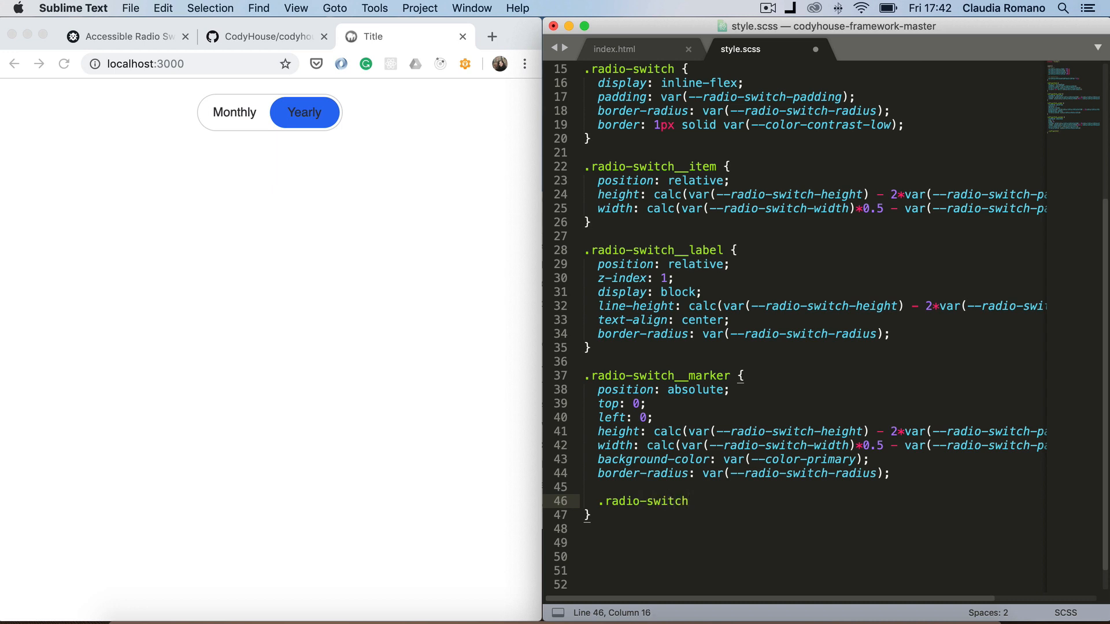
pyautogui.write('__')
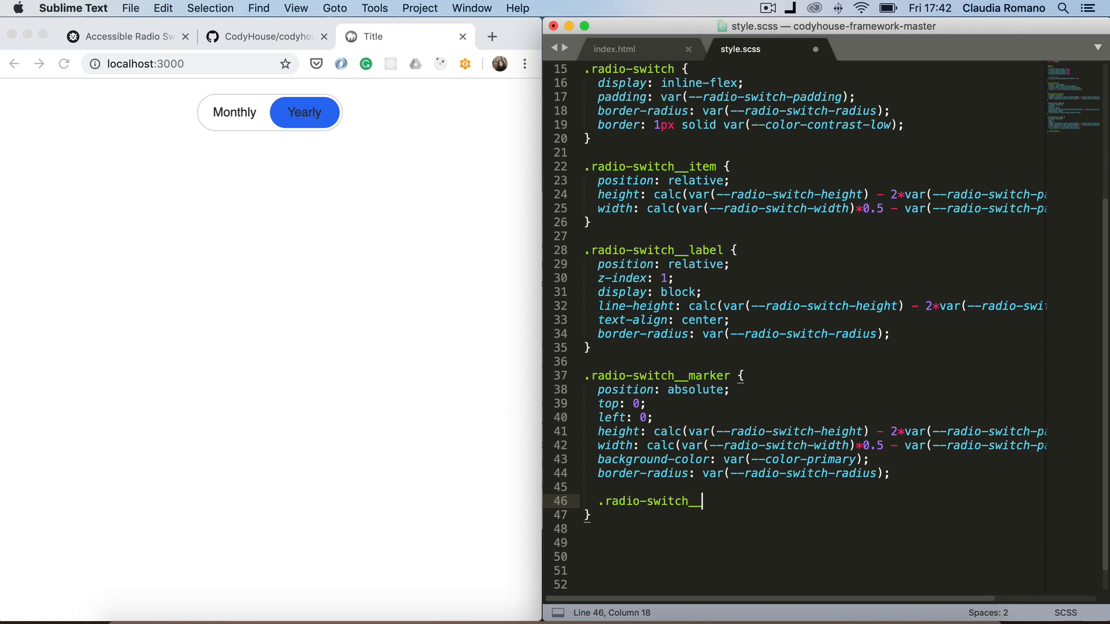
pyautogui.write('input:che')
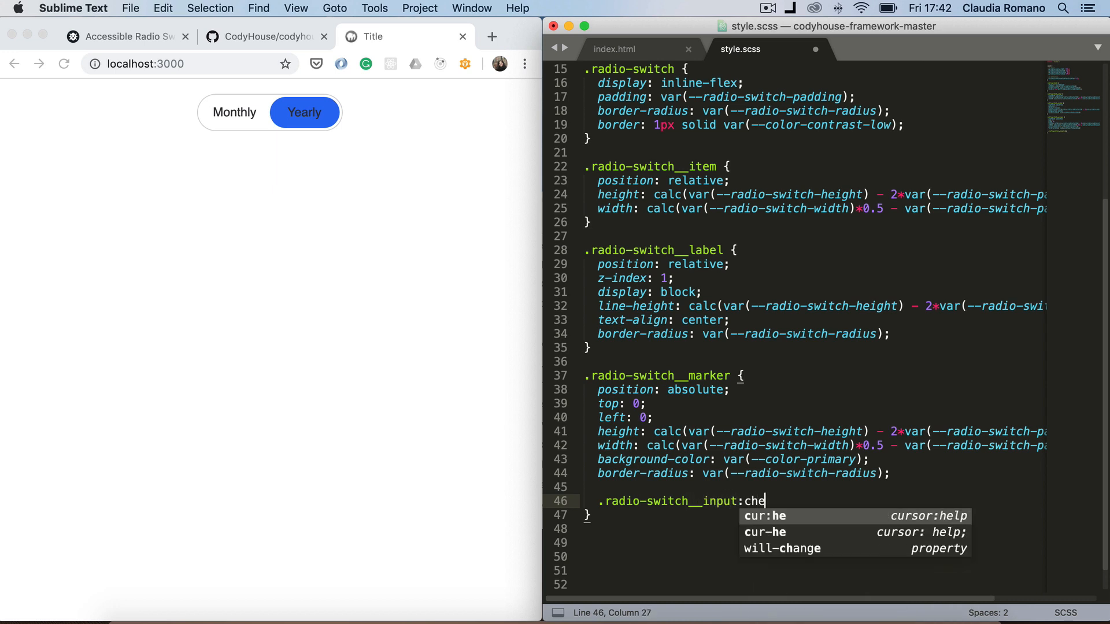
pyautogui.write('ked')
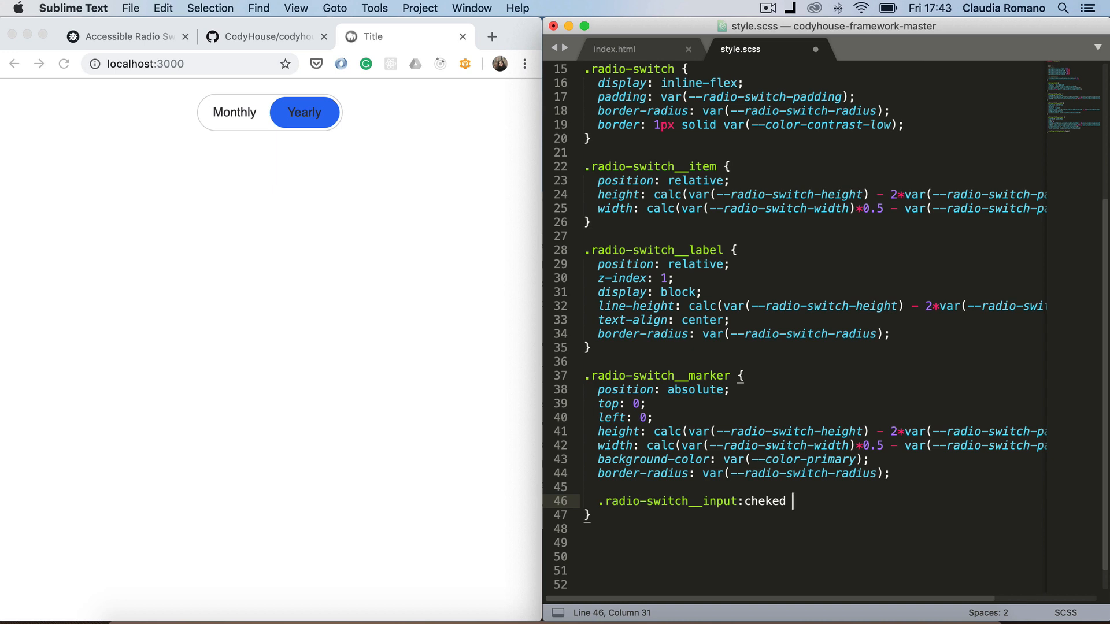
pyautogui.write('~')
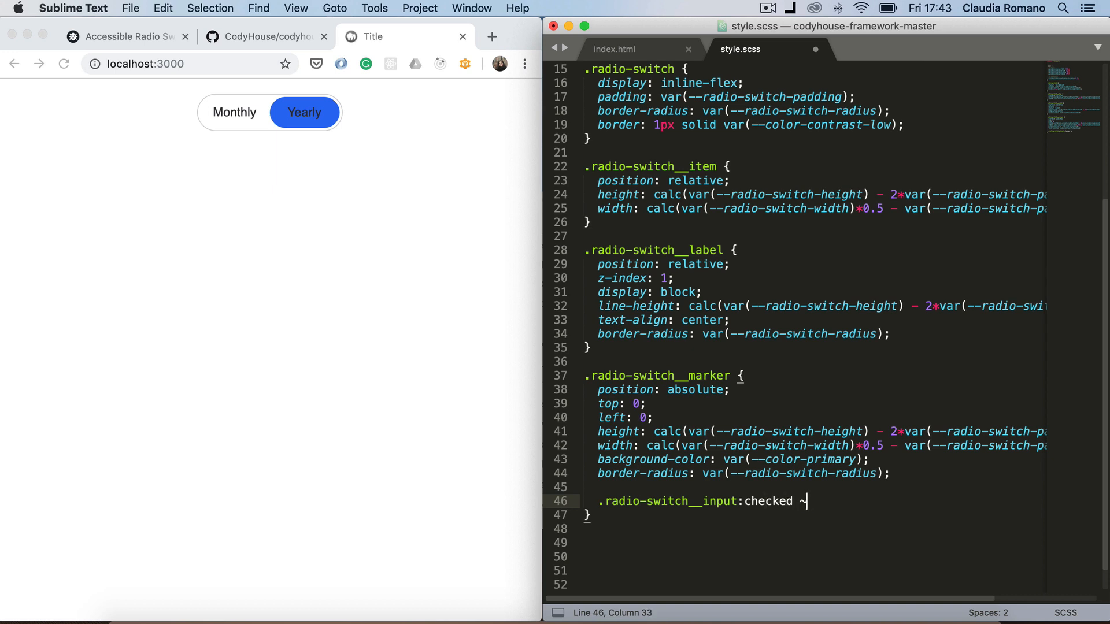
pyautogui.write('" "')
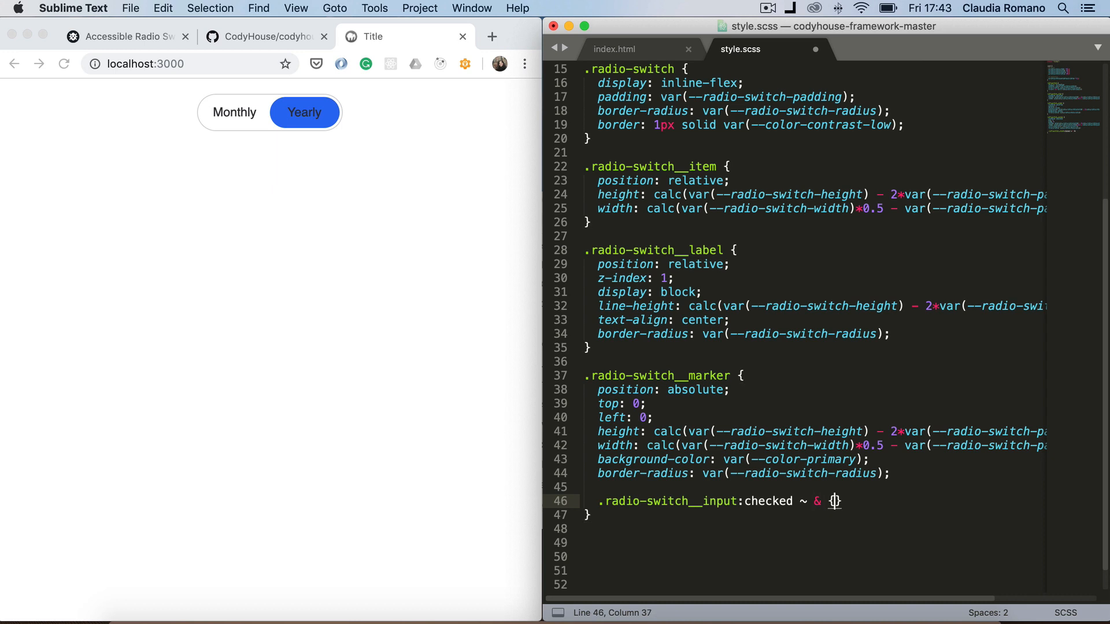
# Translate the checked marker X by 100%, start it at left -100%, and save
pyautogui.write('tr')
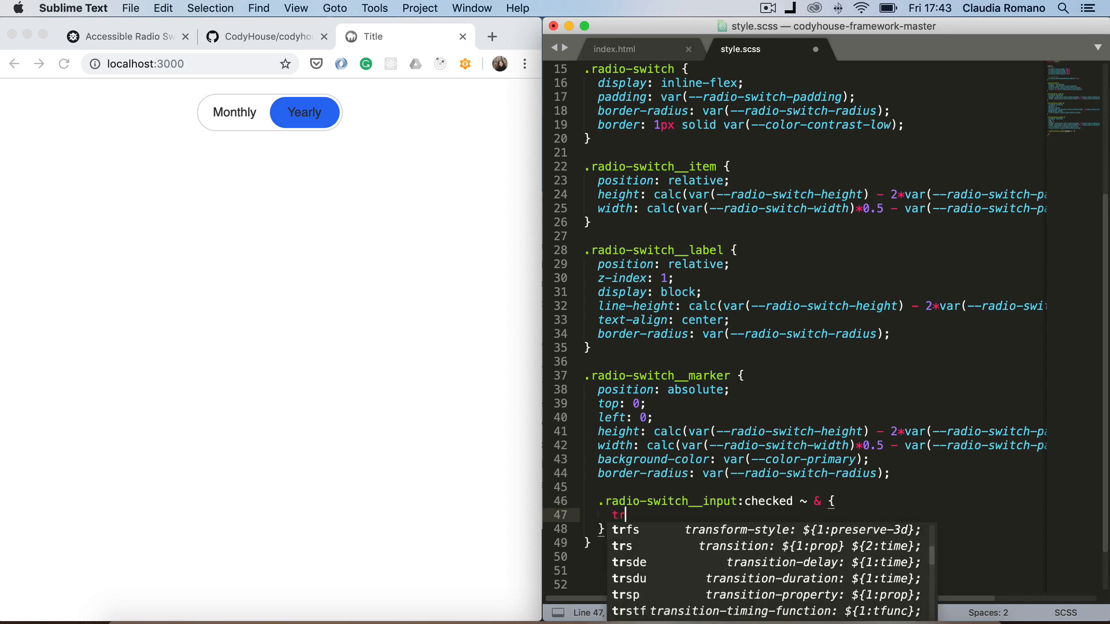
pyautogui.write('ansform: translateX();')
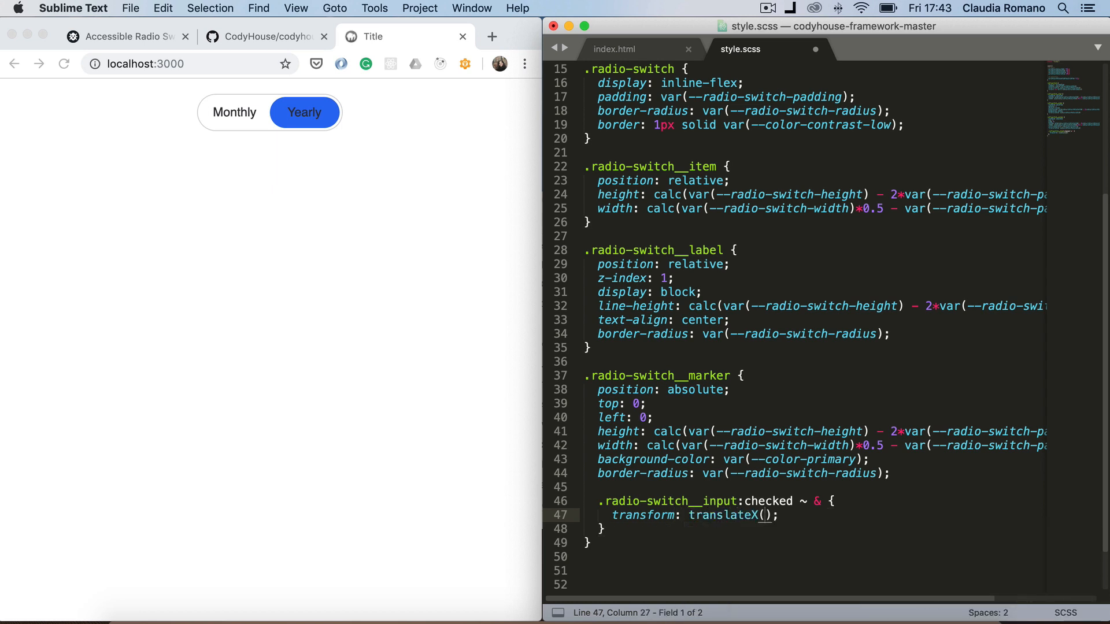
pyautogui.write('100%')
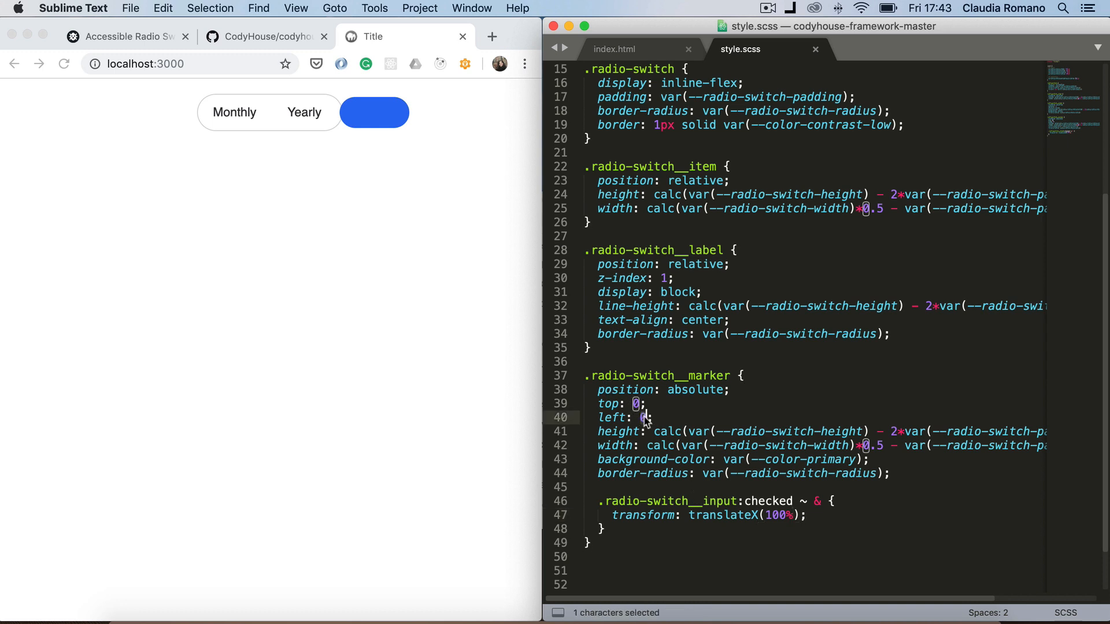
pyautogui.write('-100%')
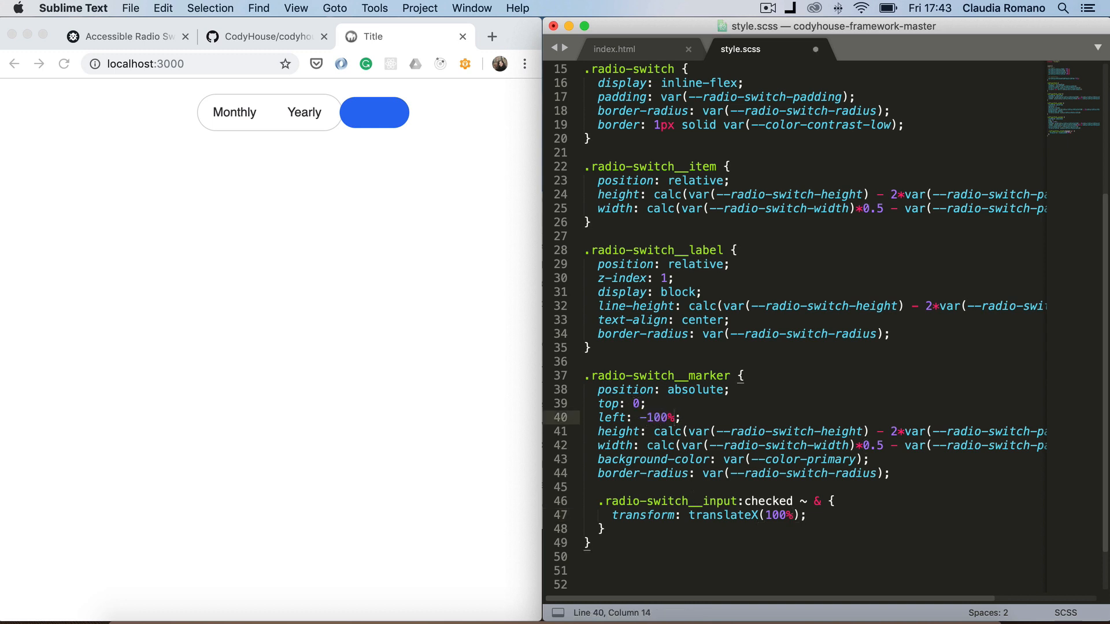
pyautogui.press('cmd+s')
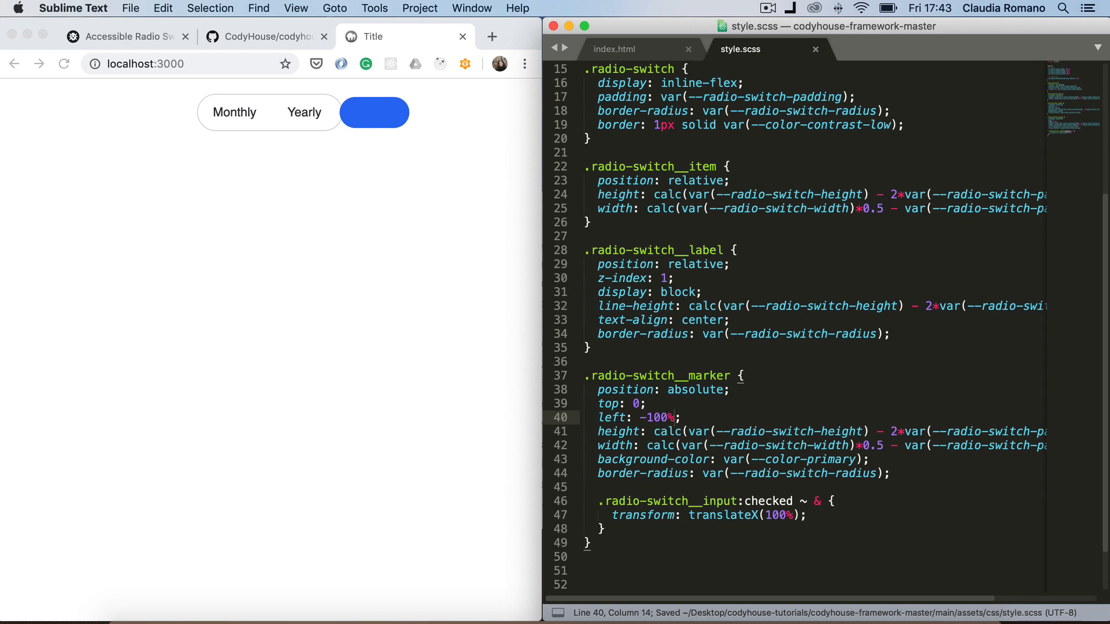
pyautogui.click(304, 112)
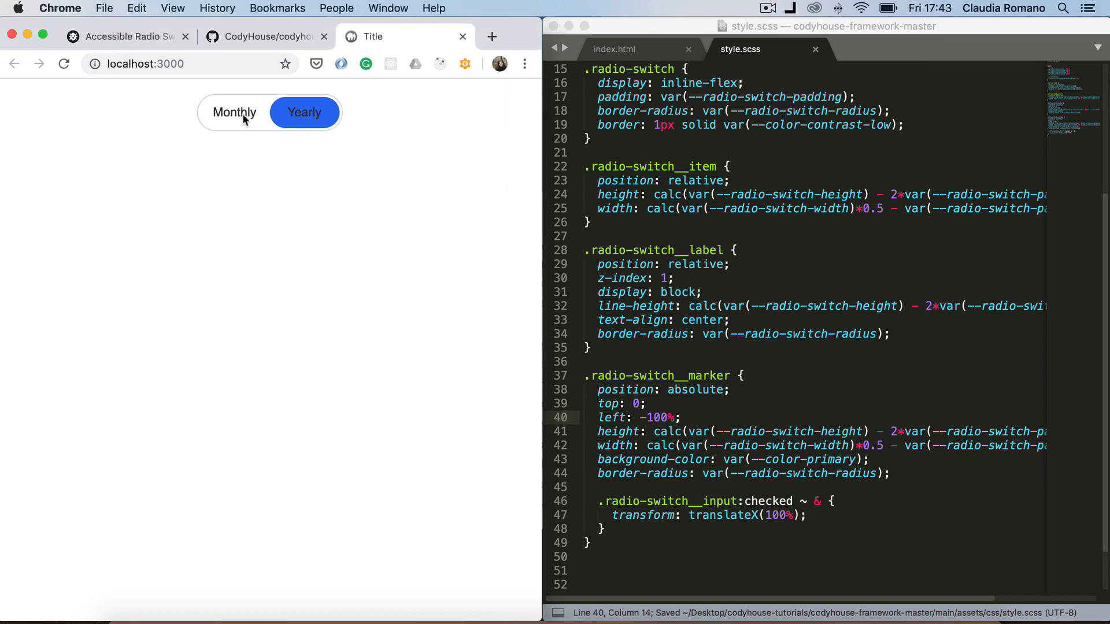
pyautogui.click(233, 112)
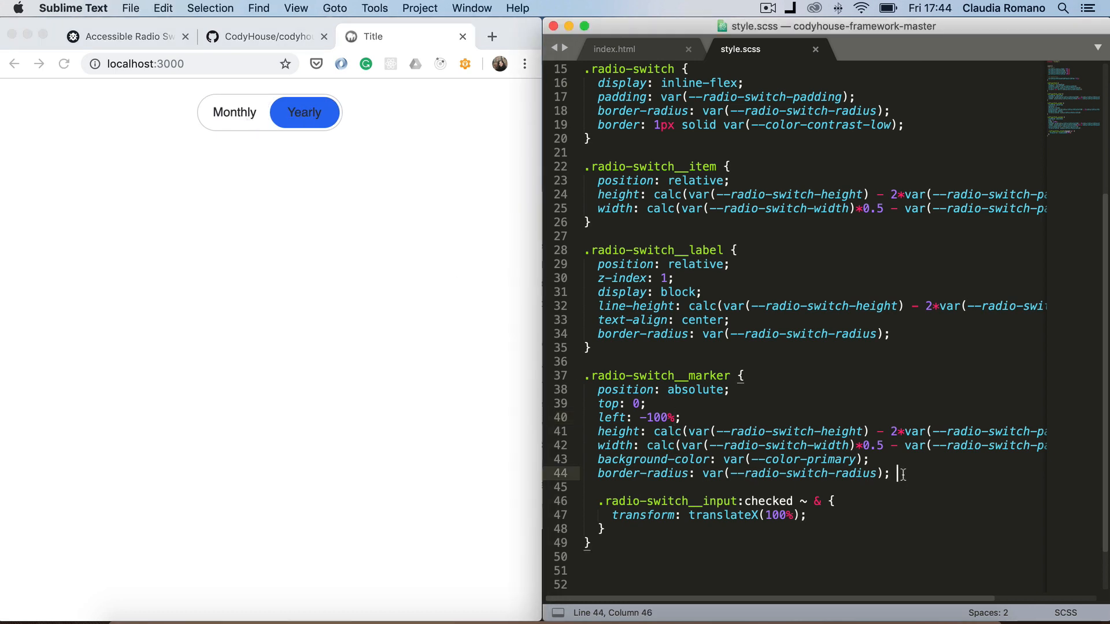
pyautogui.write('transition:;')
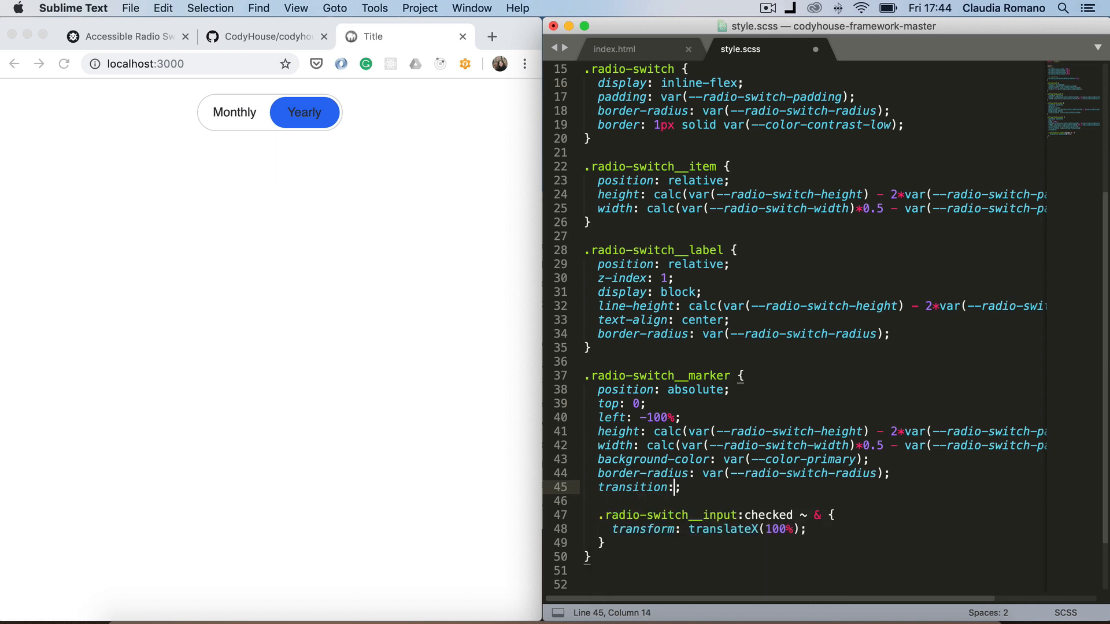
# Add transition: transform var(--radio-switch-animation-duration) to the marker rule
pyautogui.write('transfo')
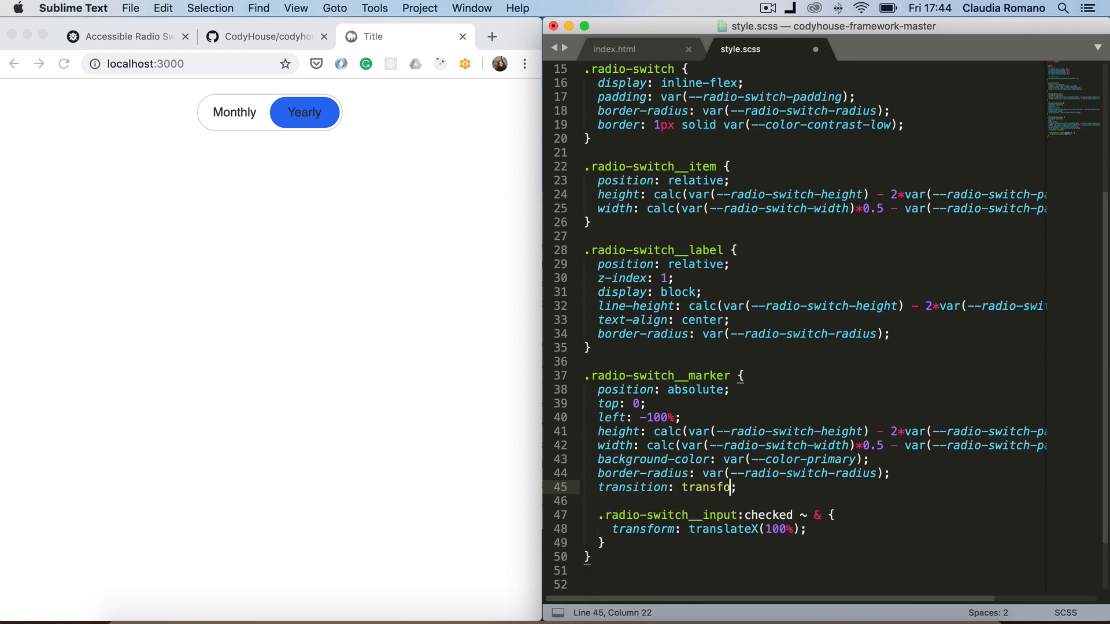
pyautogui.write('rm')
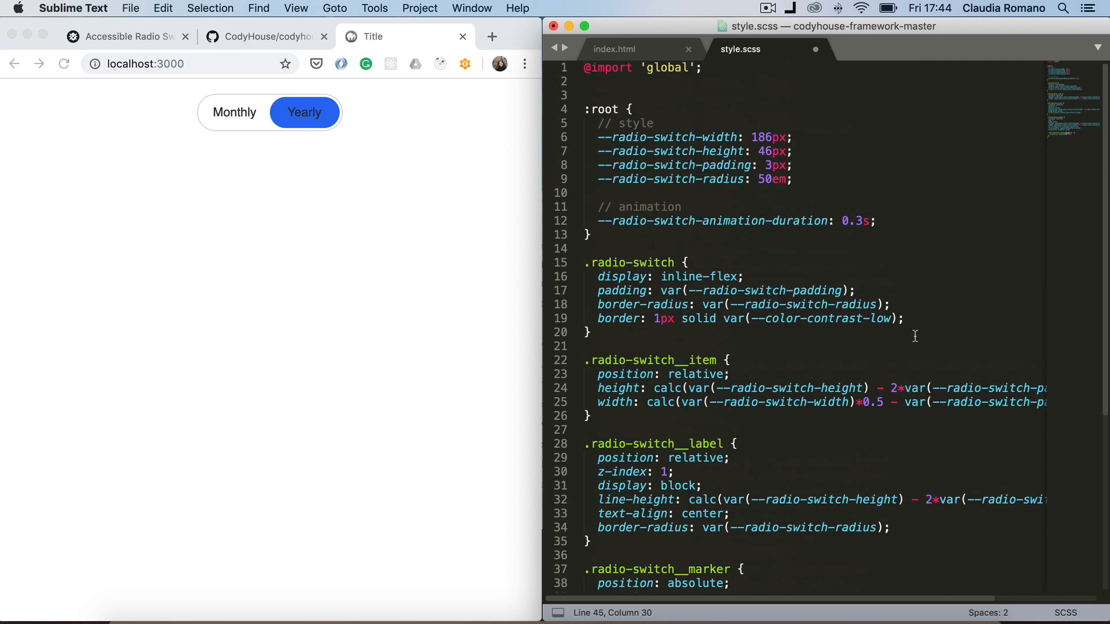
pyautogui.doubleClick(707, 221)
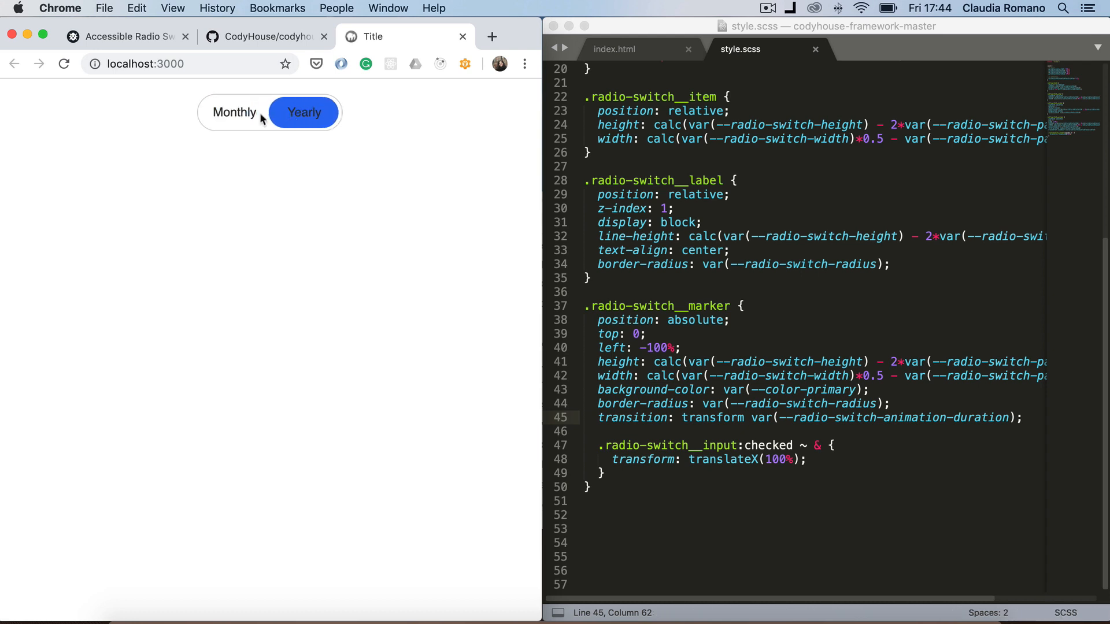
pyautogui.click(235, 112)
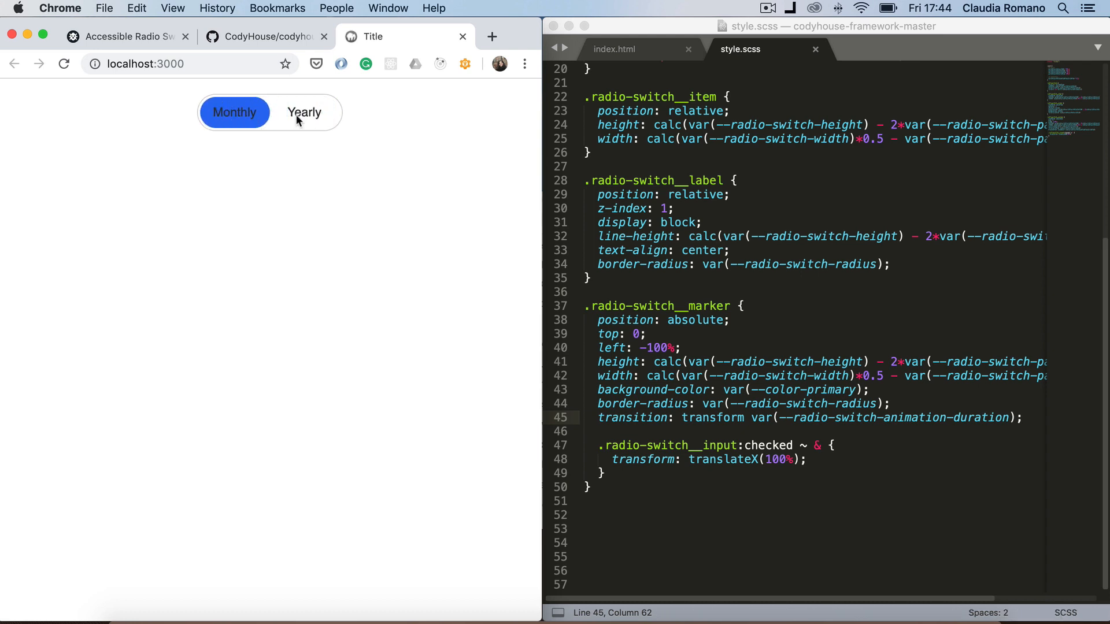
pyautogui.click(304, 112)
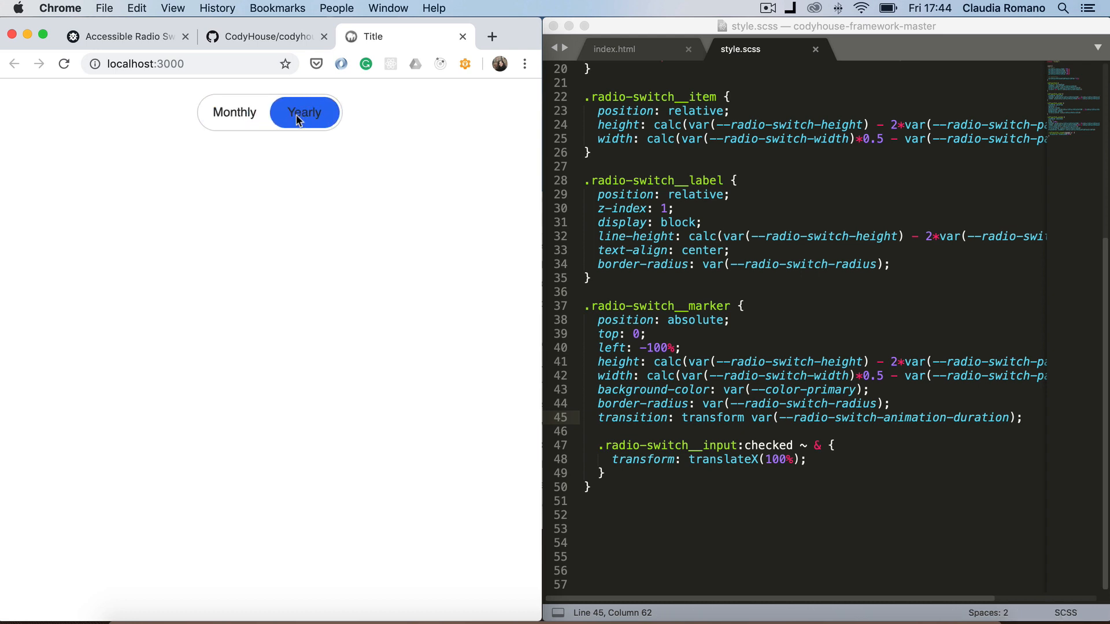
pyautogui.moveTo(295, 146)
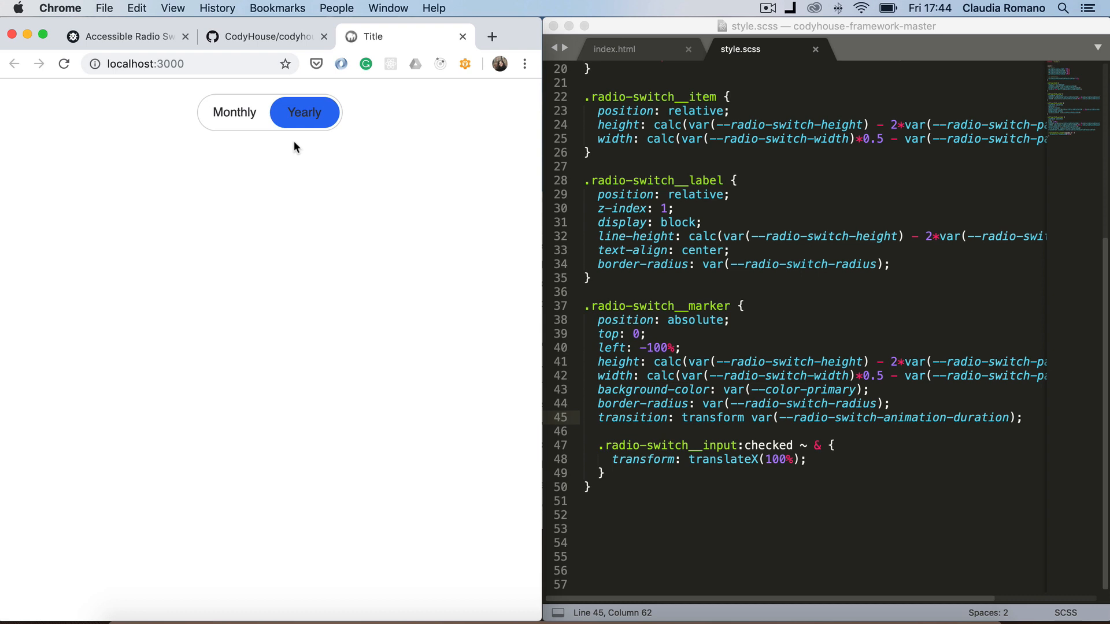
pyautogui.moveTo(295, 155)
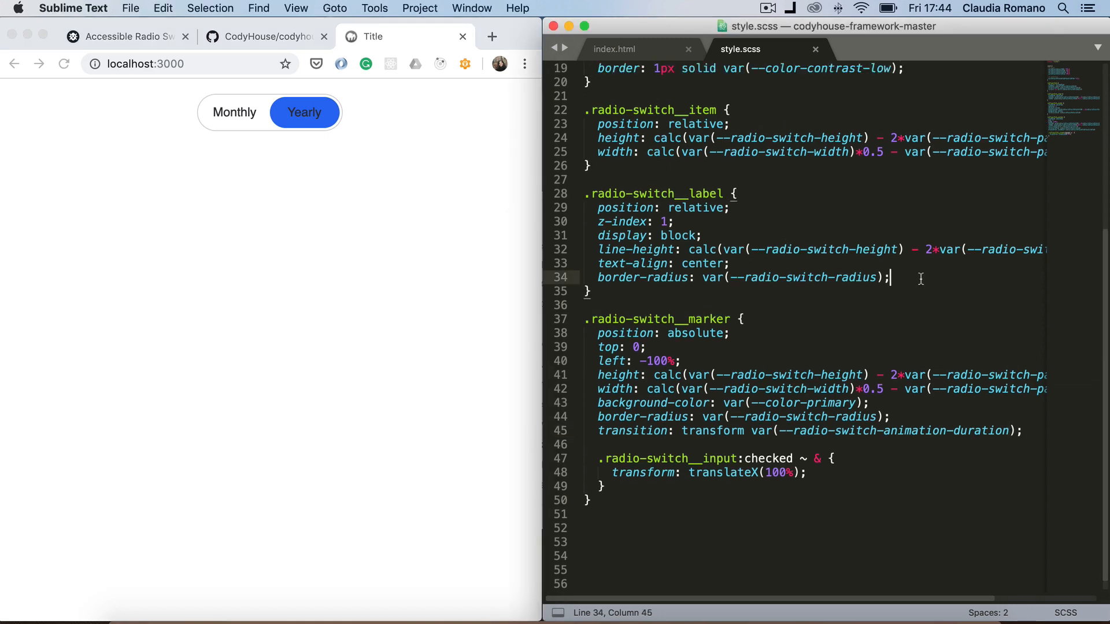
# Nest a :checked-input block in the label rule setting color: var(--color-white)
pyautogui.write('.rad')
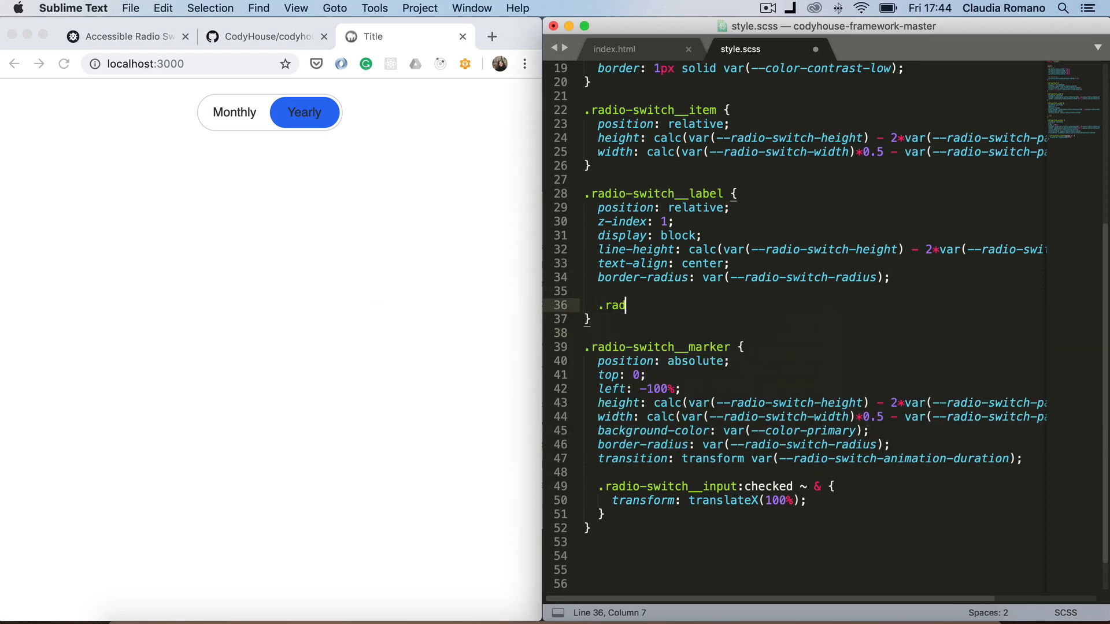
pyautogui.write('io-switch')
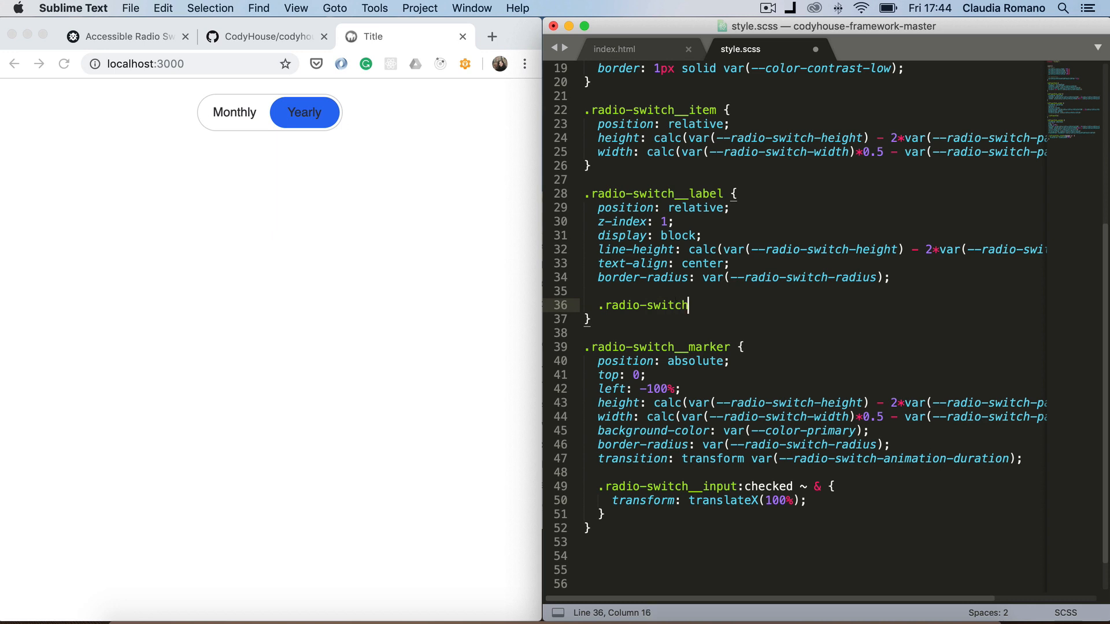
pyautogui.write('__input')
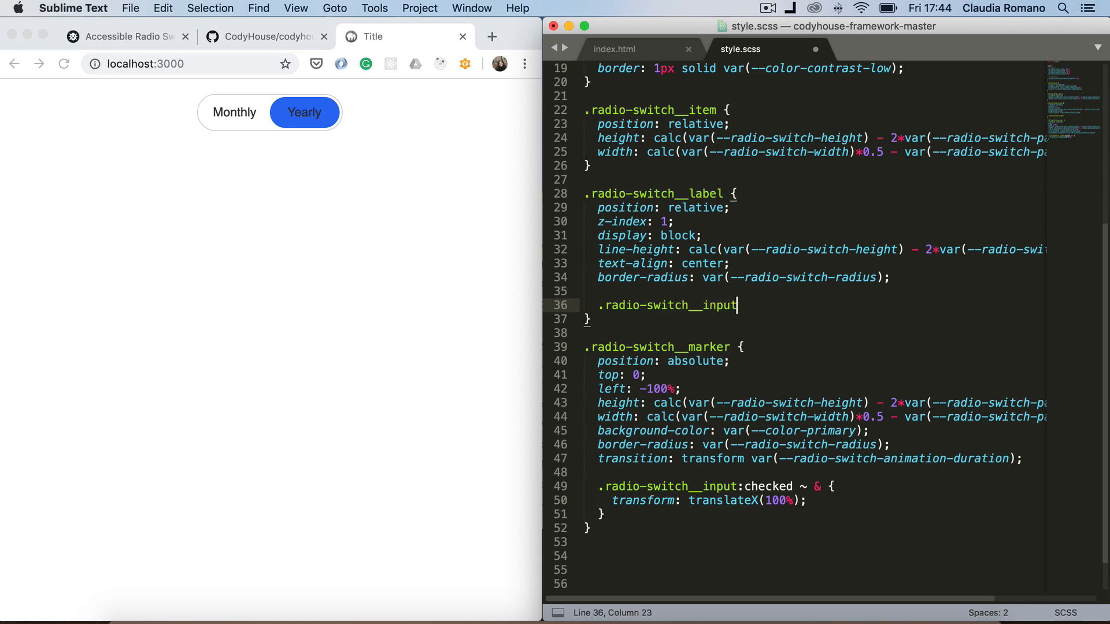
pyautogui.write(':checked ~ & {')
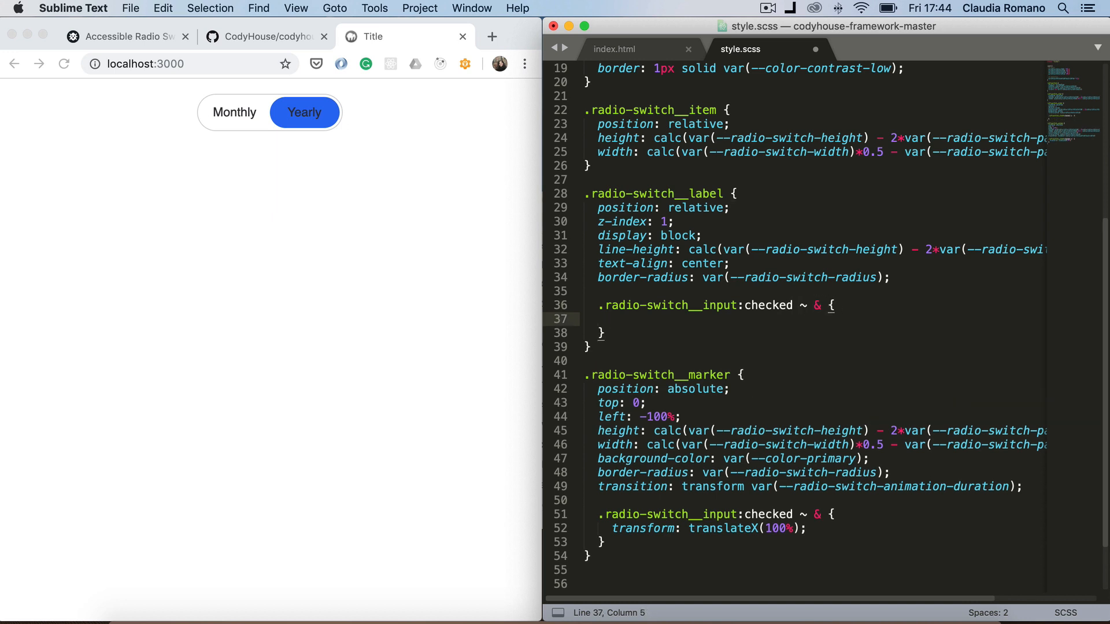
pyautogui.write('color: ;')
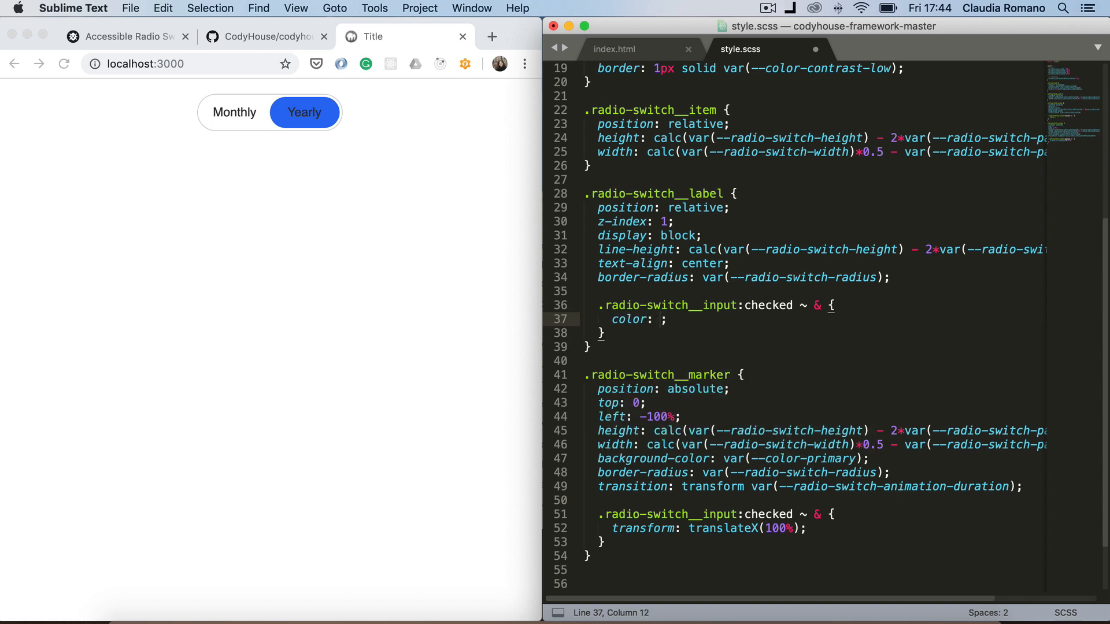
pyautogui.write('var(--color-white')
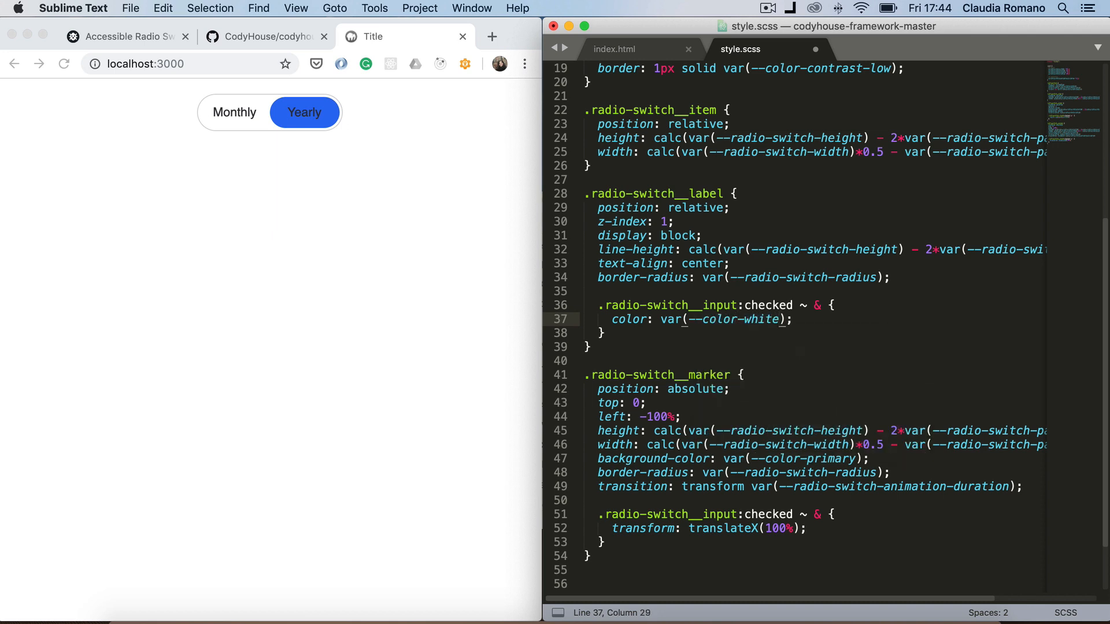
pyautogui.write(';')
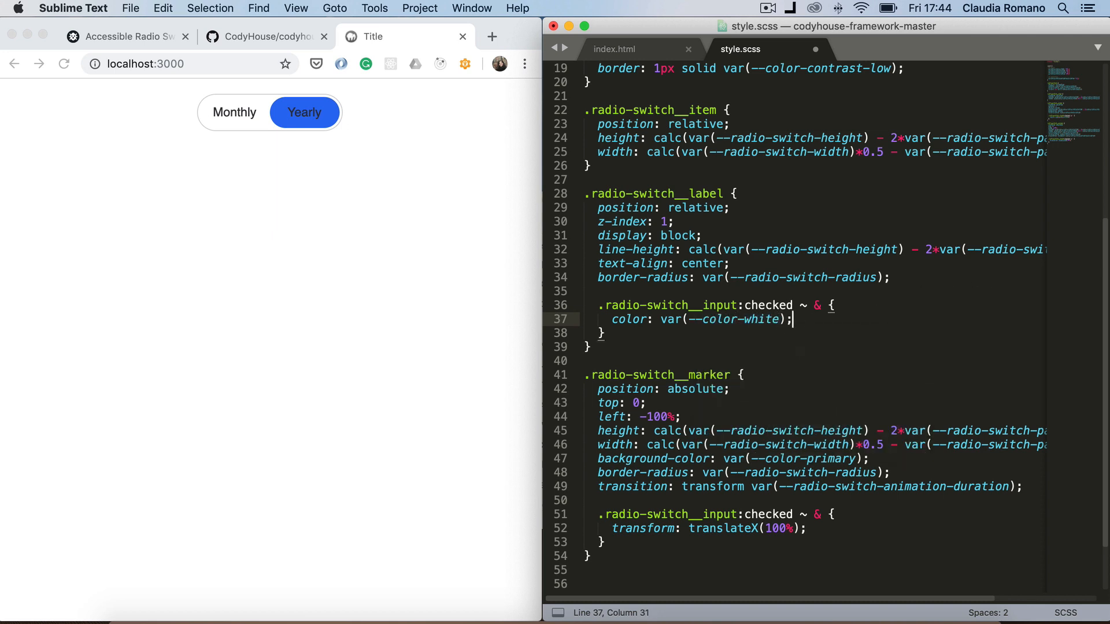
pyautogui.write('@')
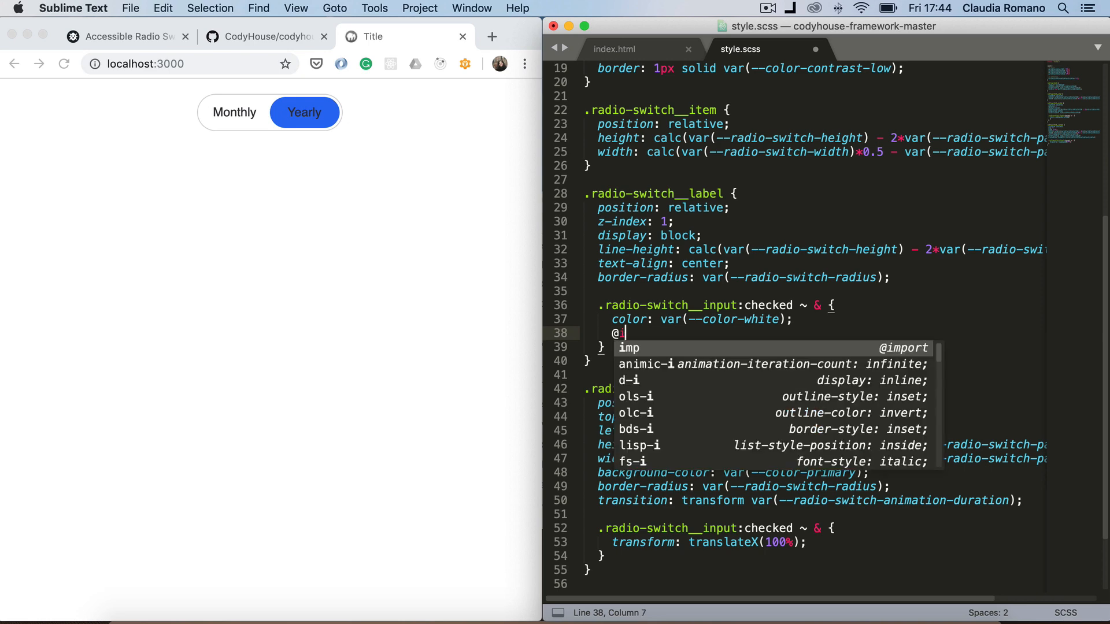
pyautogui.write('include font')
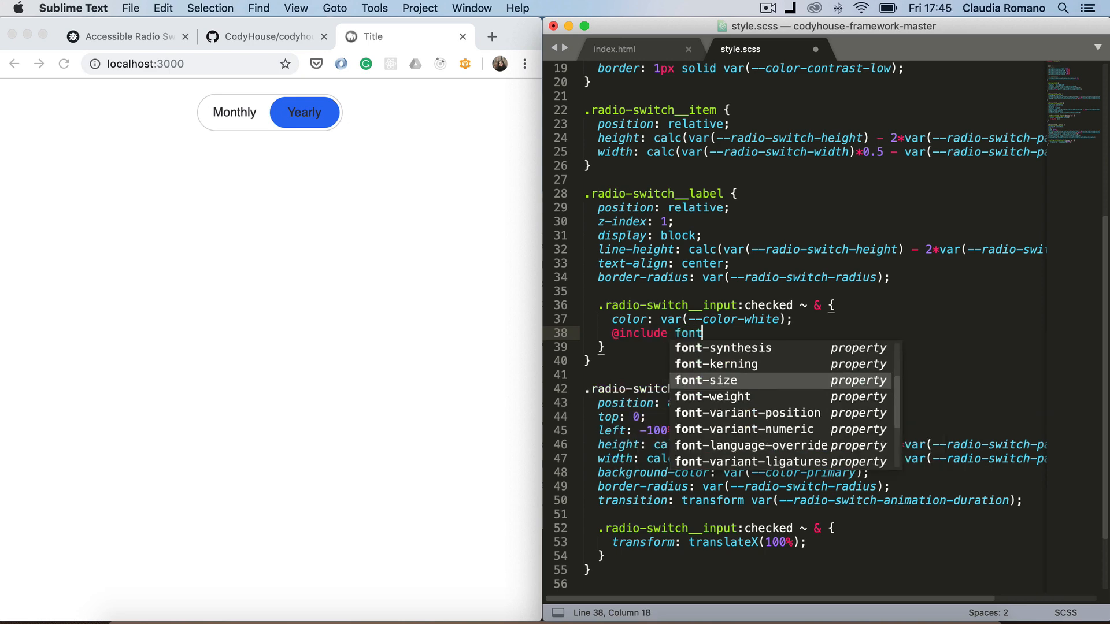
pyautogui.write('Sm')
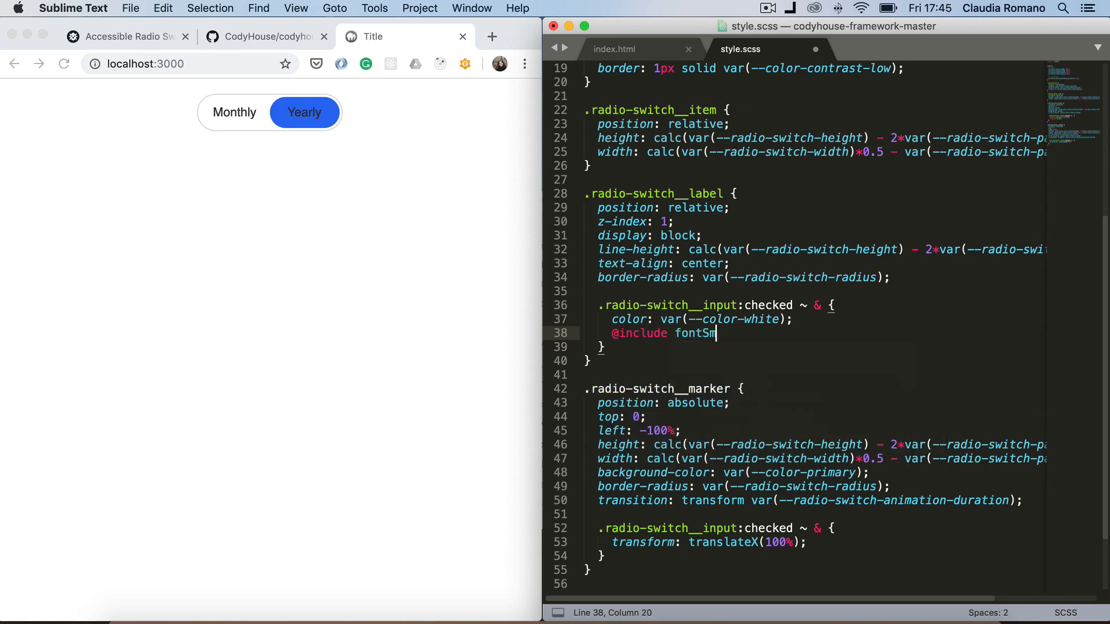
pyautogui.write('ooth;')
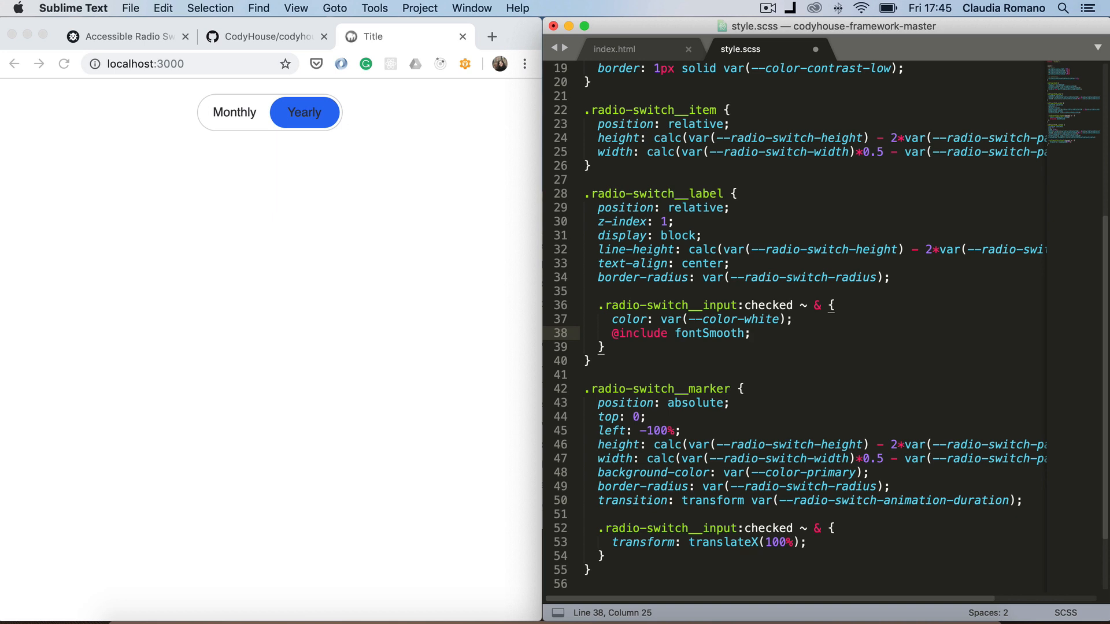
pyautogui.press('cmd+s')
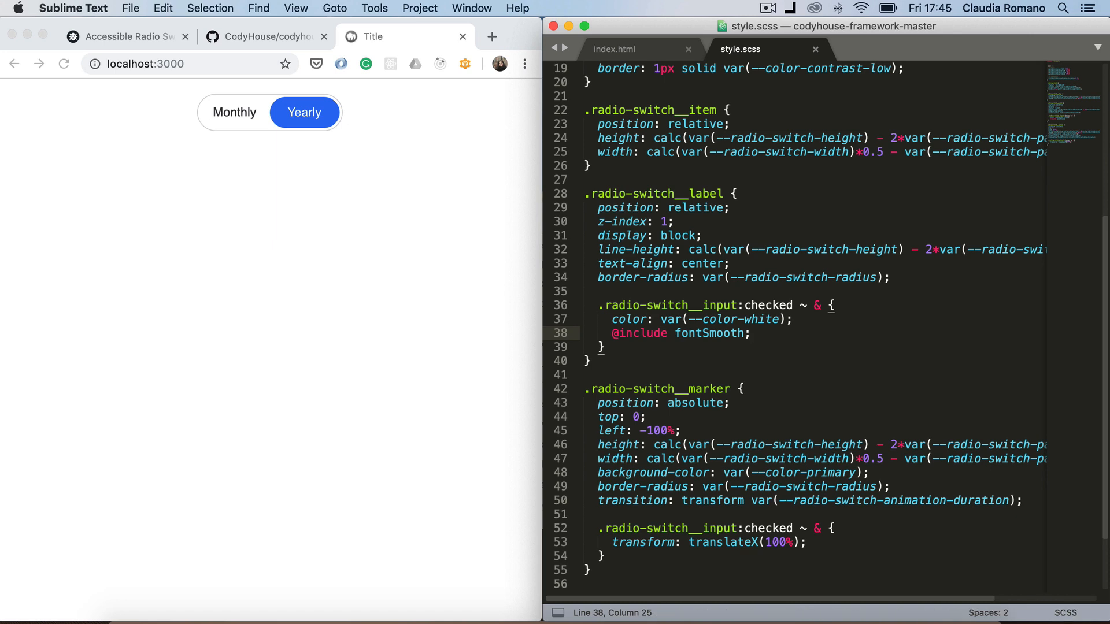
pyautogui.moveTo(903, 277)
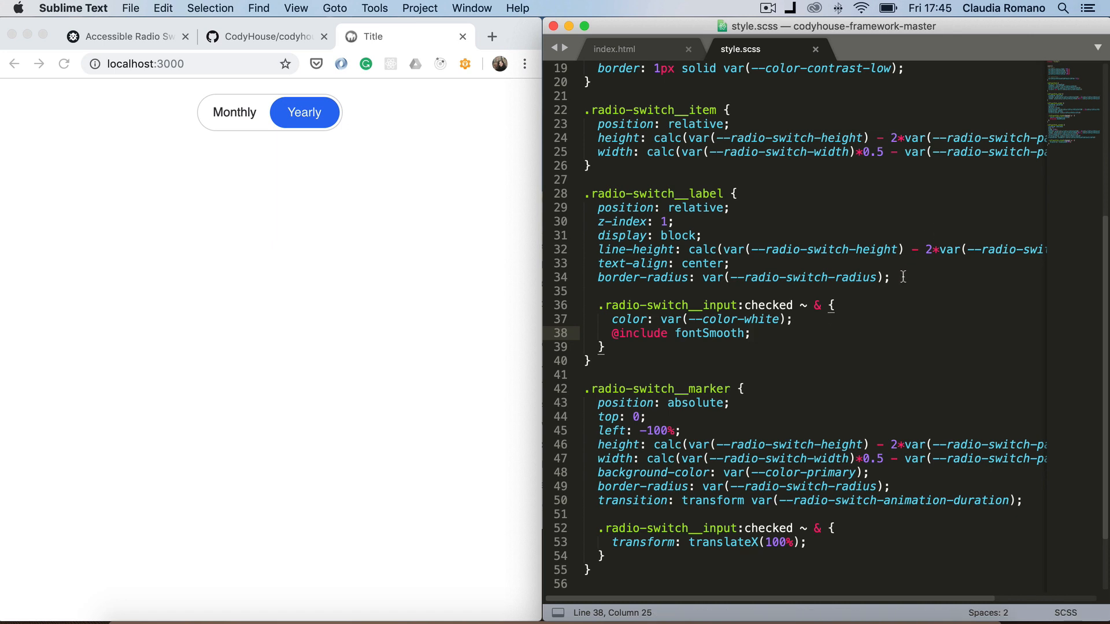
# Add transition: color var(--radio-switch-animation-duration) to .radio-switch__label
pyautogui.write('transition:;')
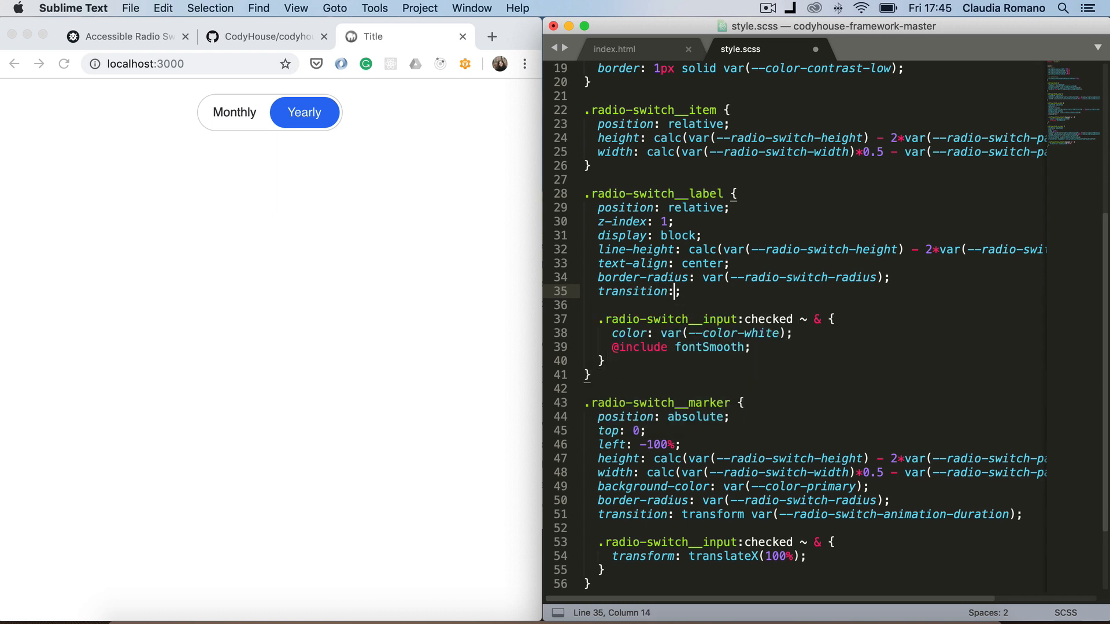
pyautogui.write('color var(--radio-switch-animation-duration')
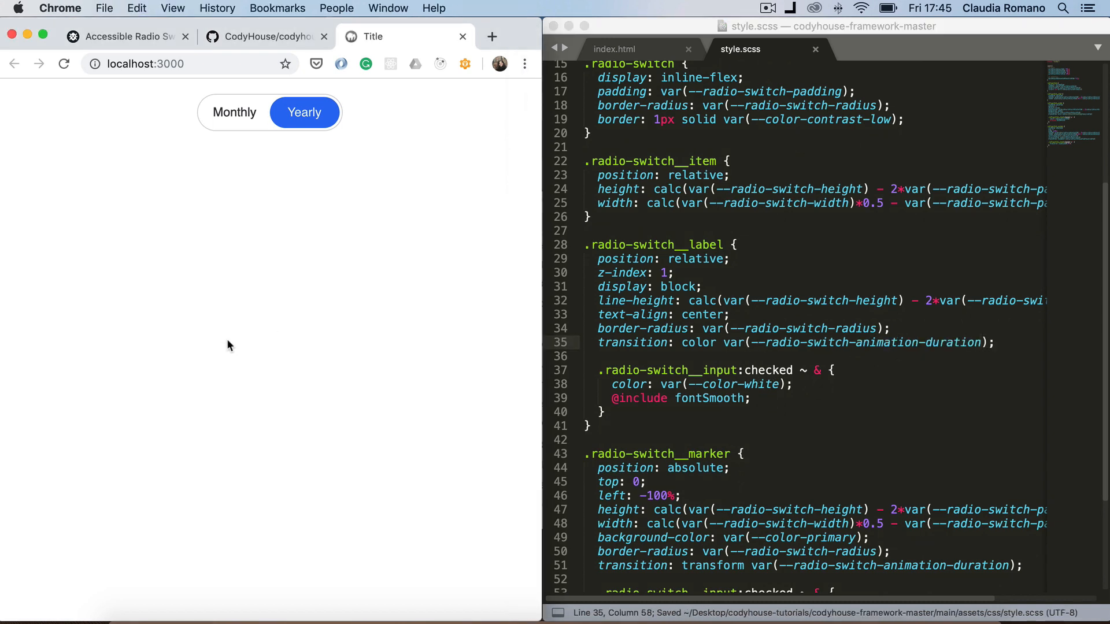
# Select Monthly in Chrome to confirm its label turns white as the marker slides over
pyautogui.click(235, 112)
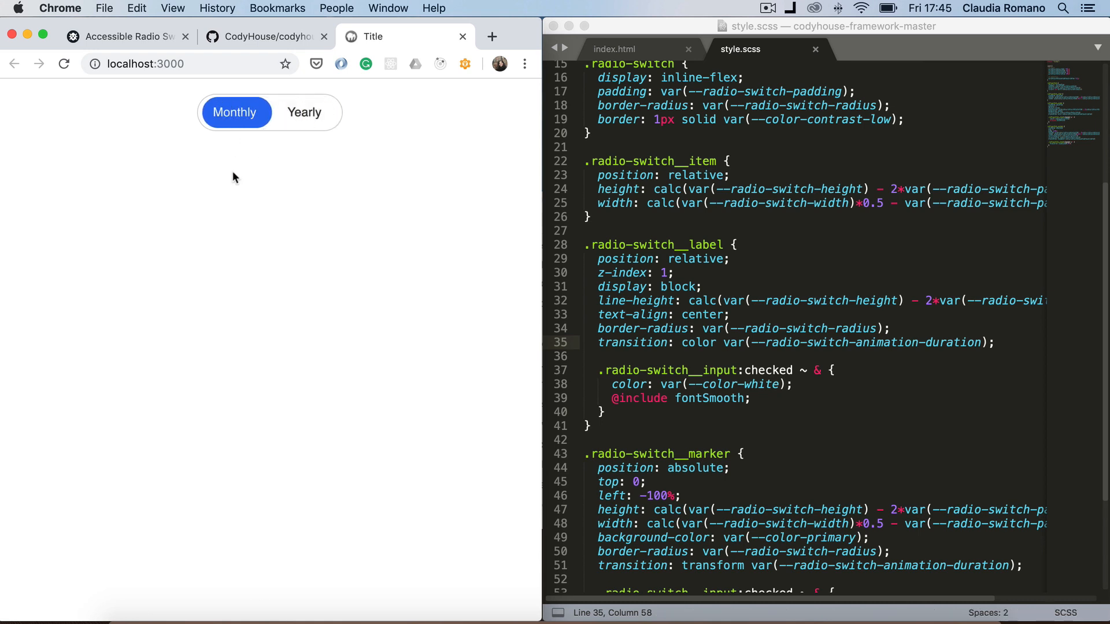
pyautogui.moveTo(211, 178)
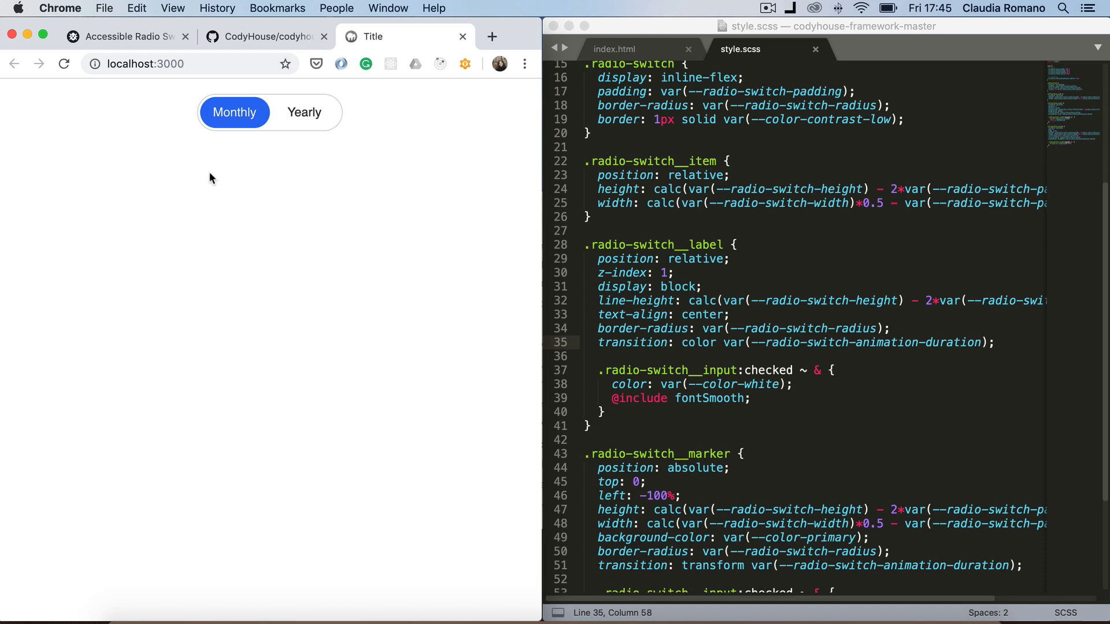
pyautogui.moveTo(150, 132)
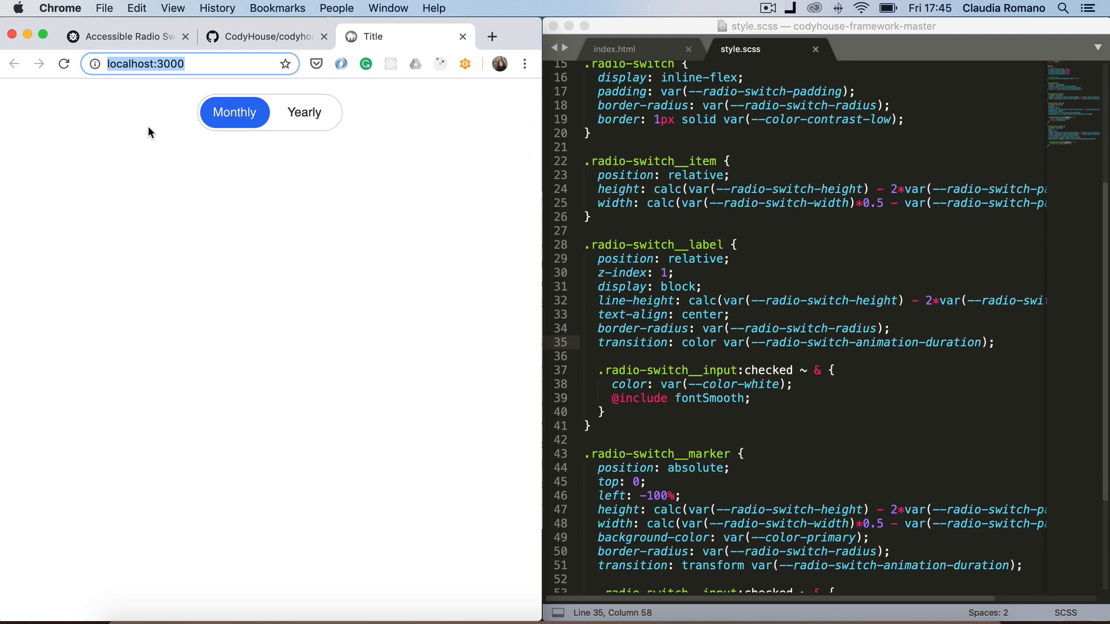
pyautogui.moveTo(173, 87)
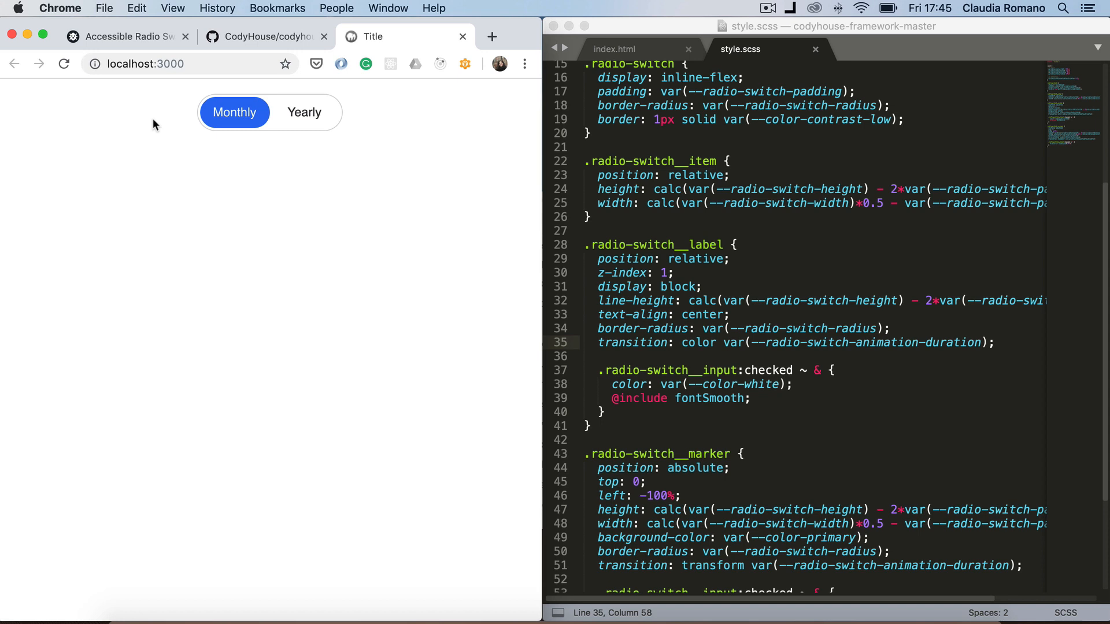
pyautogui.moveTo(338, 127)
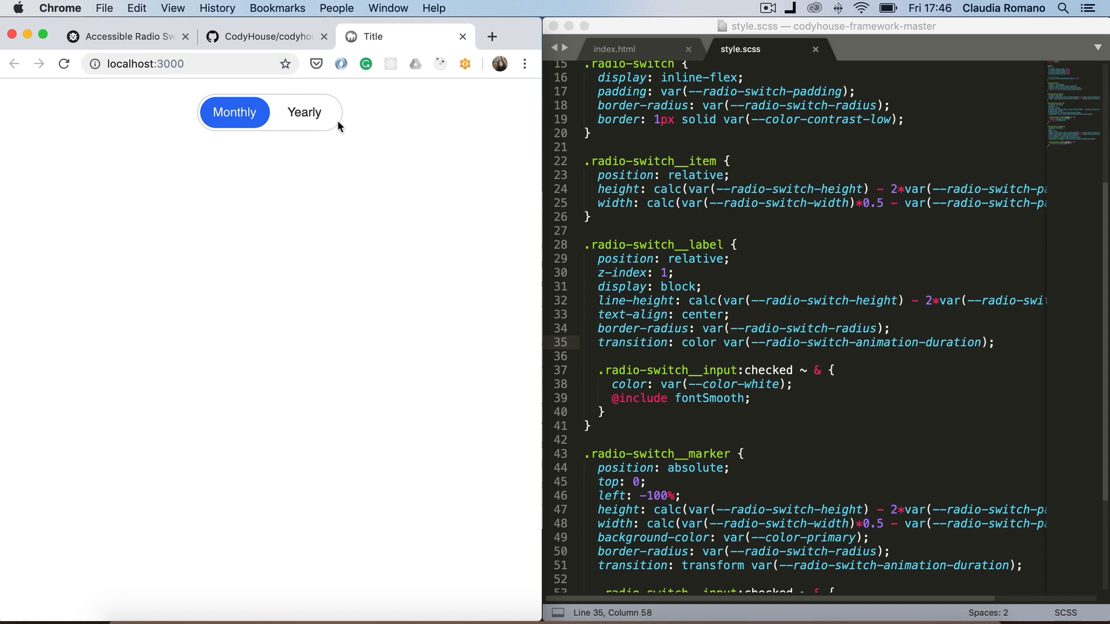
pyautogui.moveTo(345, 139)
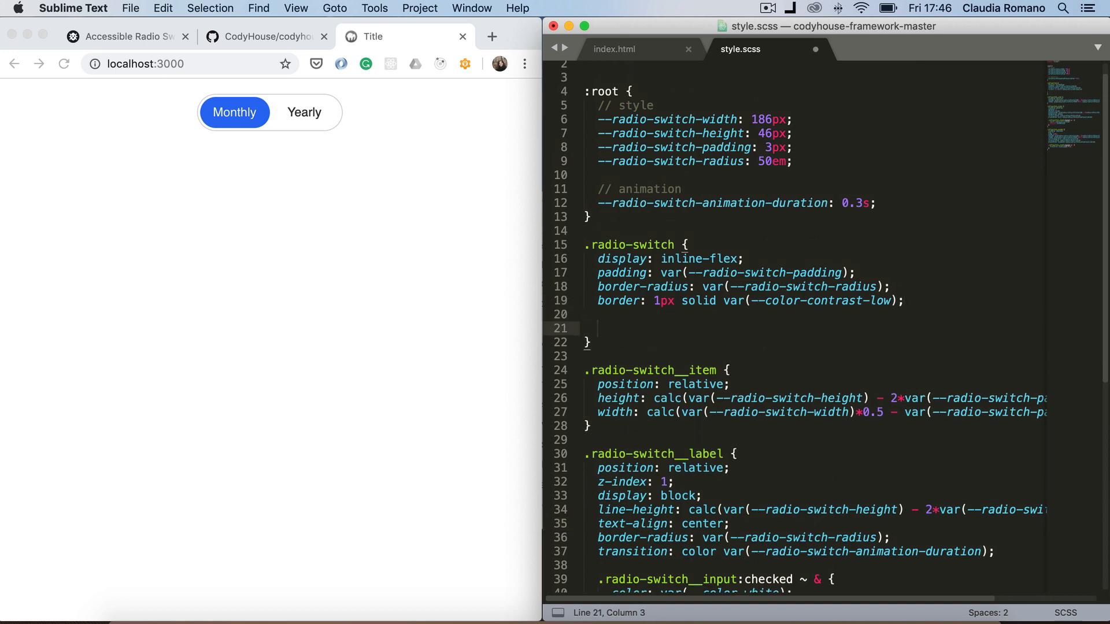
# Add &:focus-within with box-shadow 0 0 0 3px var(--color-contrast-lower) to .radio-switch
pyautogui.write('&')
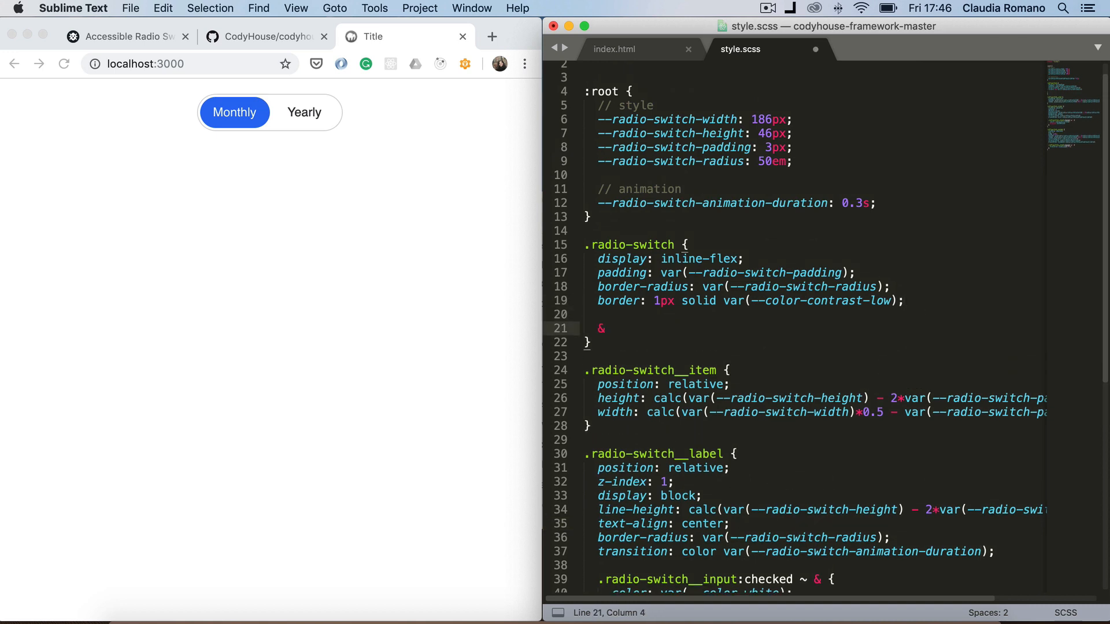
pyautogui.write(':focuse')
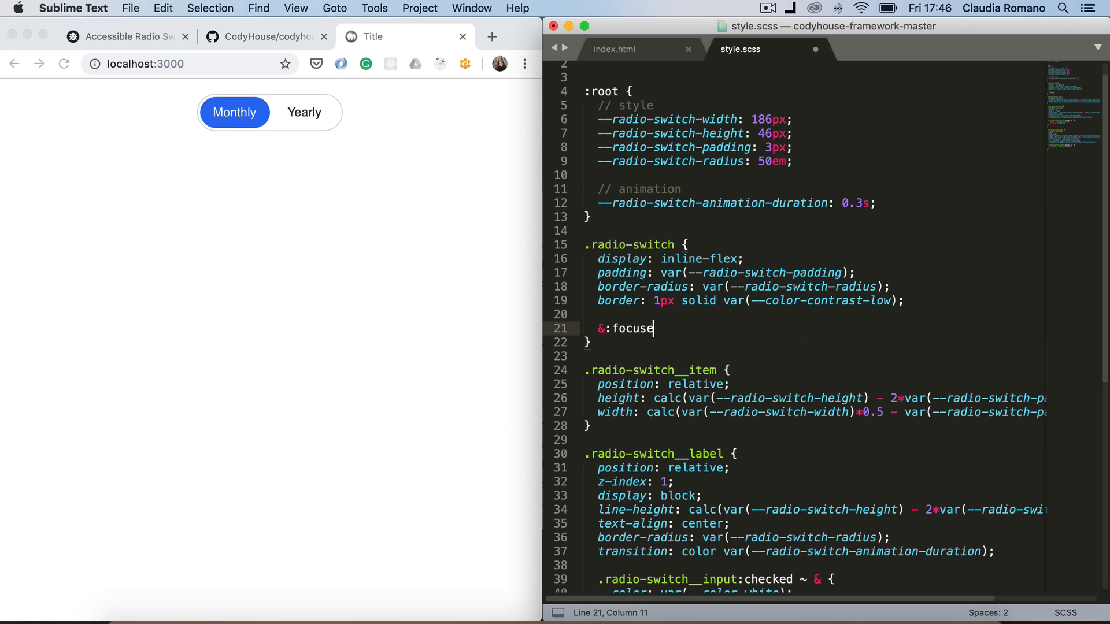
pyautogui.write('-s')
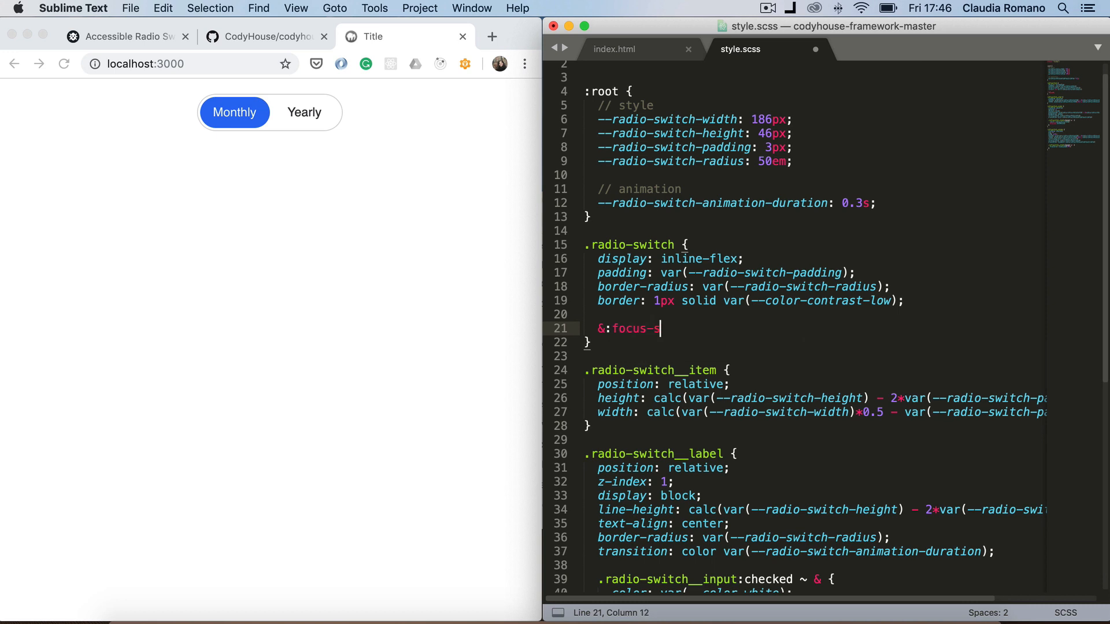
pyautogui.write('within {')
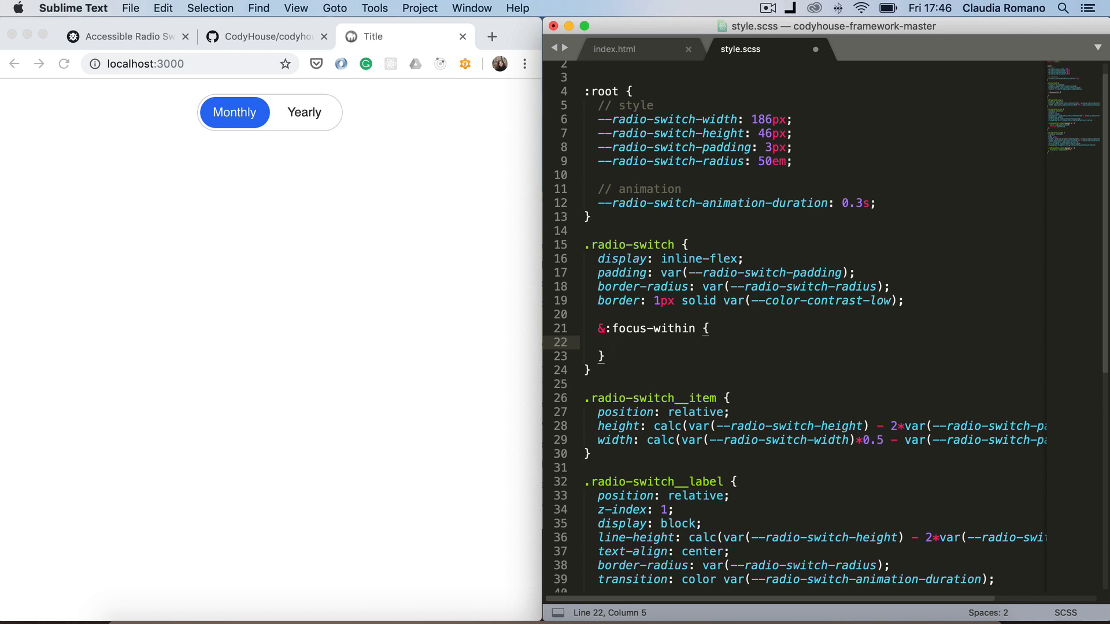
pyautogui.write('bo')
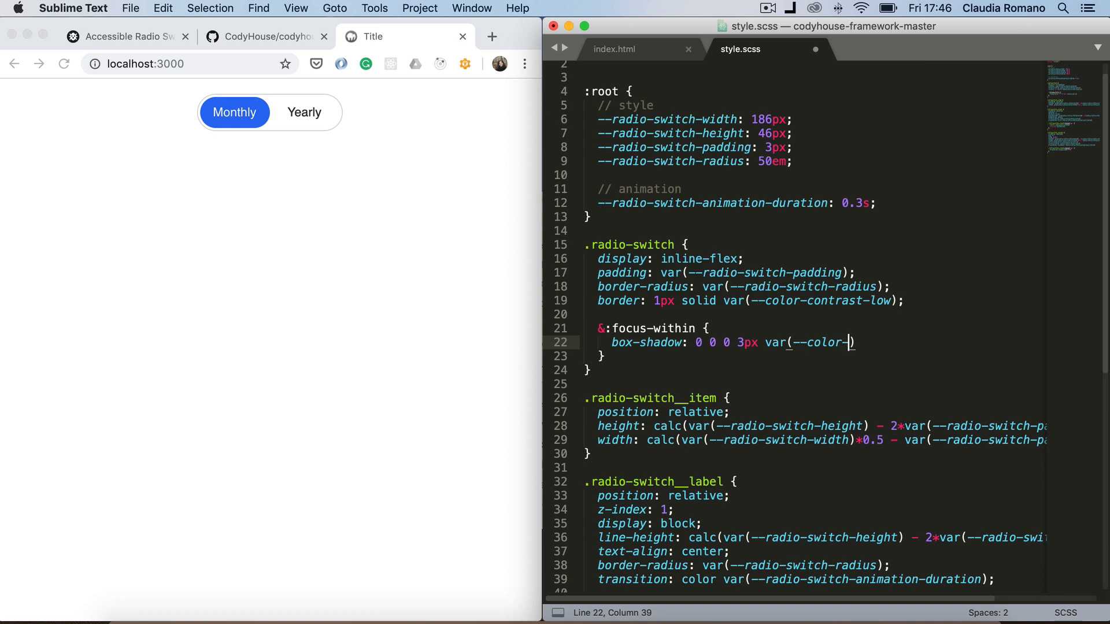
pyautogui.write('contrast-lower')
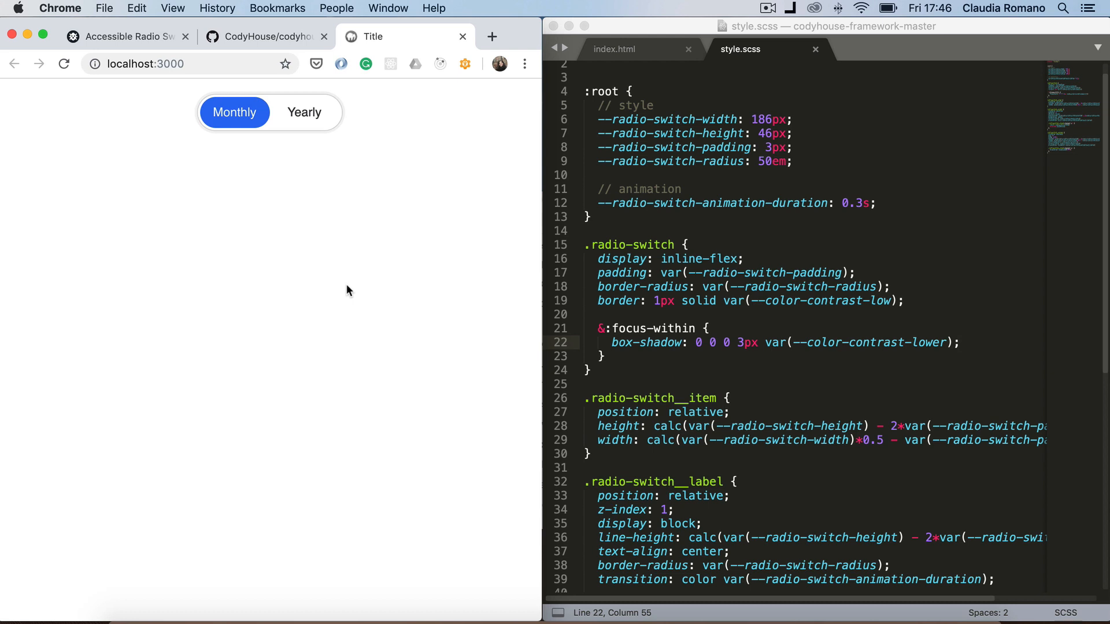
# Select Yearly then Monthly in the switch to confirm the grey focus ring appears
pyautogui.click(304, 112)
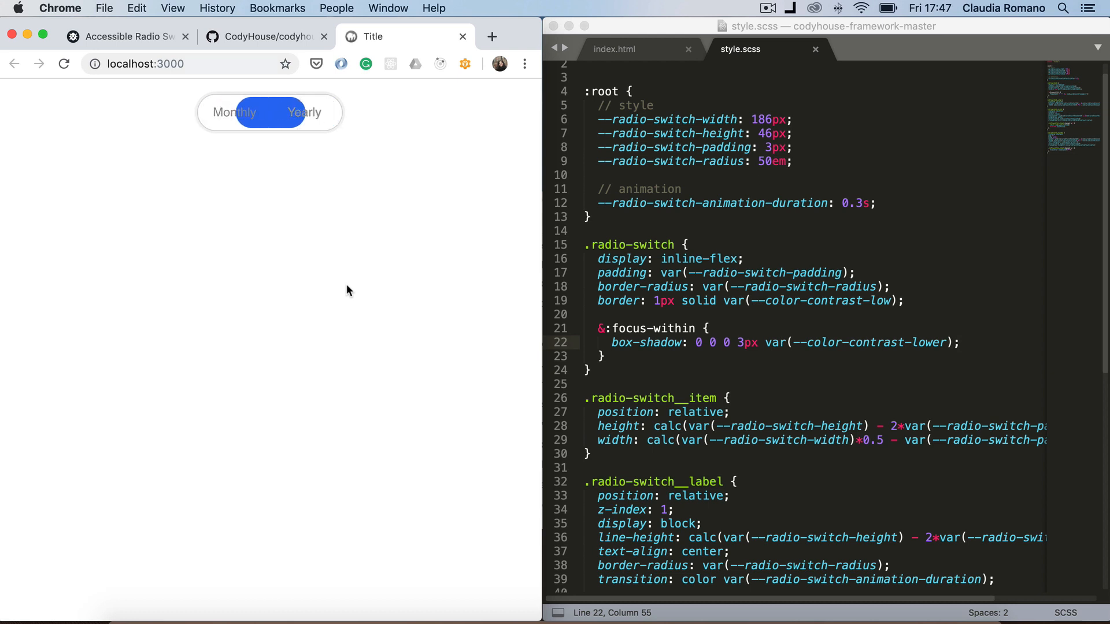
pyautogui.click(234, 112)
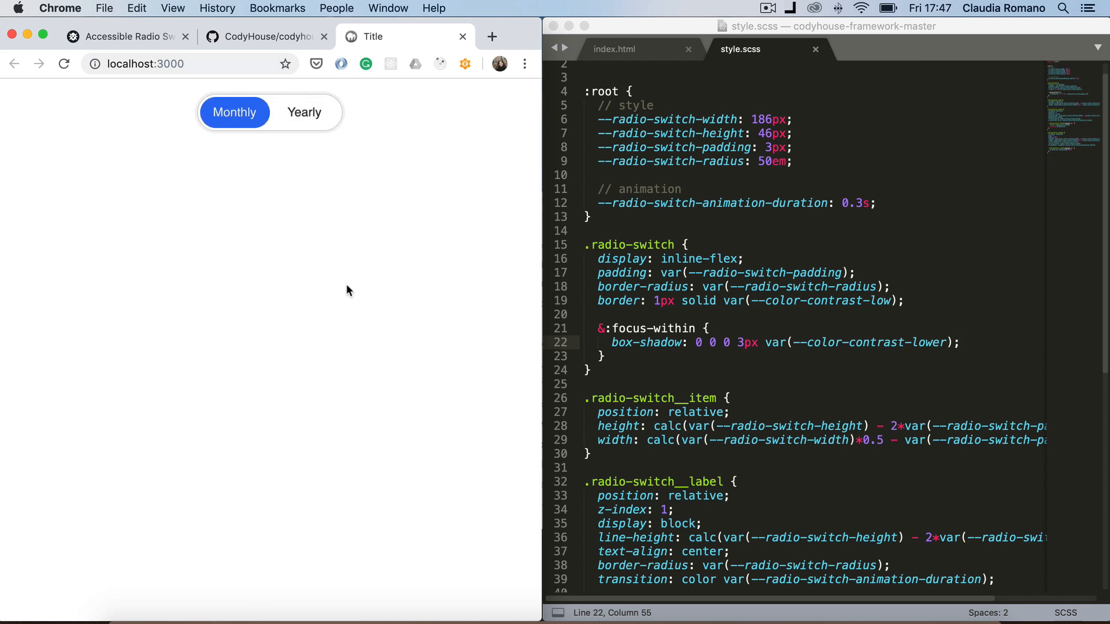